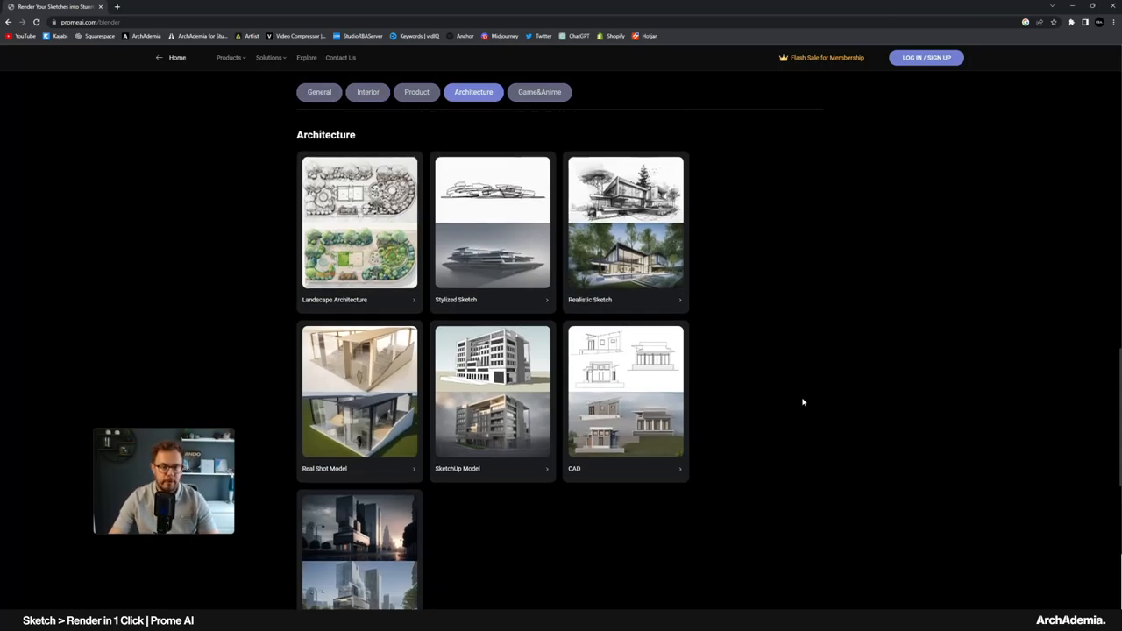
Browse the Product and Interior rendering style galleries on the PromeAI site.
click(417, 91)
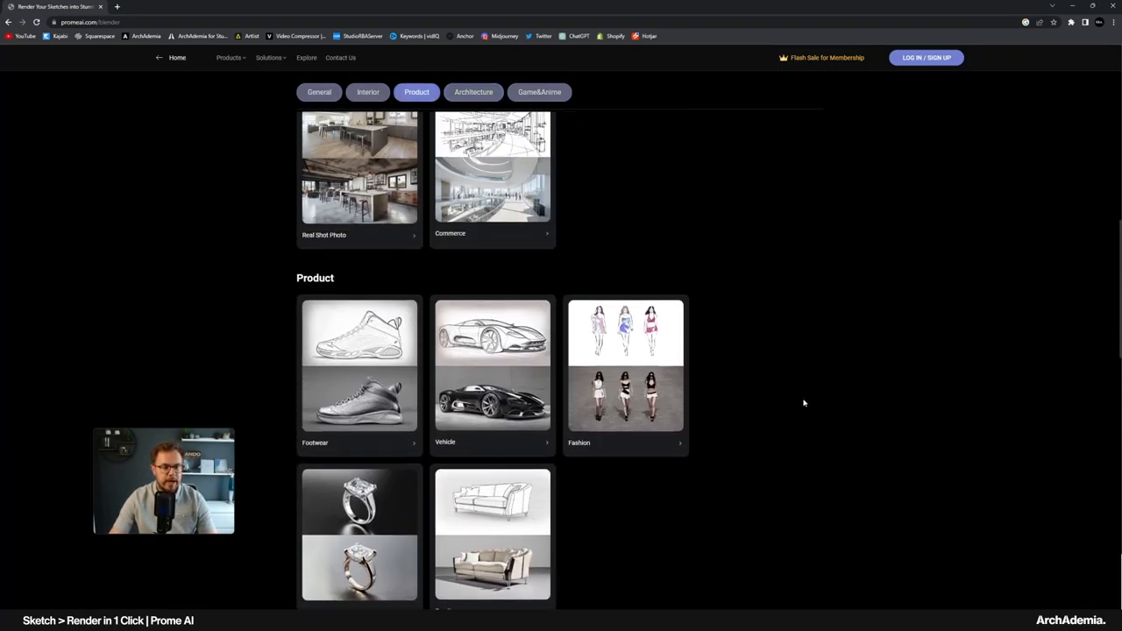
click(368, 92)
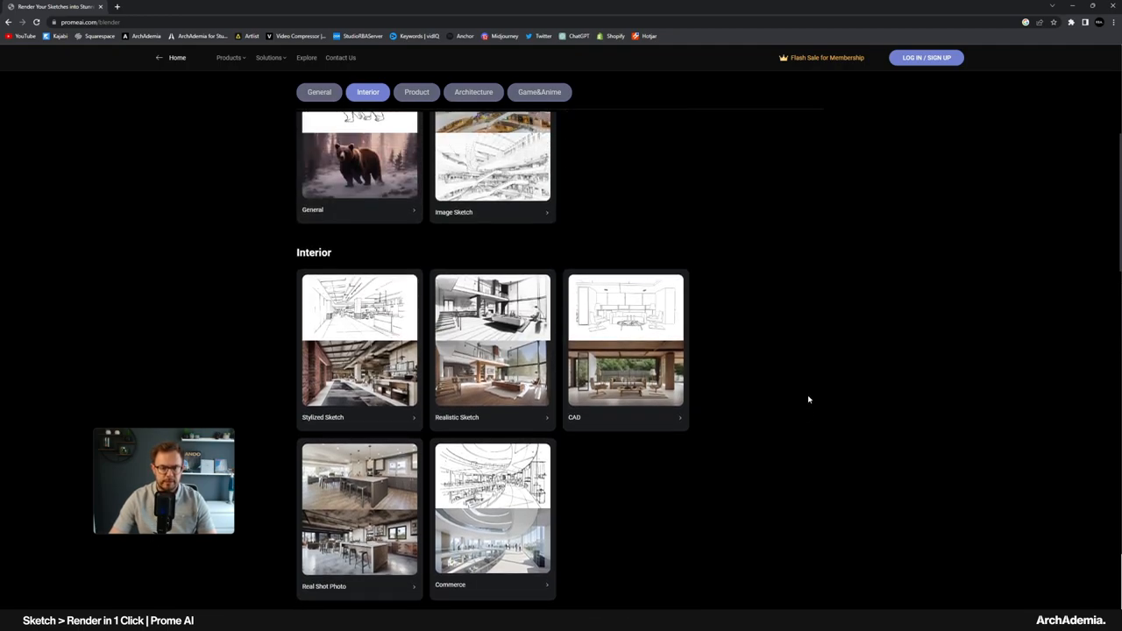
scroll(down, 3)
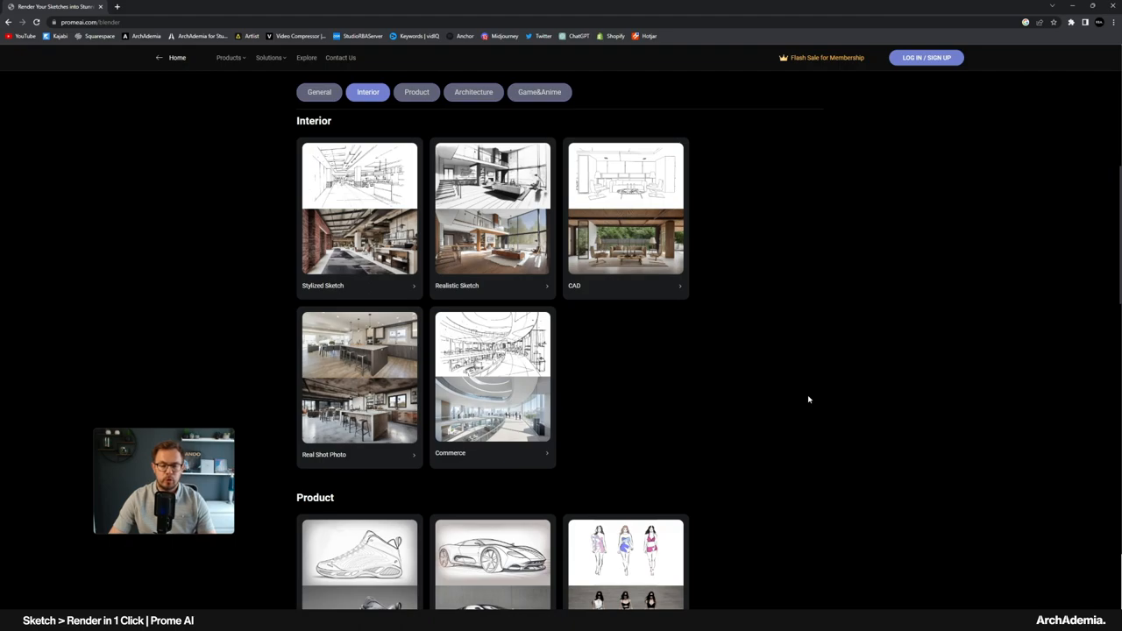
mouse_move(798, 401)
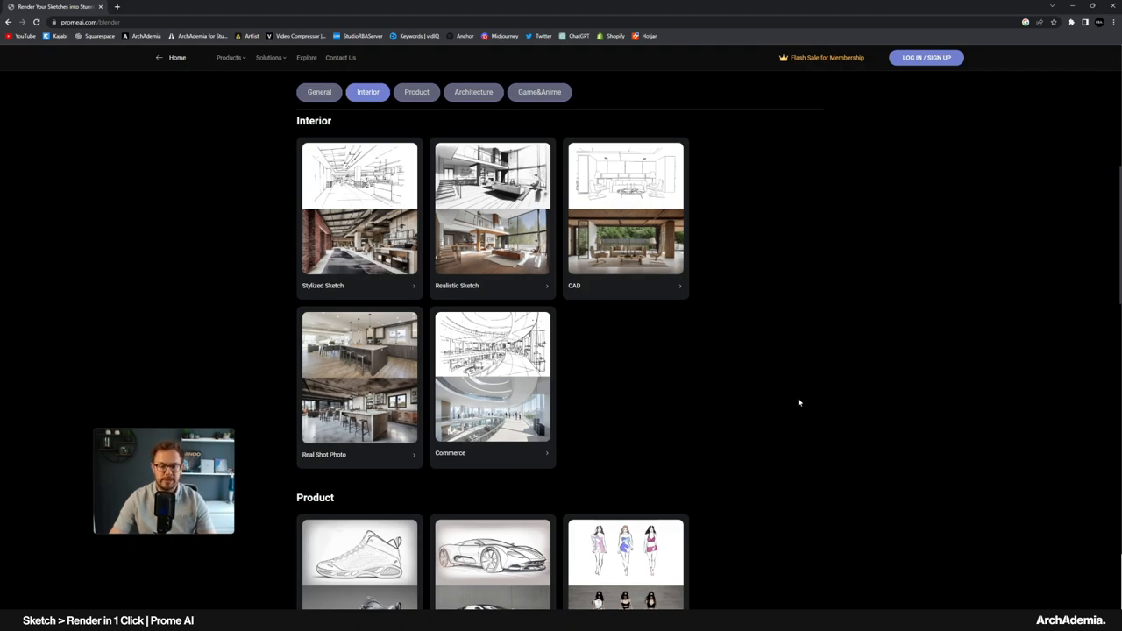
mouse_move(603, 249)
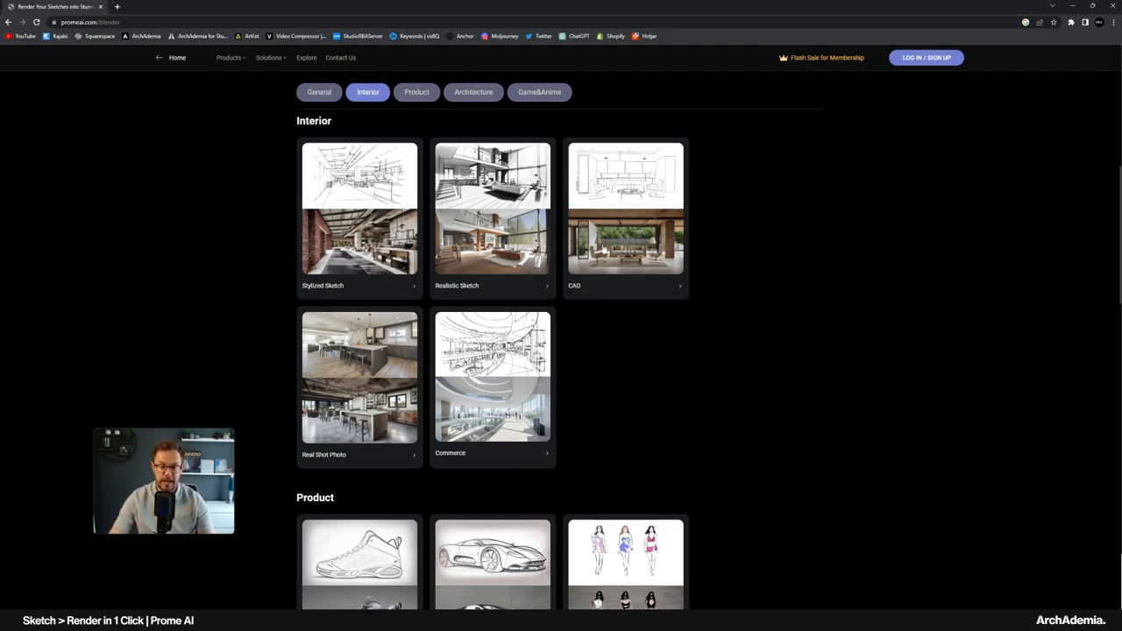
mouse_move(756, 336)
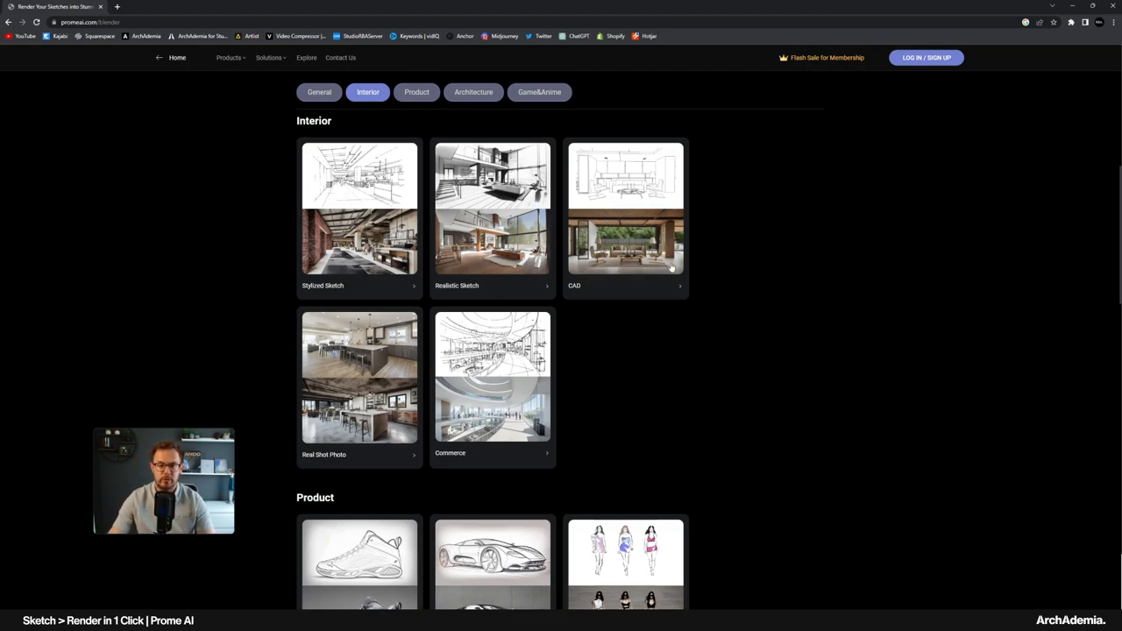
mouse_move(838, 316)
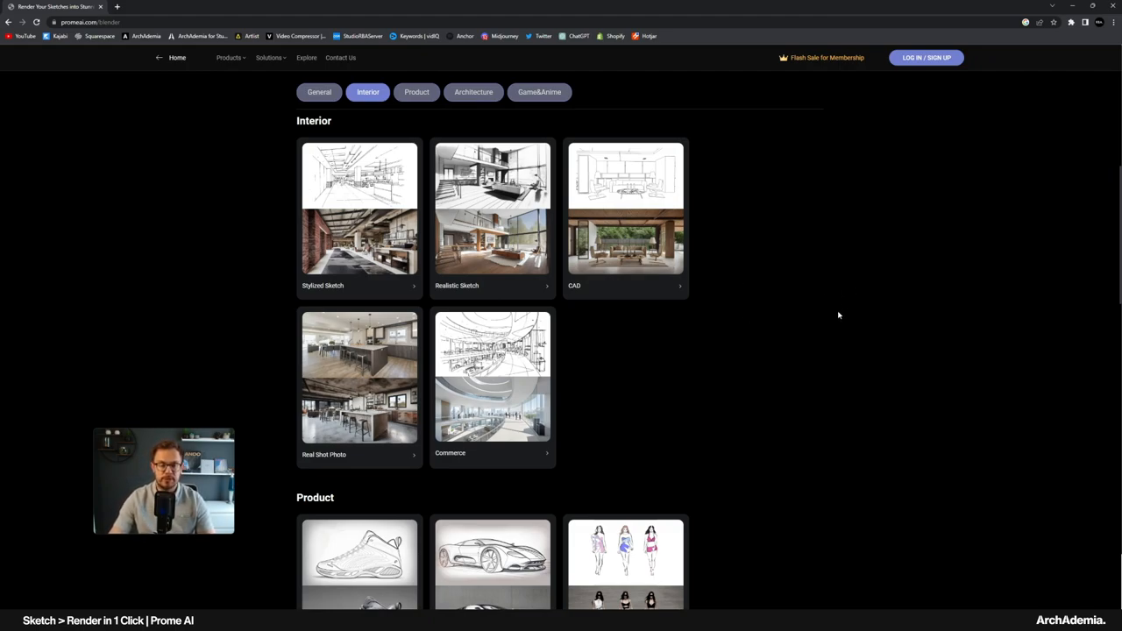
mouse_move(787, 343)
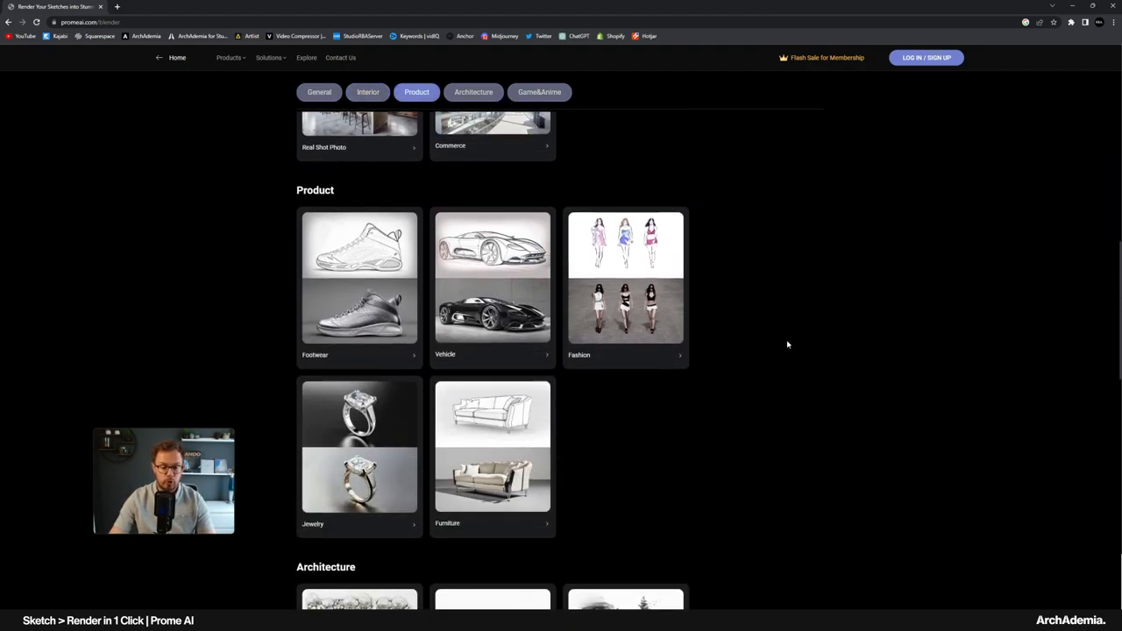
scroll(down, 3)
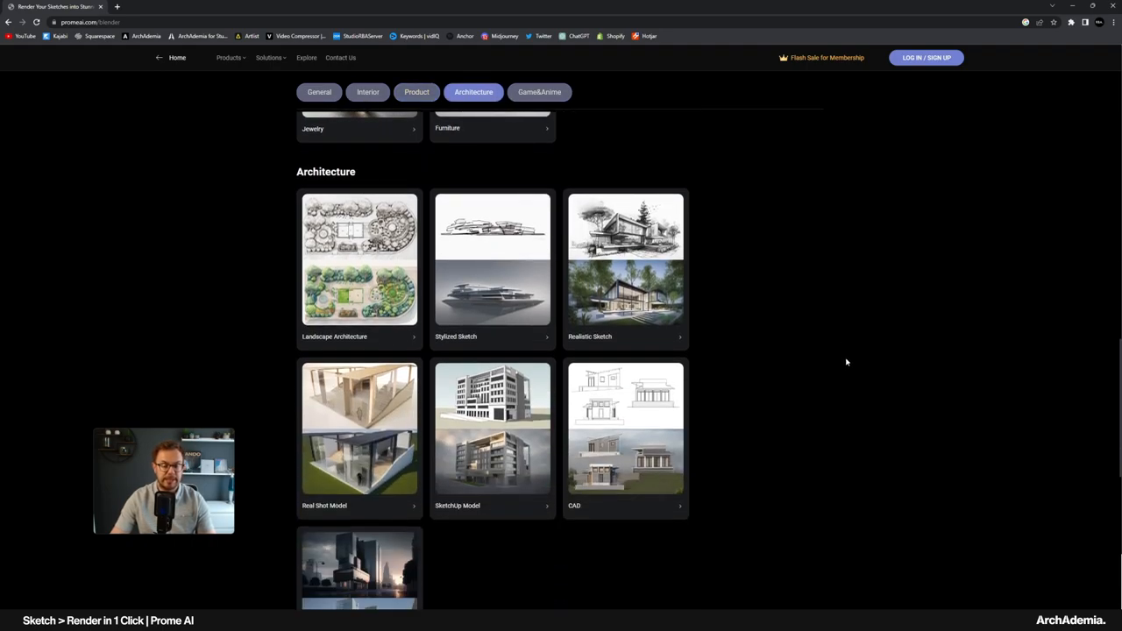
mouse_move(843, 366)
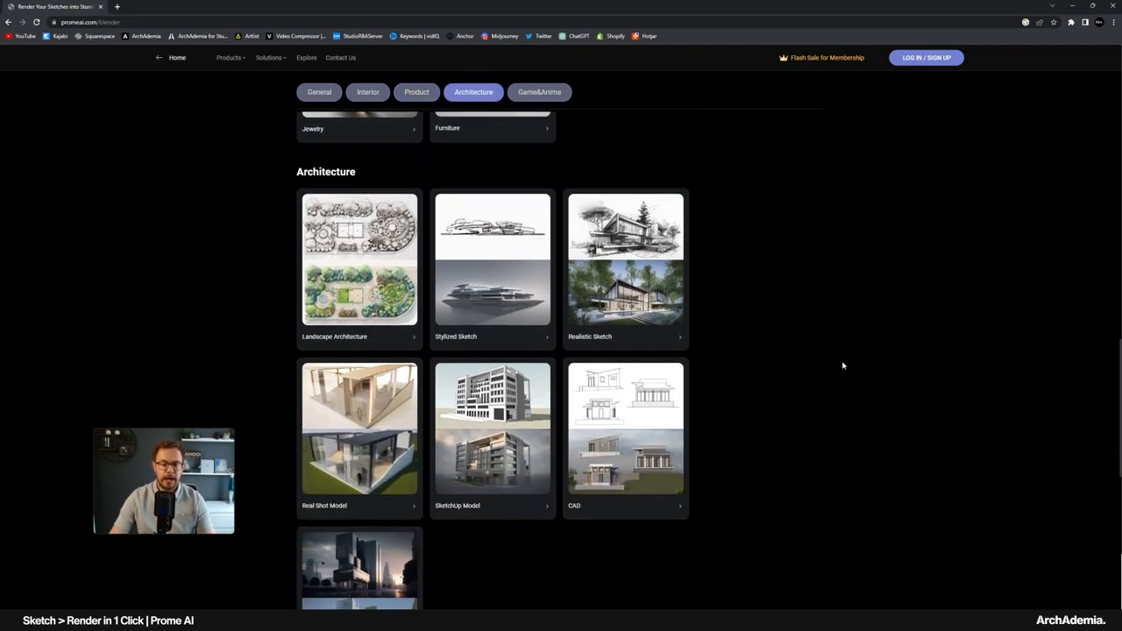
scroll(down, 3)
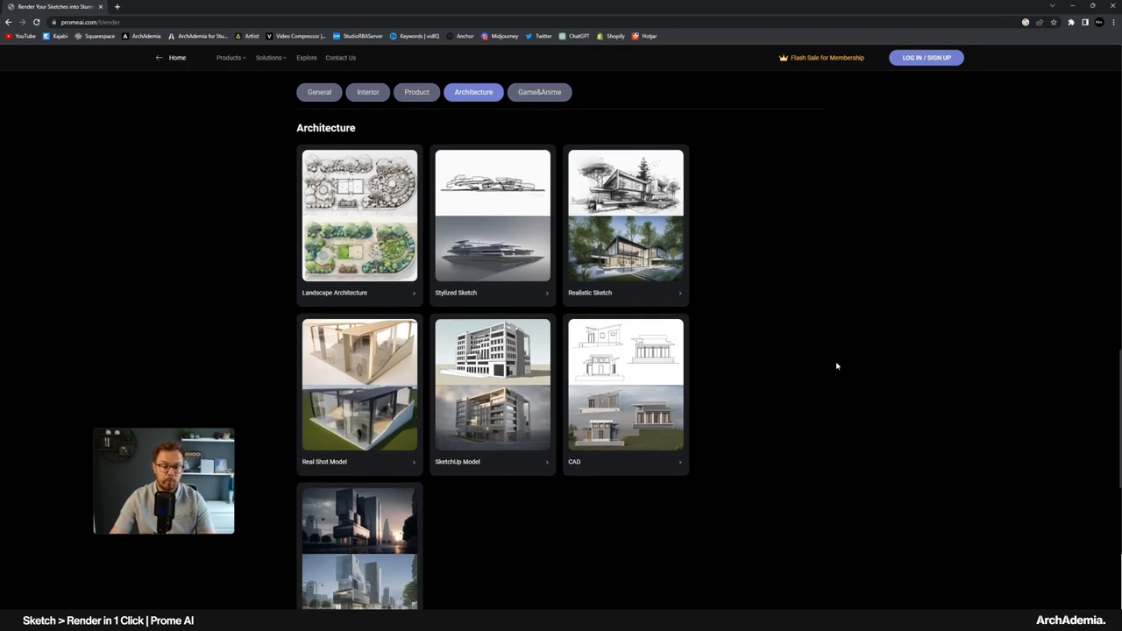
mouse_move(866, 371)
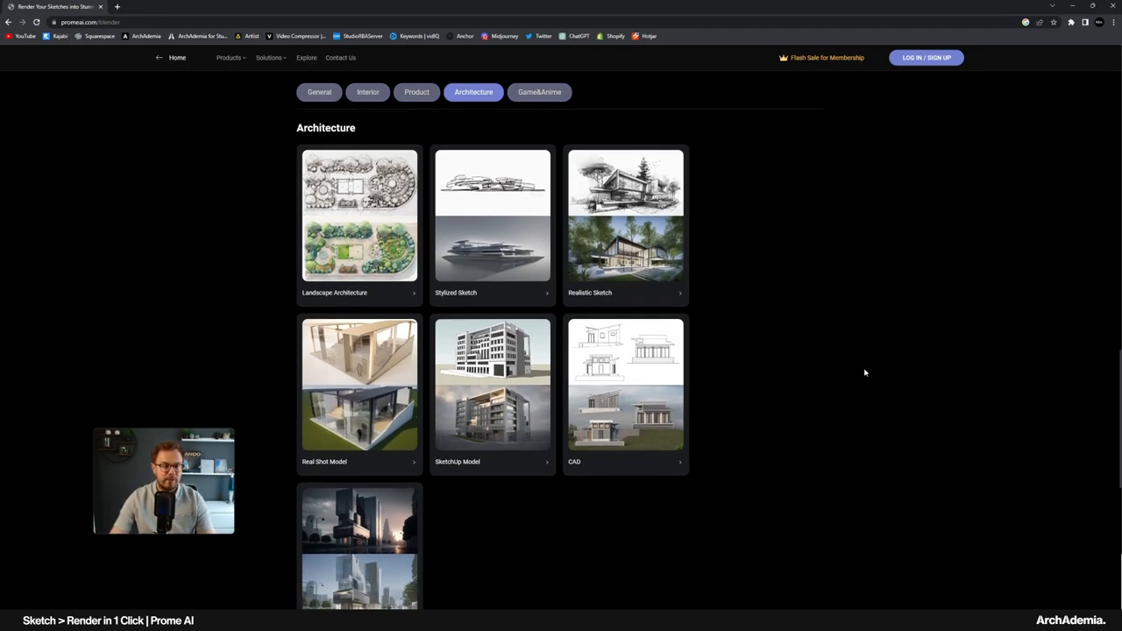
mouse_move(820, 466)
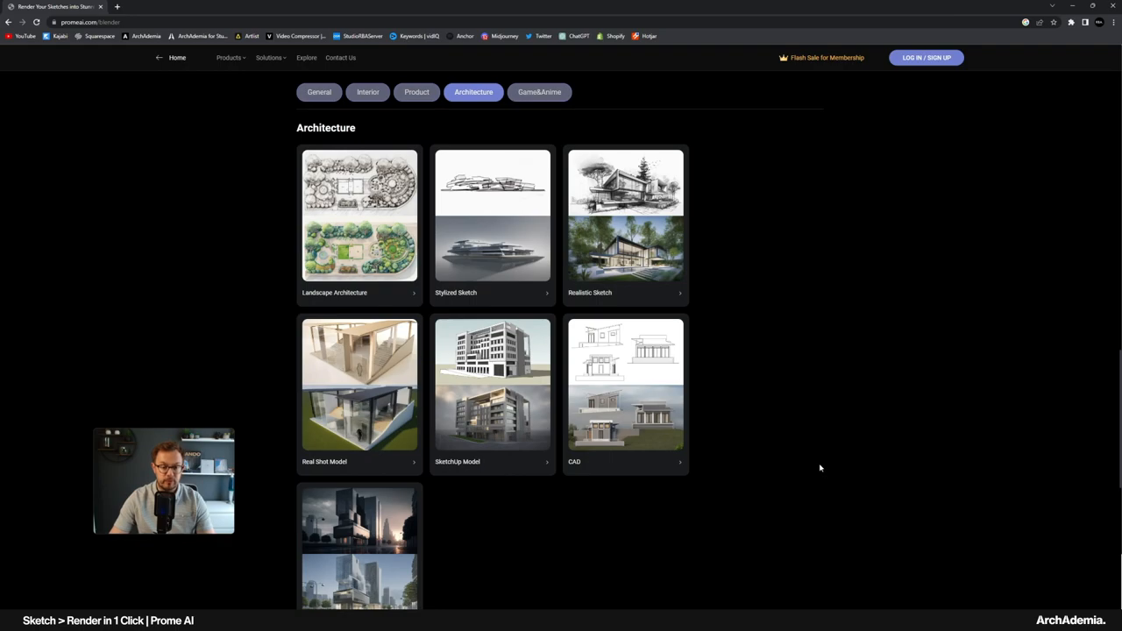
mouse_move(810, 468)
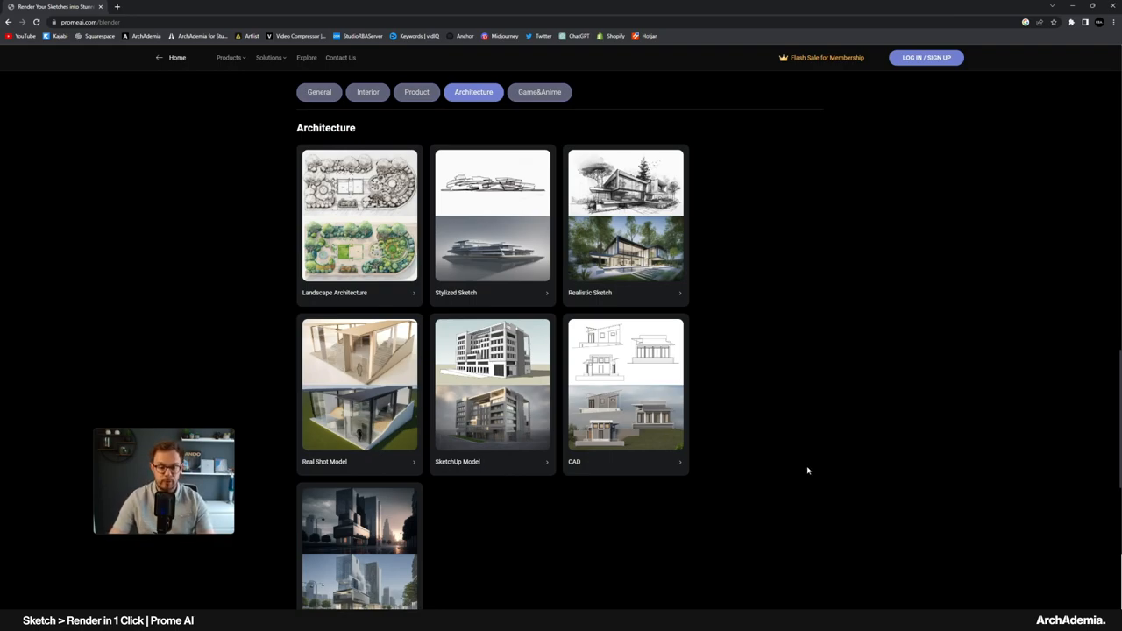
scroll(down, 3)
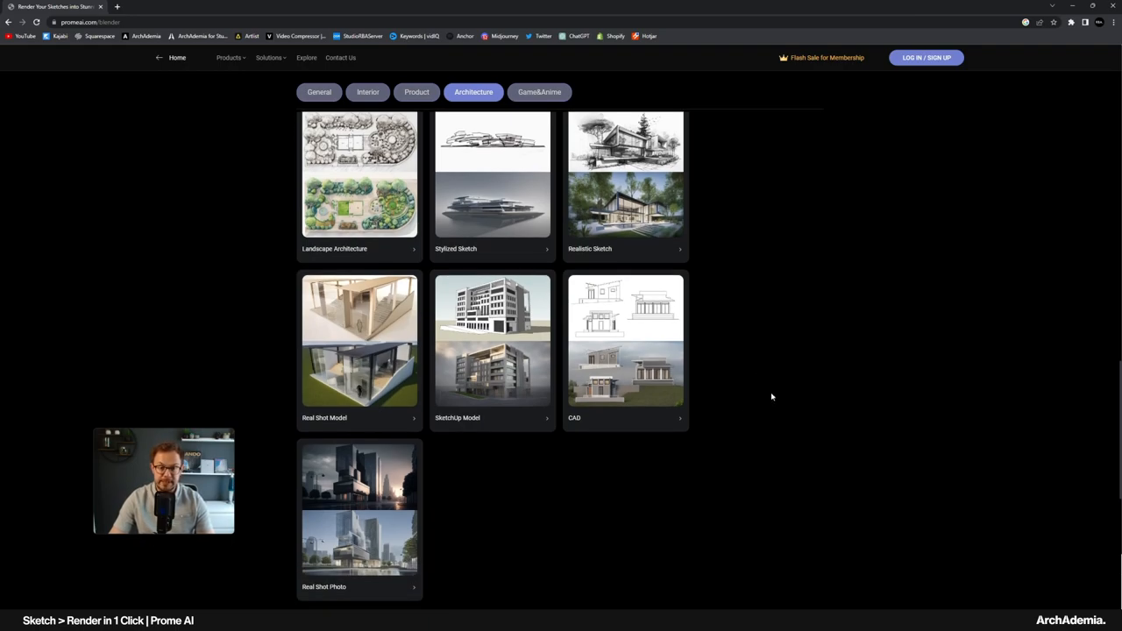
scroll(down, 3)
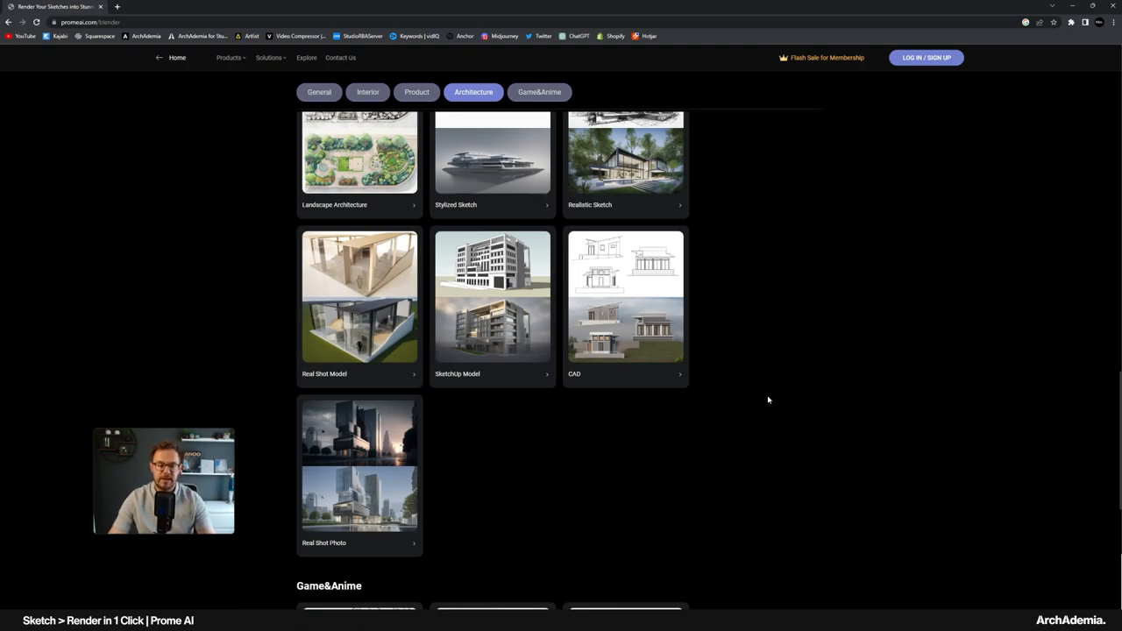
scroll(up, 3)
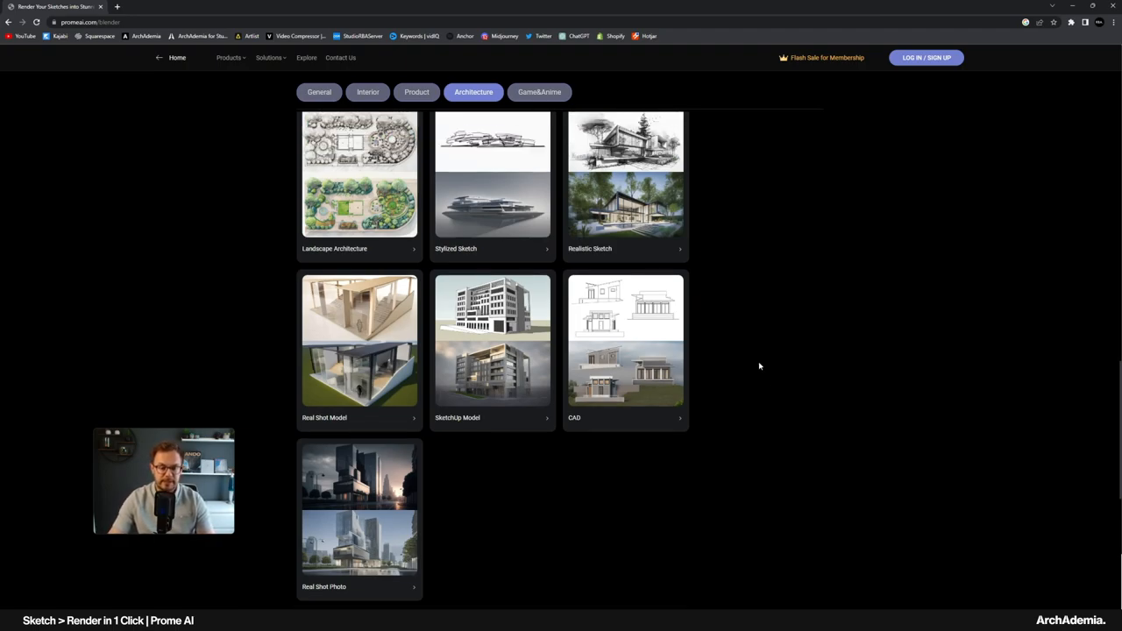
mouse_move(745, 392)
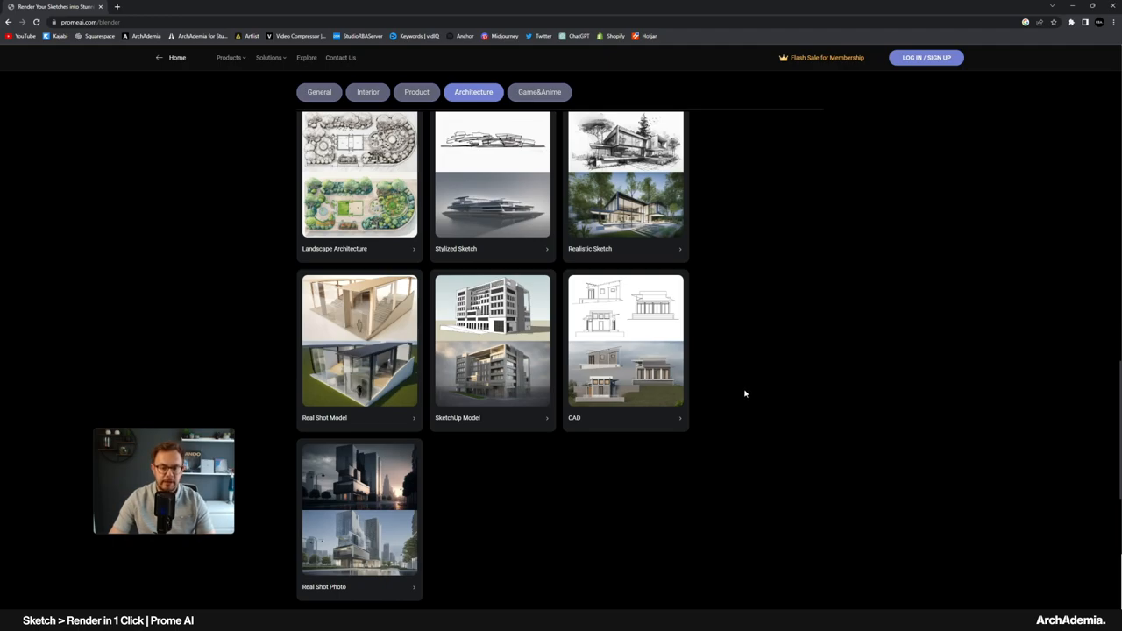
mouse_move(743, 393)
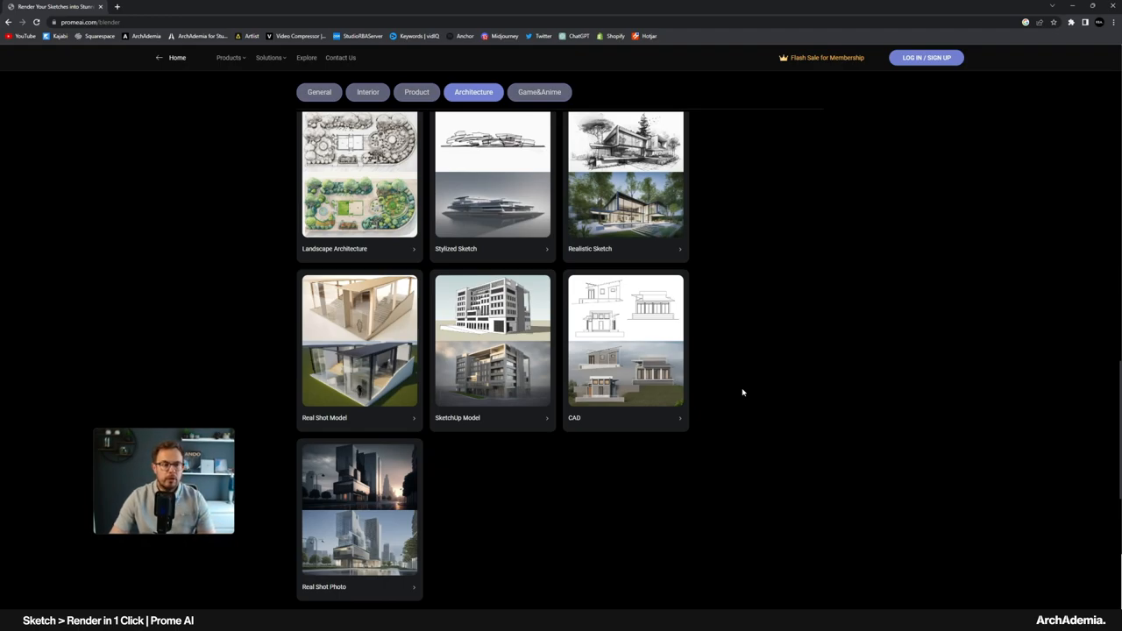
mouse_move(248, 189)
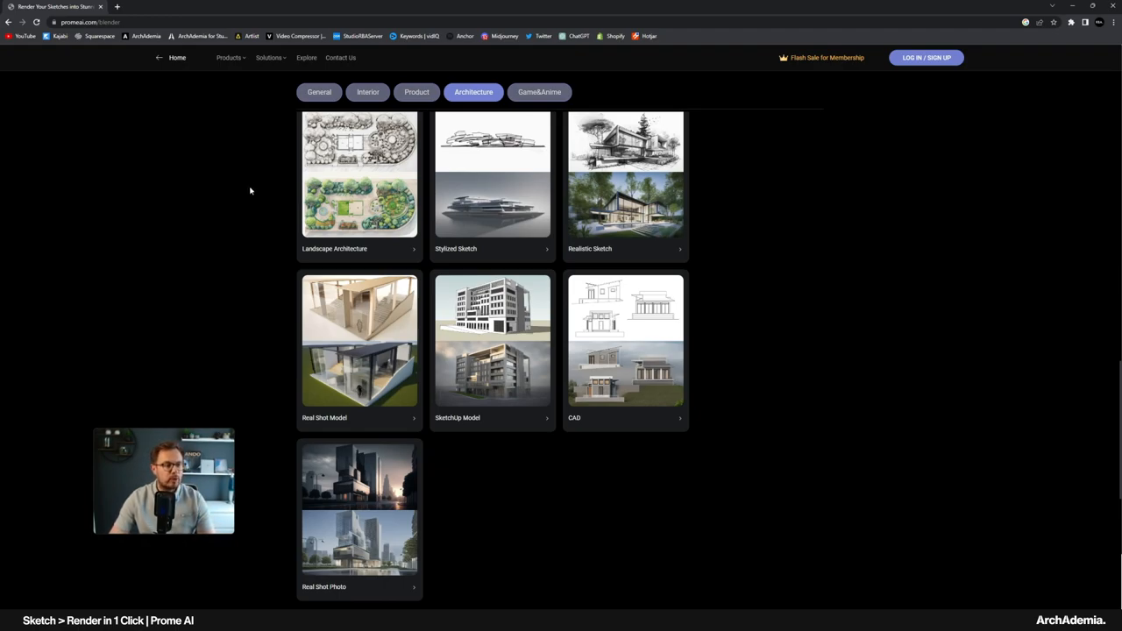
mouse_move(229, 186)
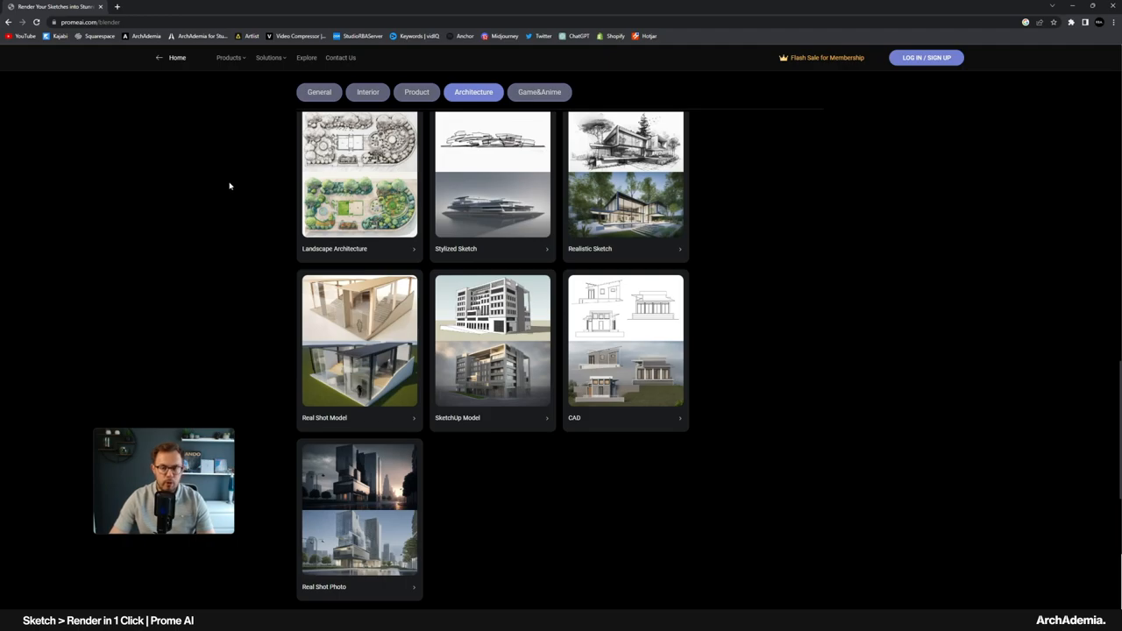
Return to the PromeAI home page and reach the Sketch Rendering feature page via Products.
click(368, 92)
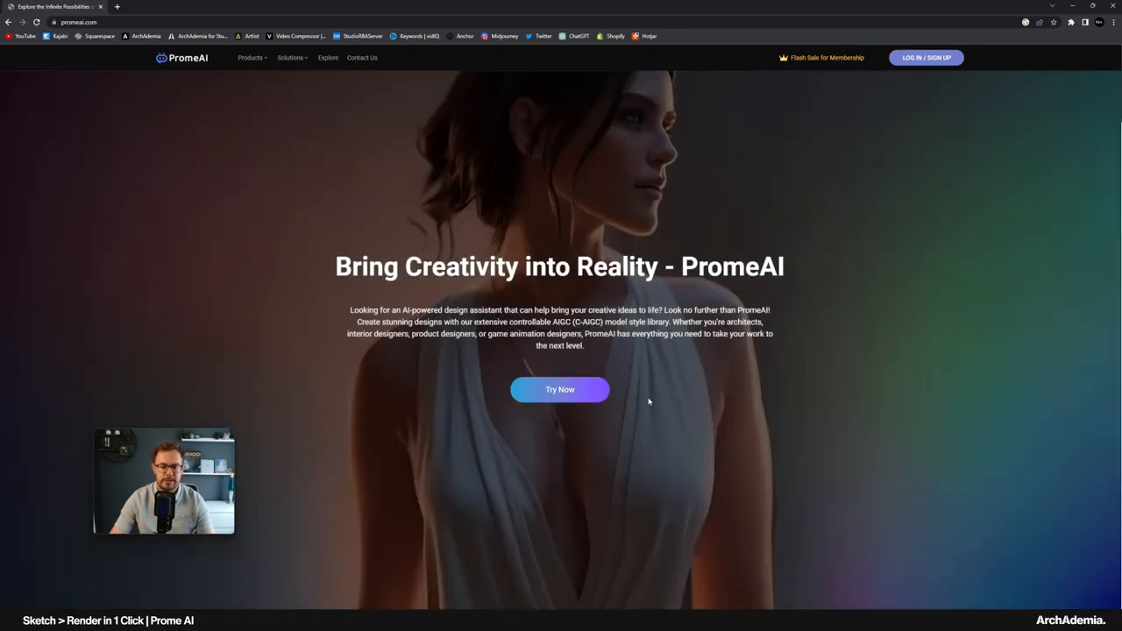
scroll(down, 3)
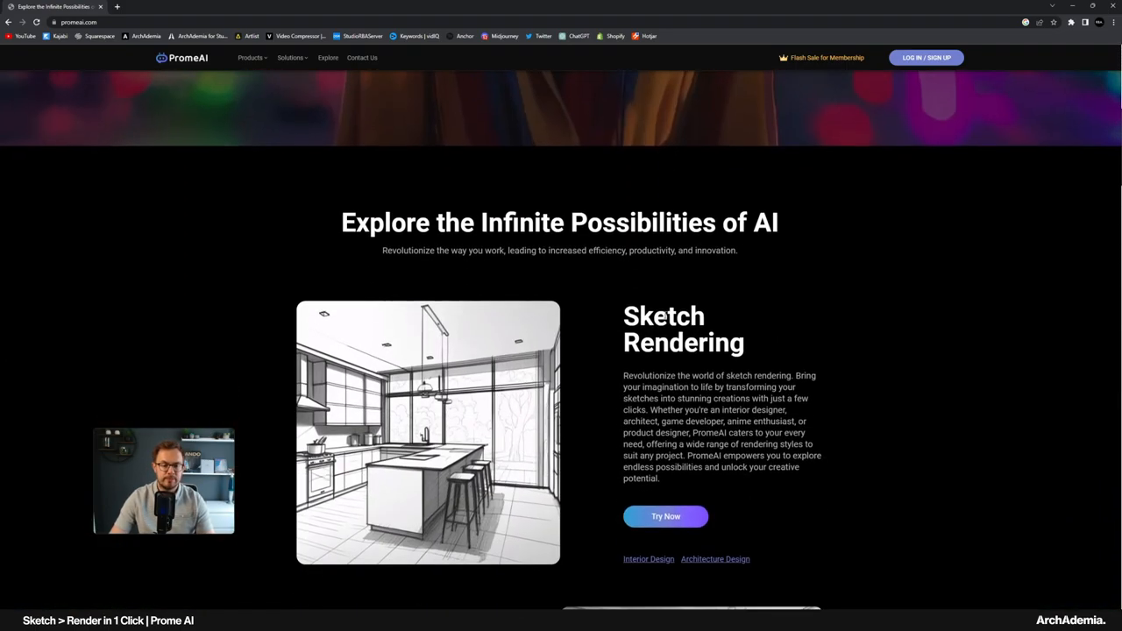
scroll(down, 3)
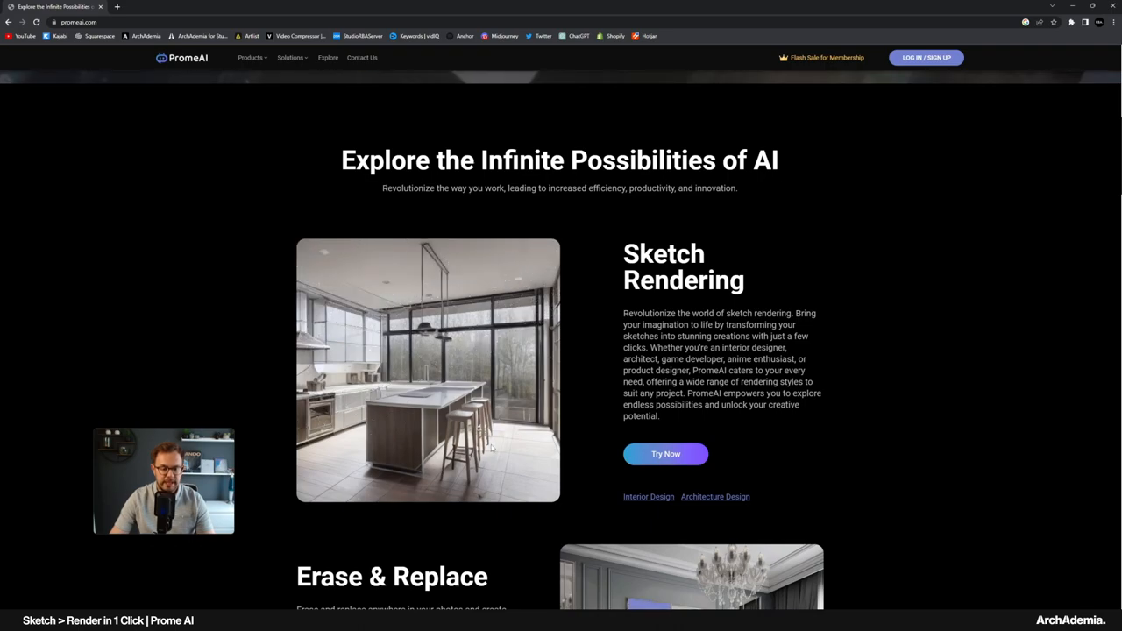
scroll(down, 3)
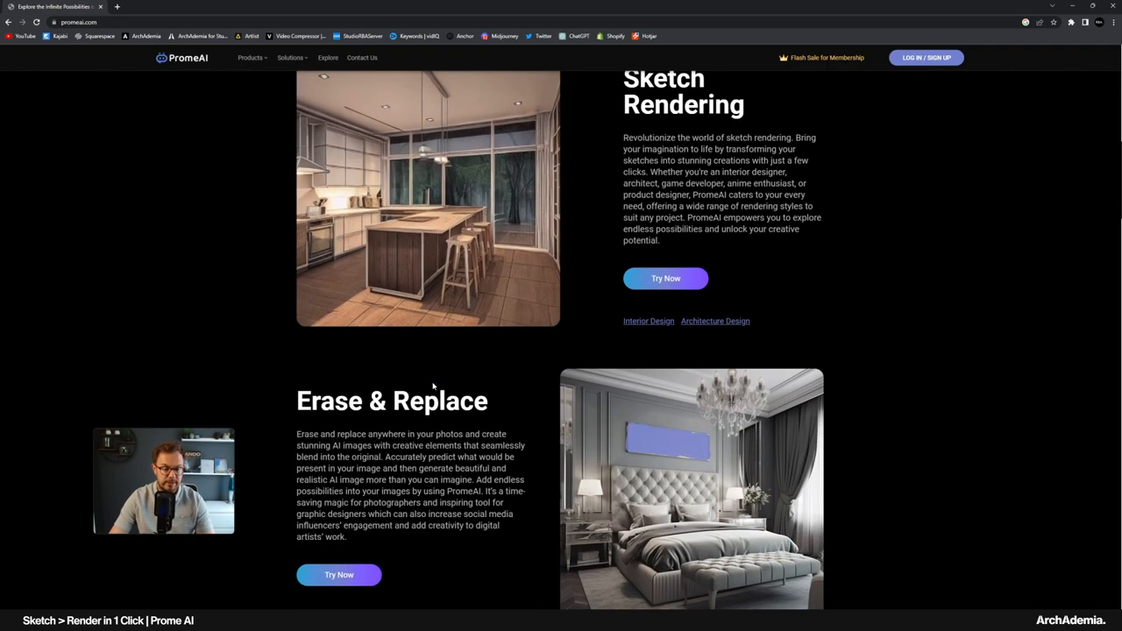
scroll(down, 3)
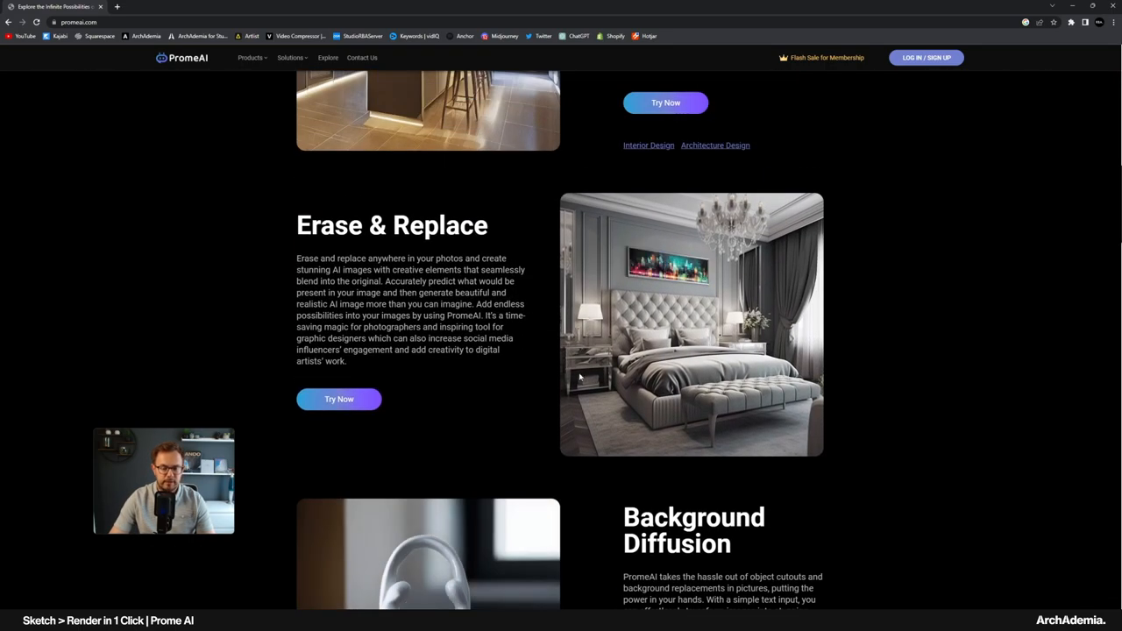
scroll(down, 3)
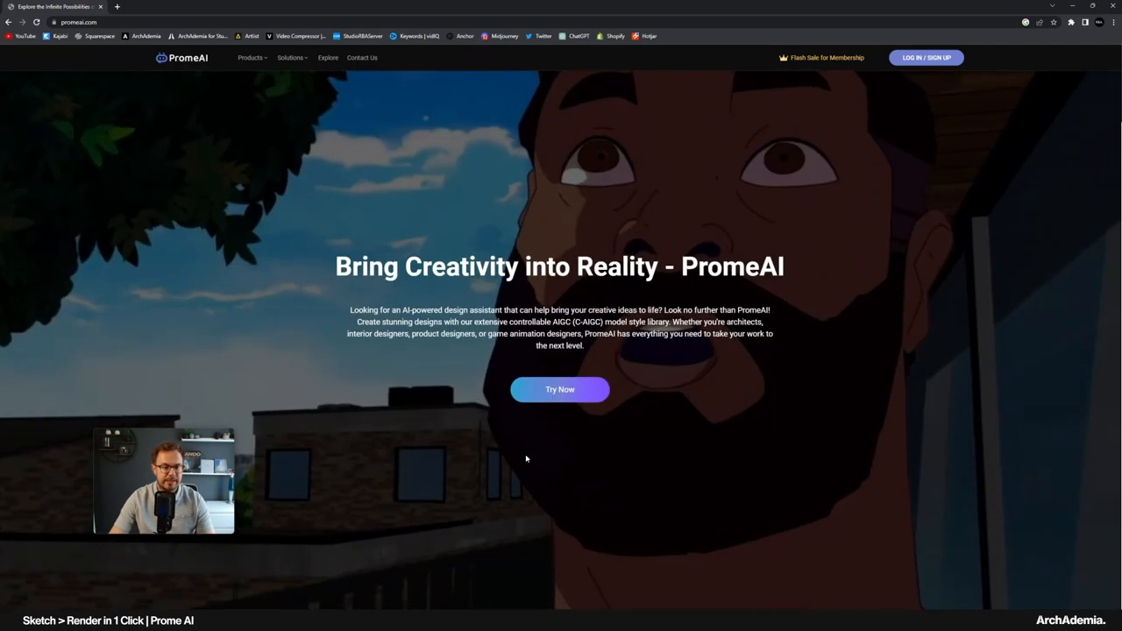
click(251, 56)
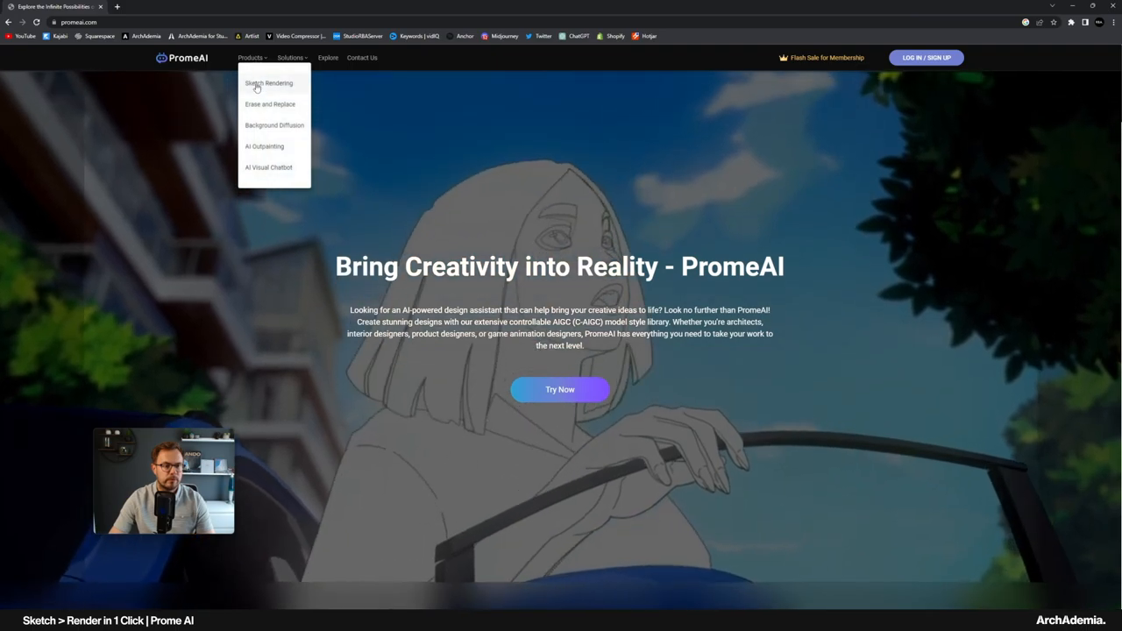
click(268, 83)
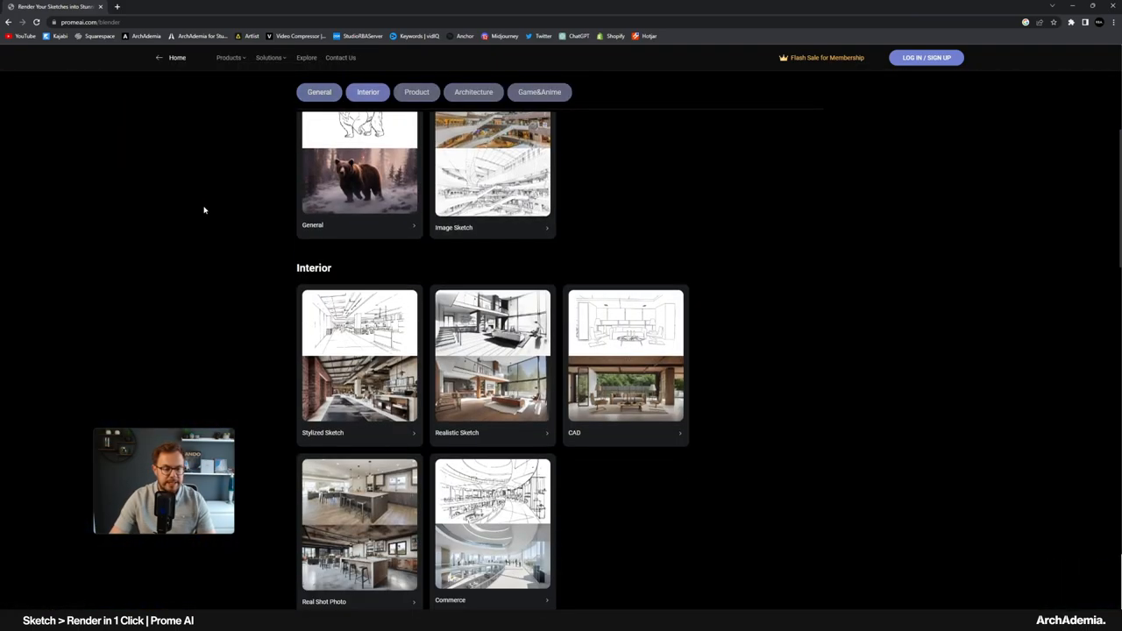
scroll(down, 3)
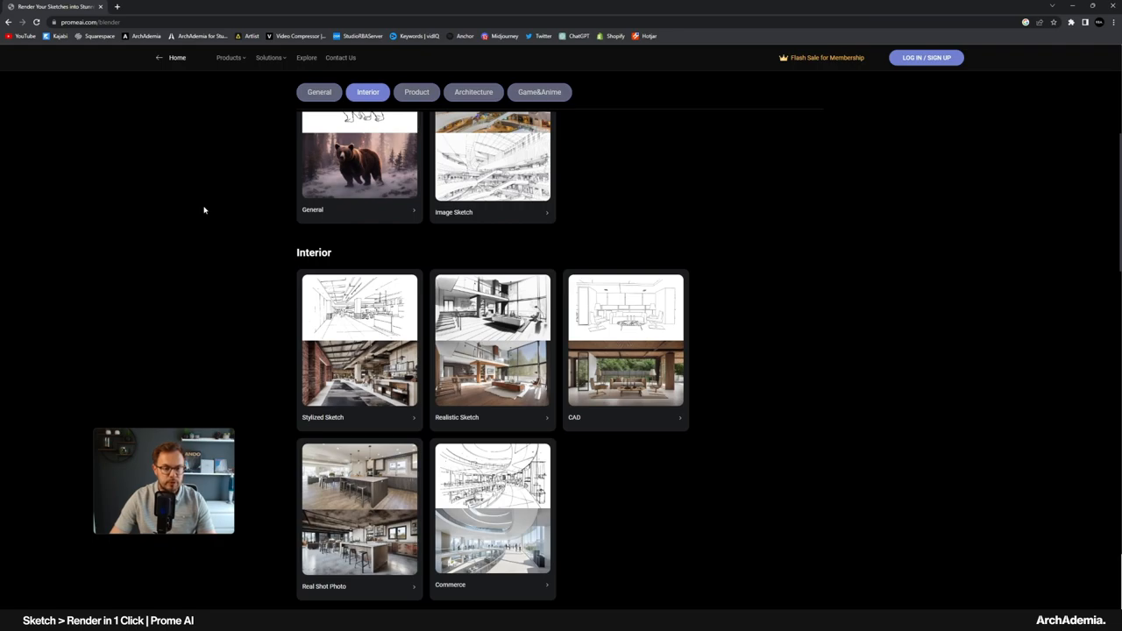
scroll(down, 3)
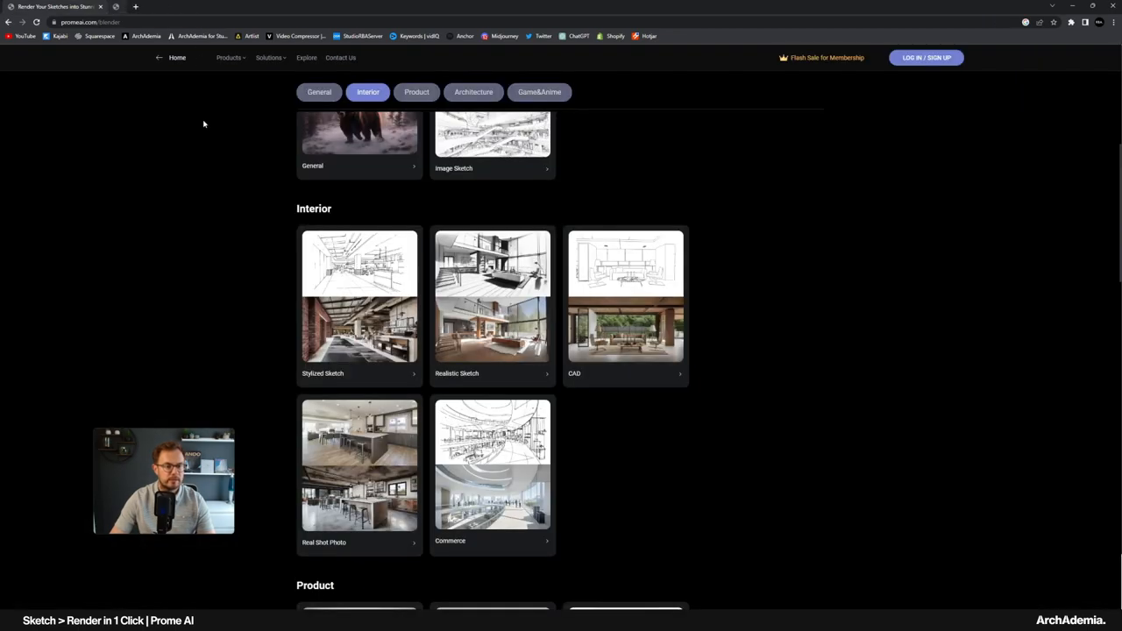
mouse_move(240, 364)
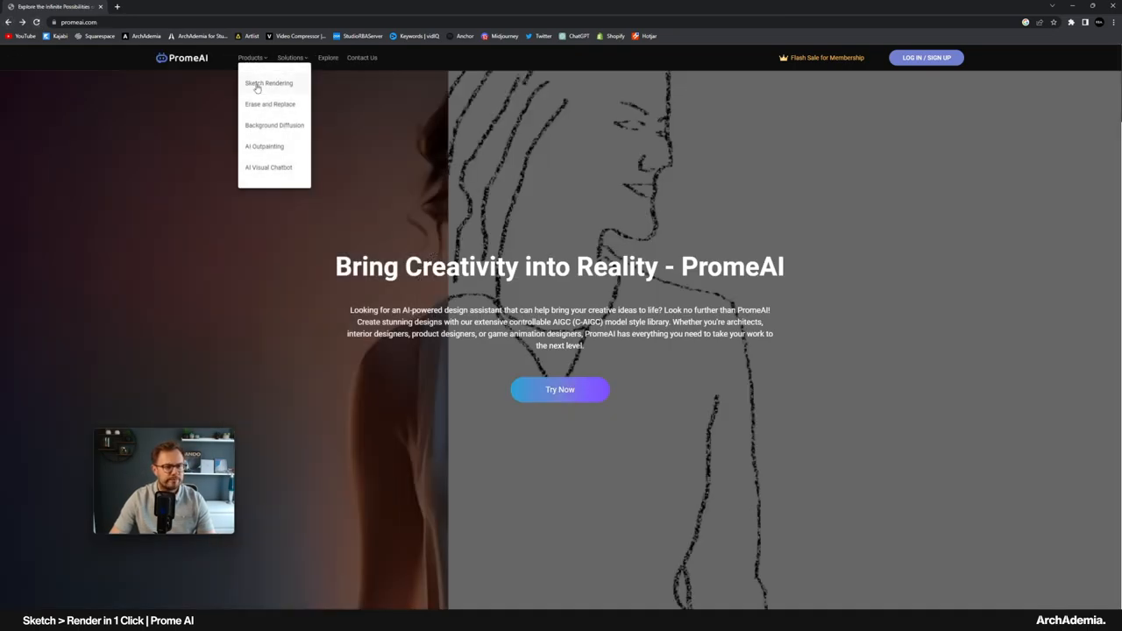
Sign in, check the account avatar menu, and launch Sketch Rendering from the tools dashboard.
click(268, 82)
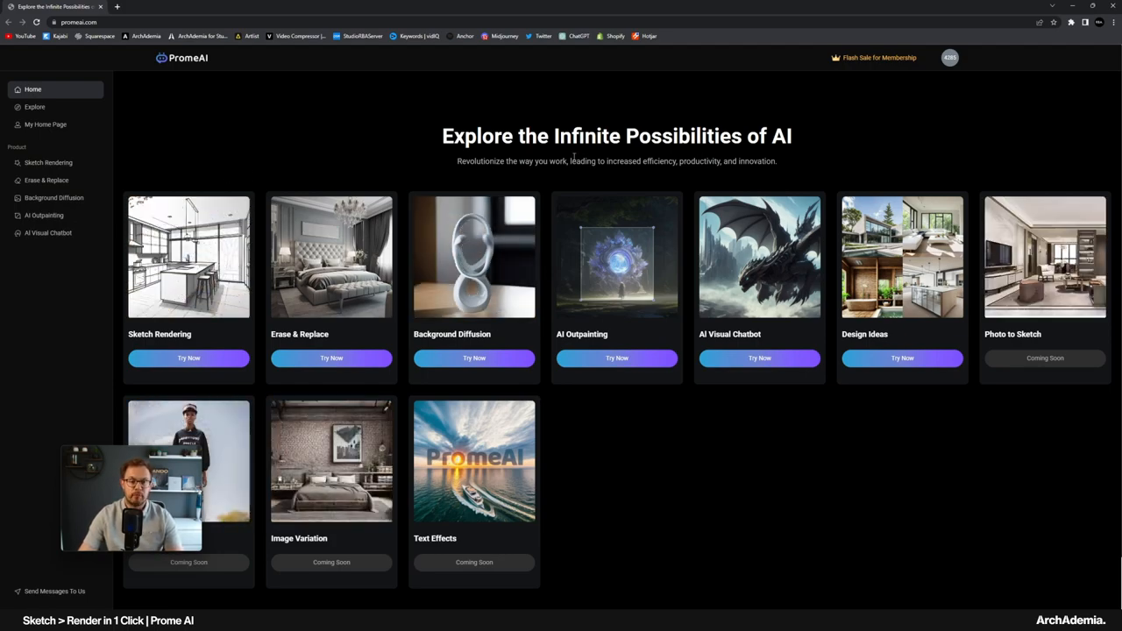
click(950, 58)
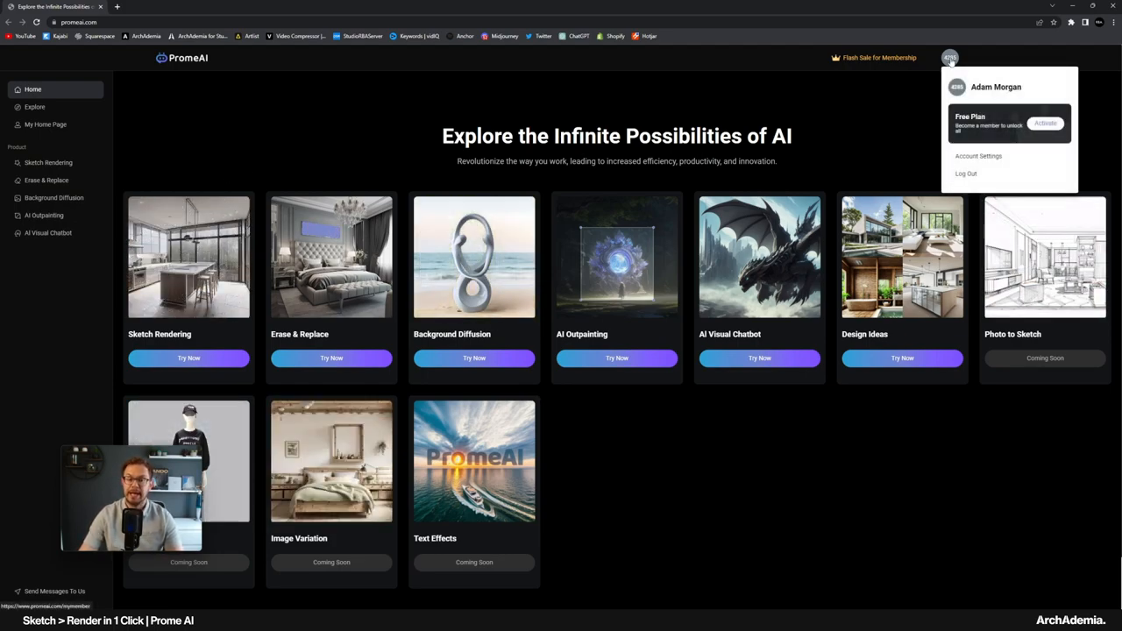
click(863, 126)
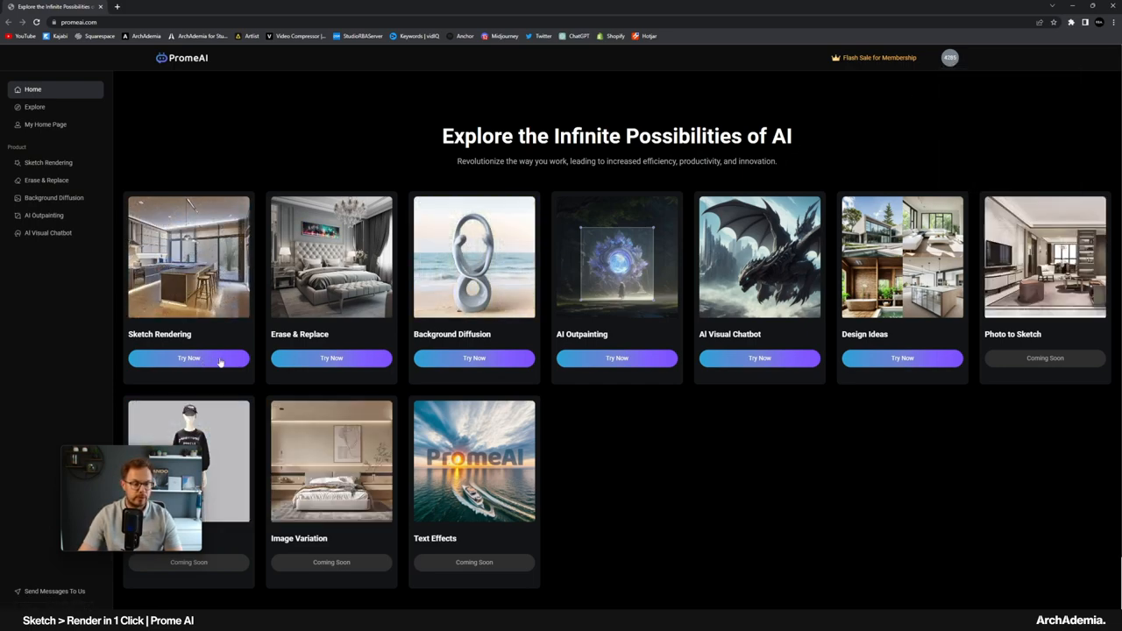
scroll(down, 3)
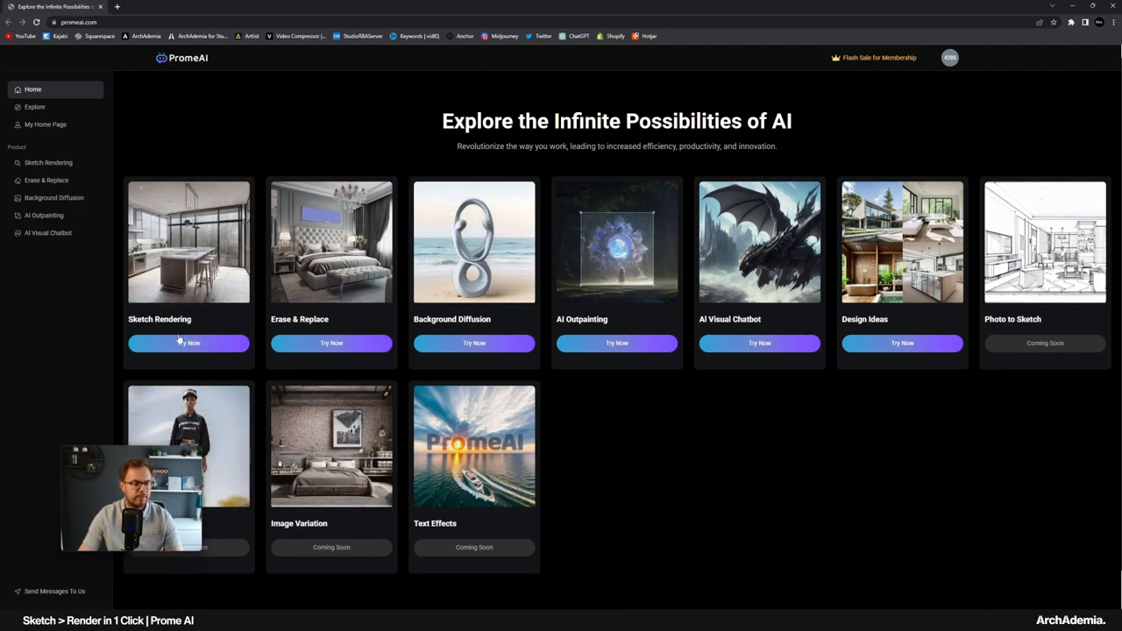
click(190, 342)
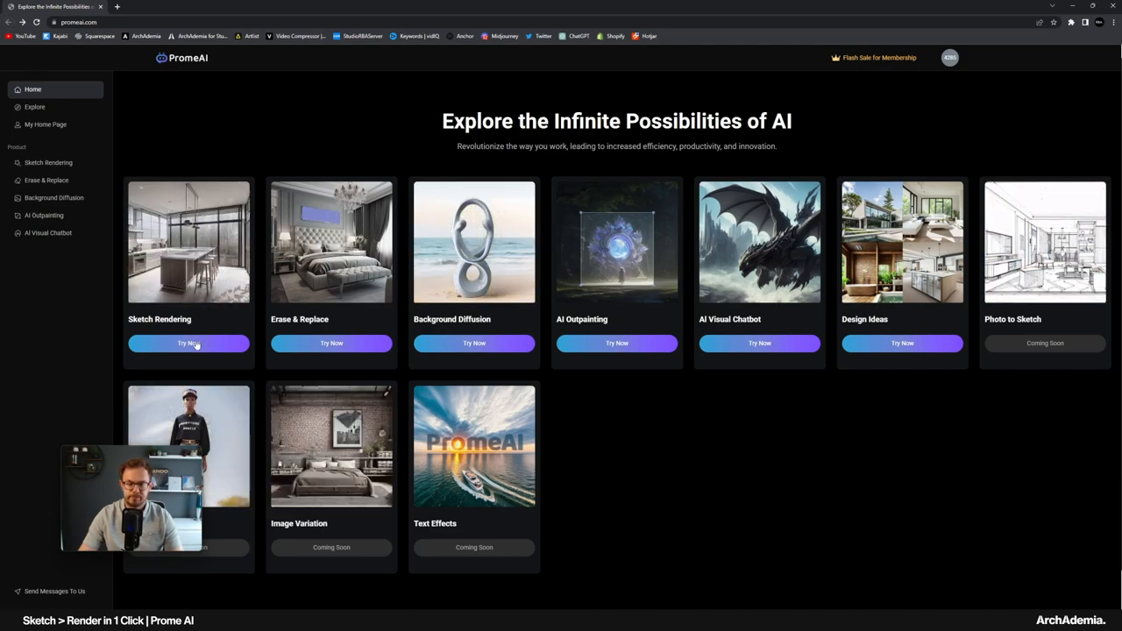
click(189, 342)
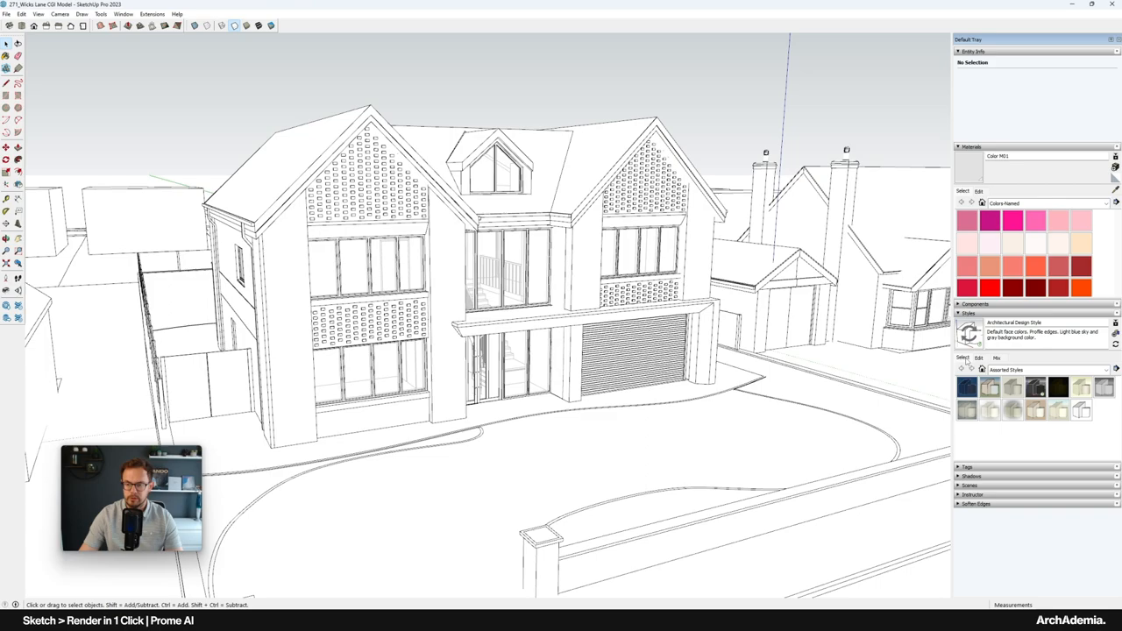
Apply Sketchy Edges Pencil with Endpoints after trying Permanent Marker, reviewing background and edge settings.
click(1048, 368)
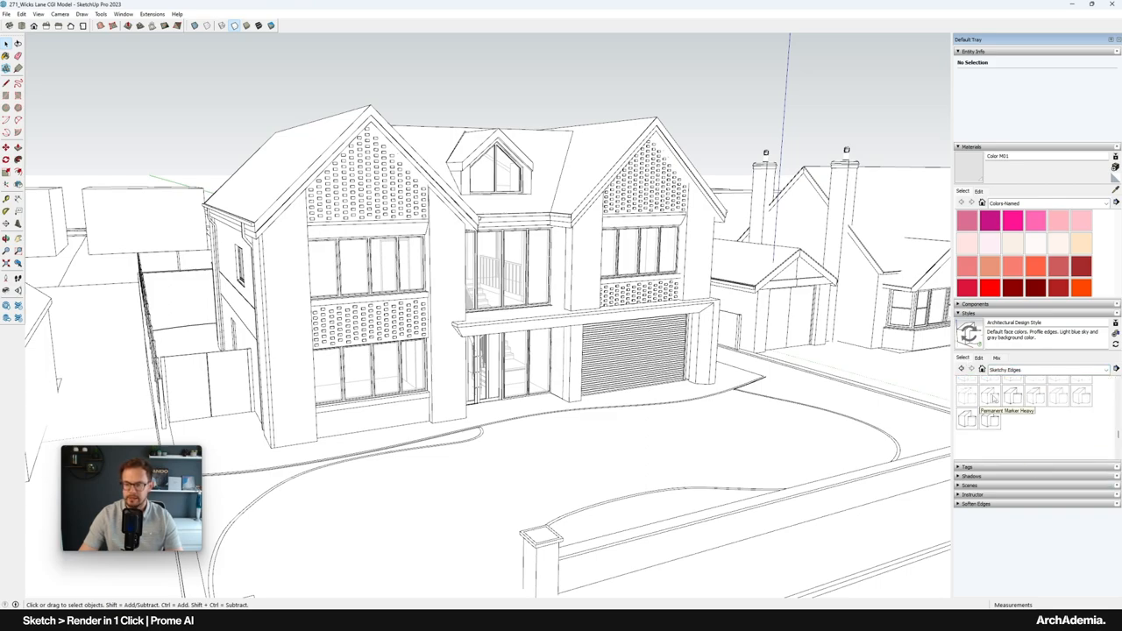
click(989, 396)
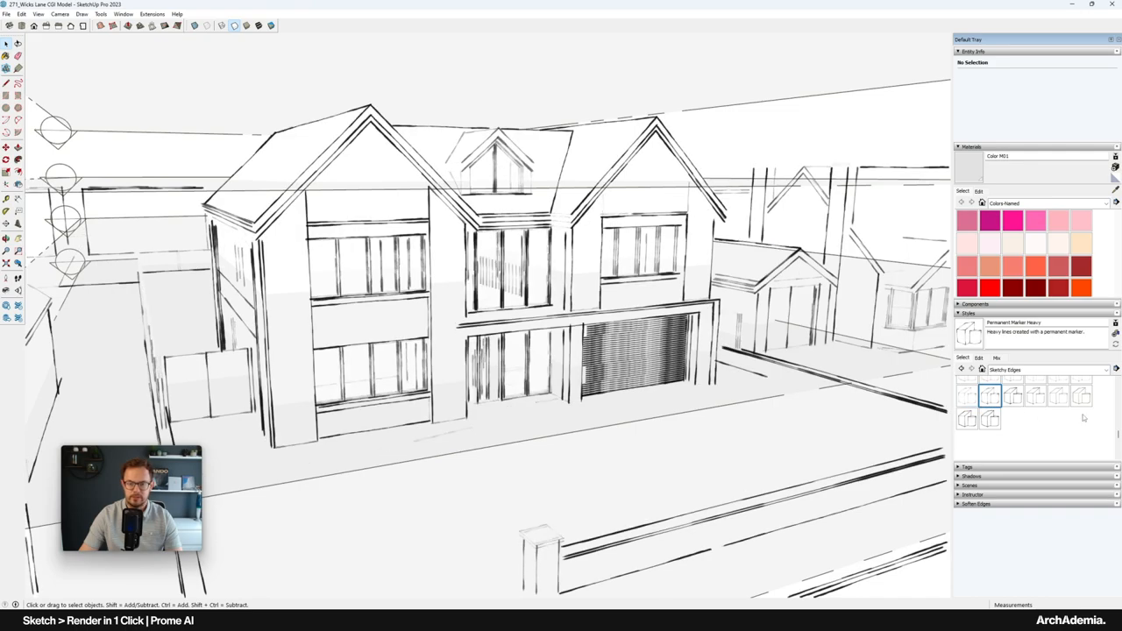
click(1079, 426)
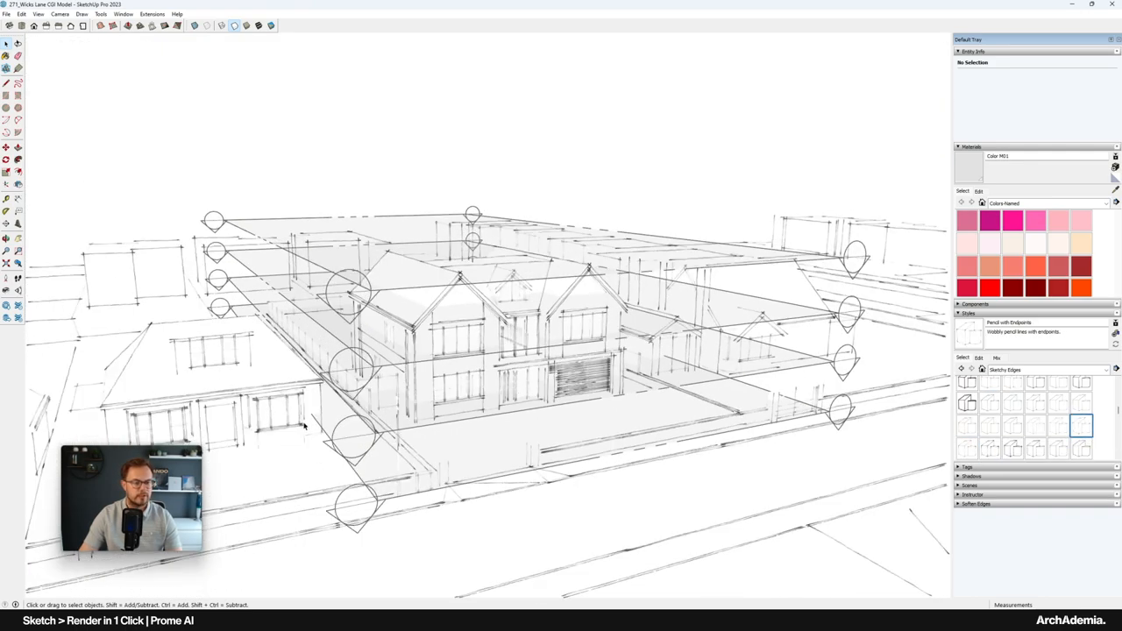
click(368, 476)
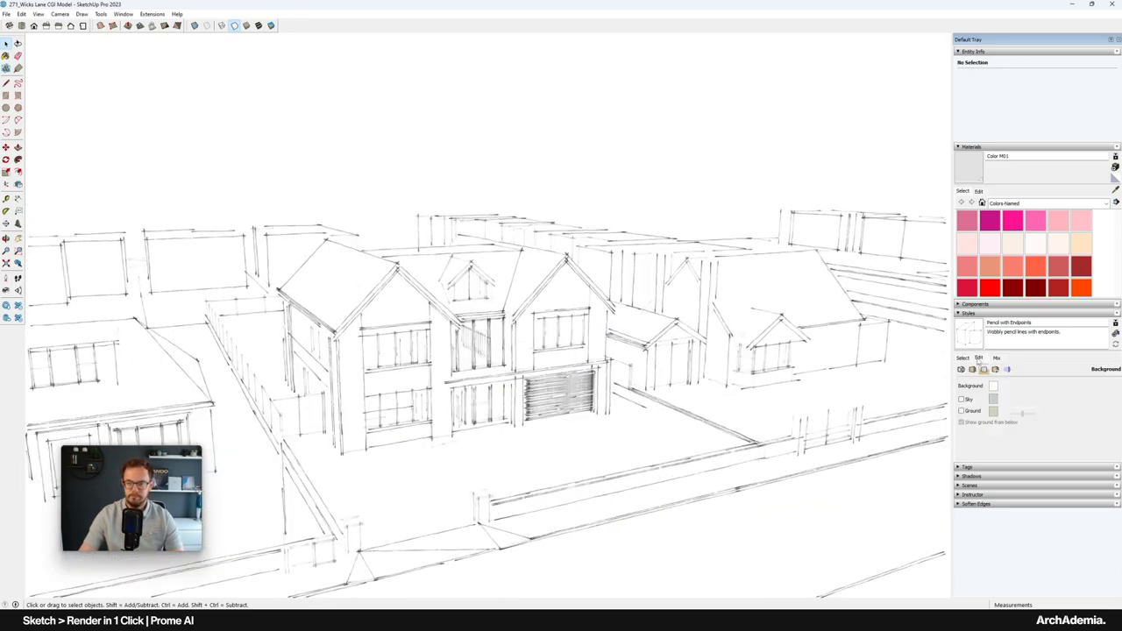
click(960, 368)
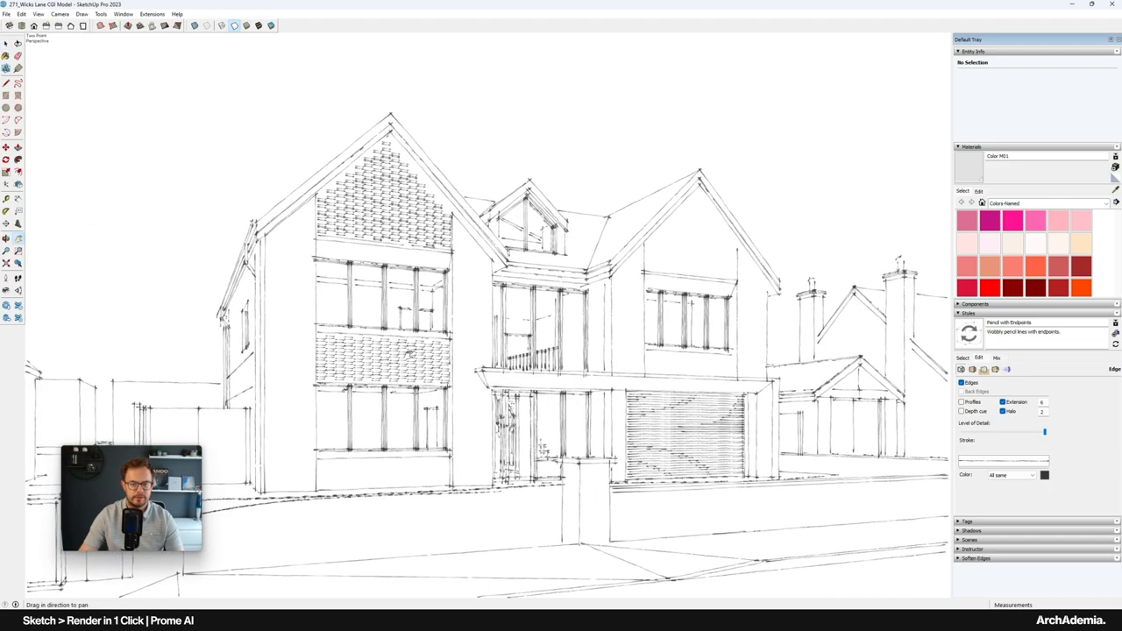
Export the view as a 2D Graphic JPEG 4000 pixels wide, replacing the existing file.
click(7, 14)
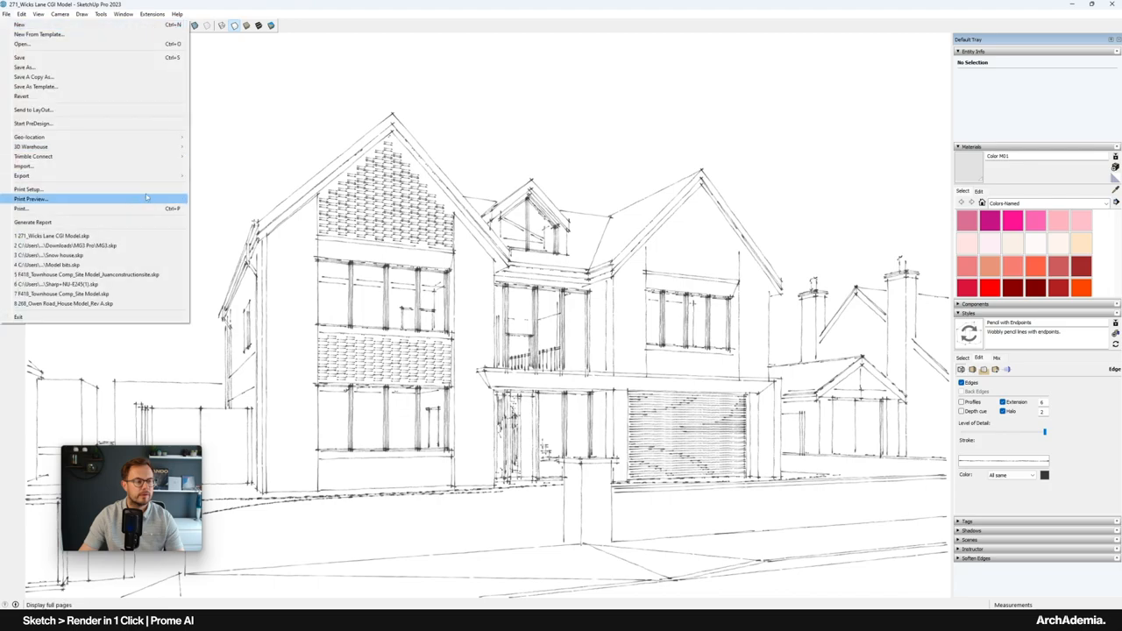
click(21, 175)
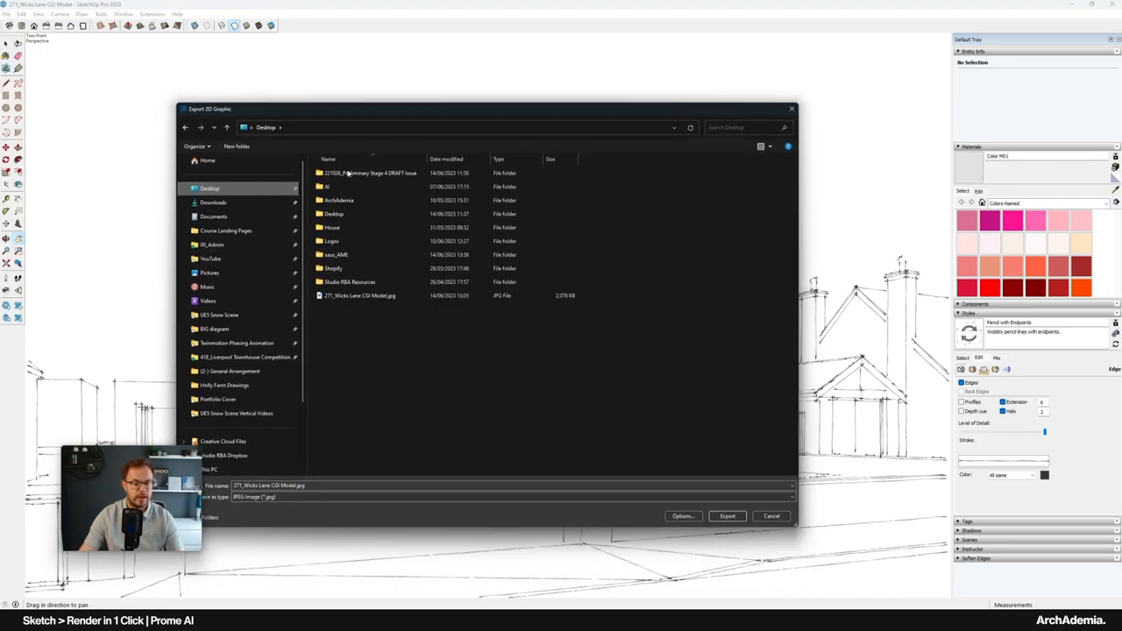
click(683, 515)
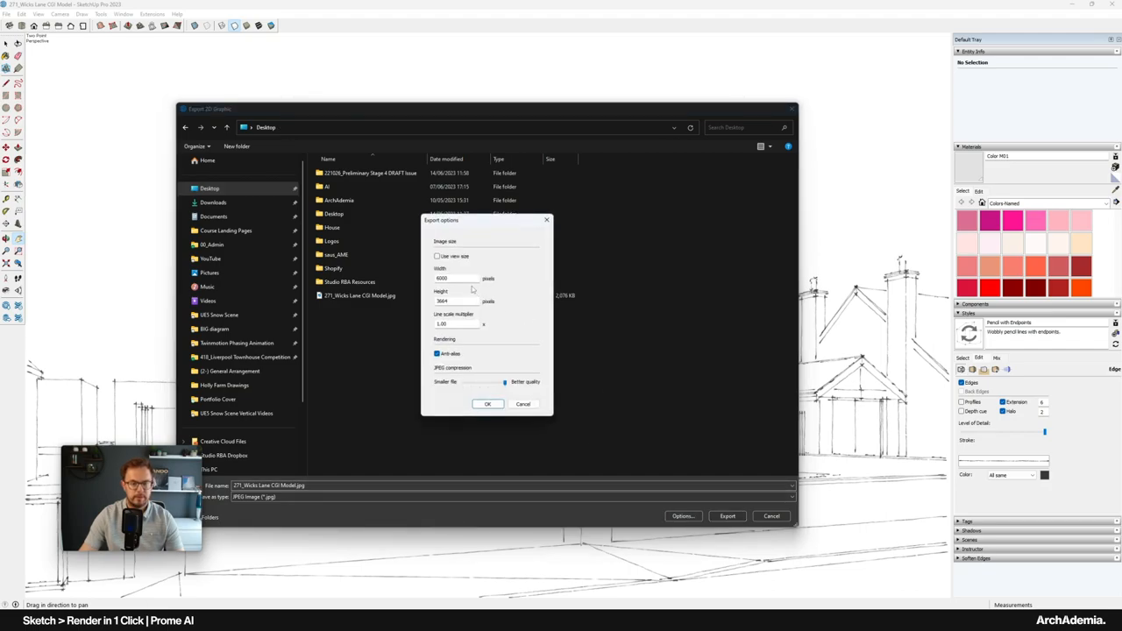
text(4000)
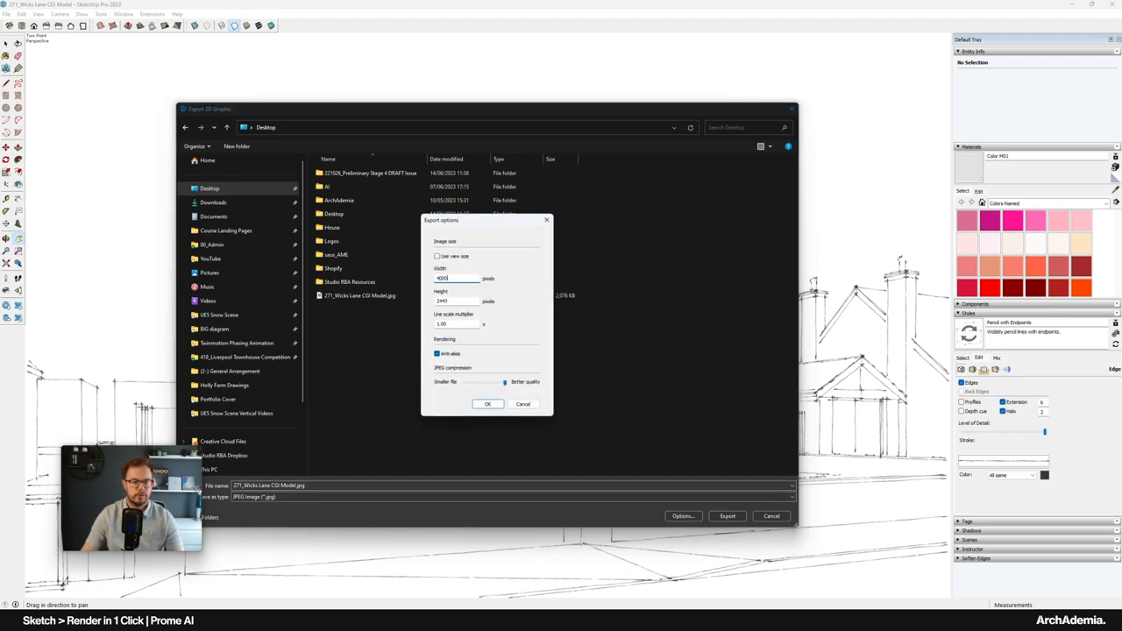
click(487, 403)
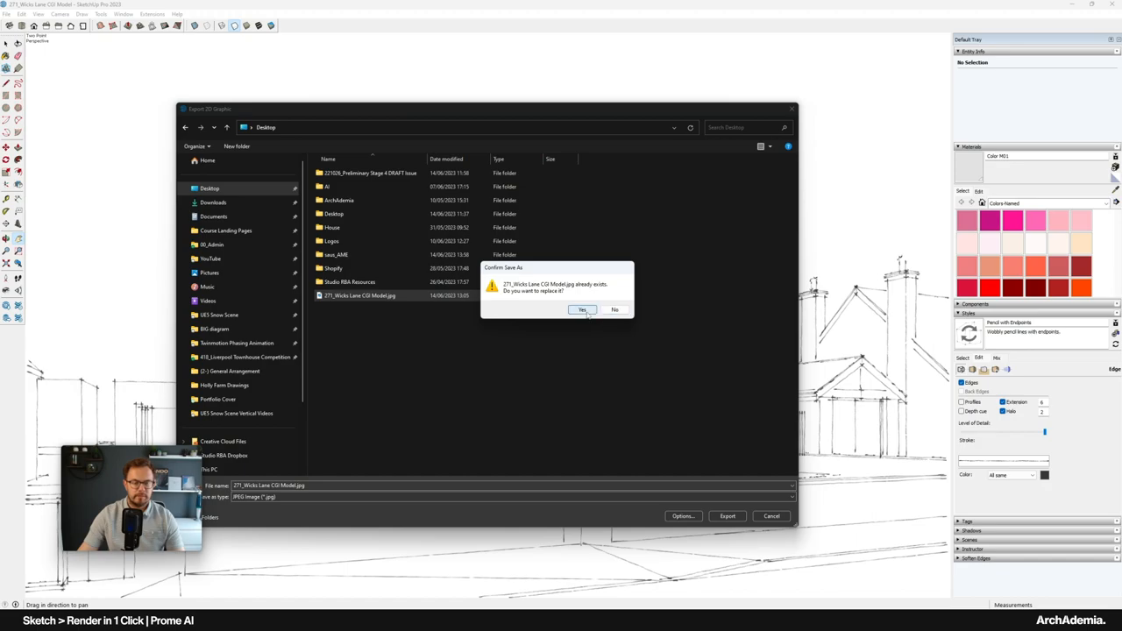
click(582, 309)
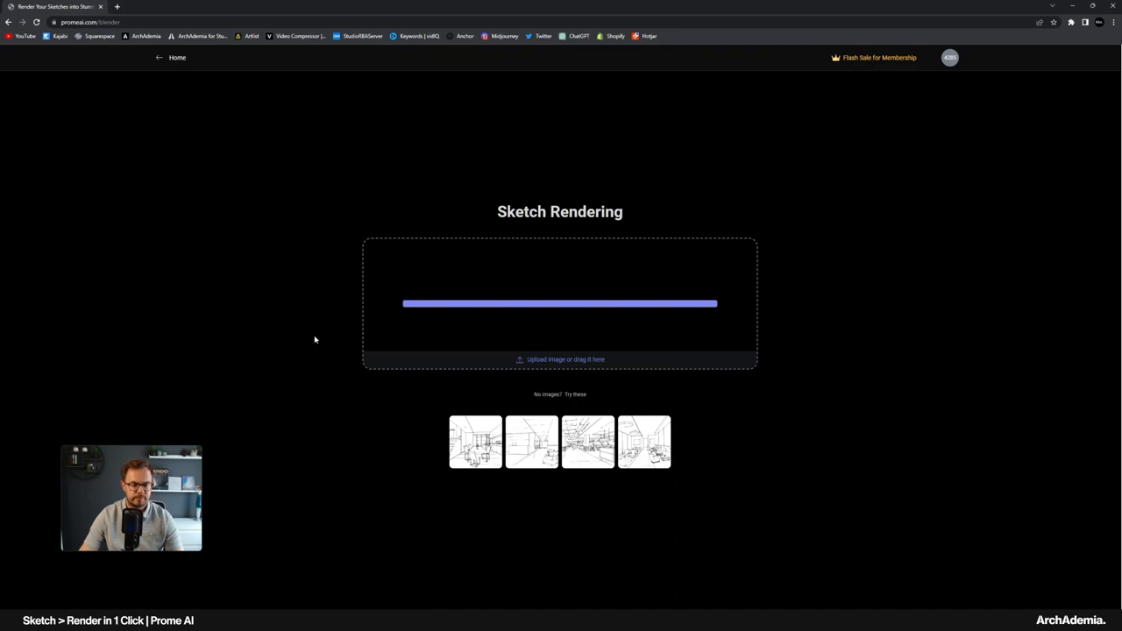
Upload the exported house JPG, keep the Interior style settings, and generate renders.
click(475, 442)
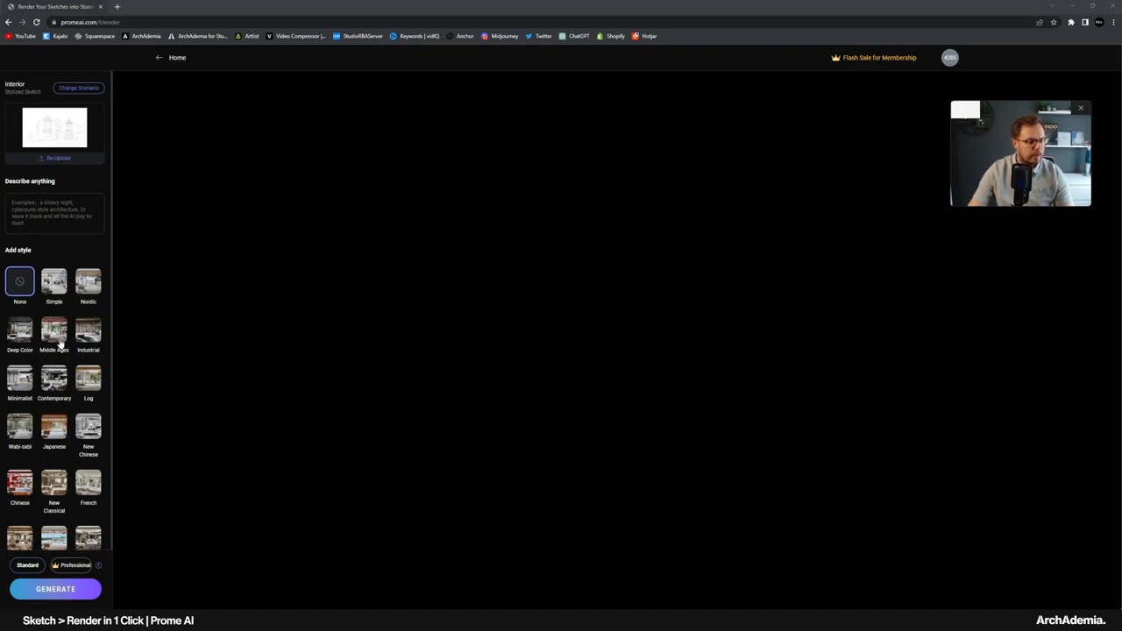
scroll(down, 3)
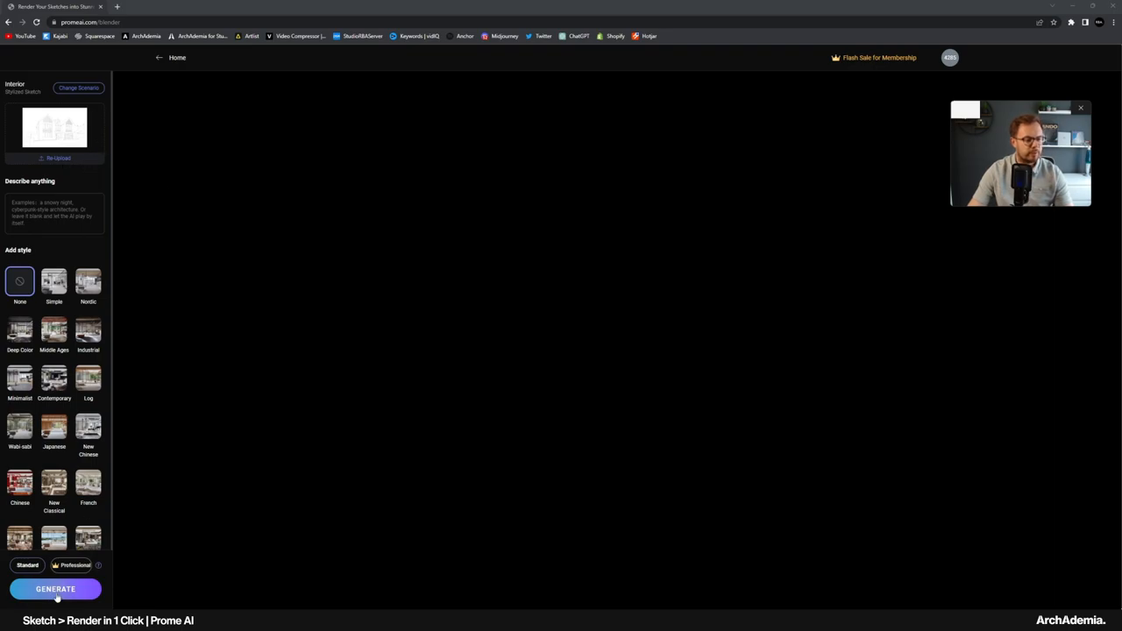
click(56, 588)
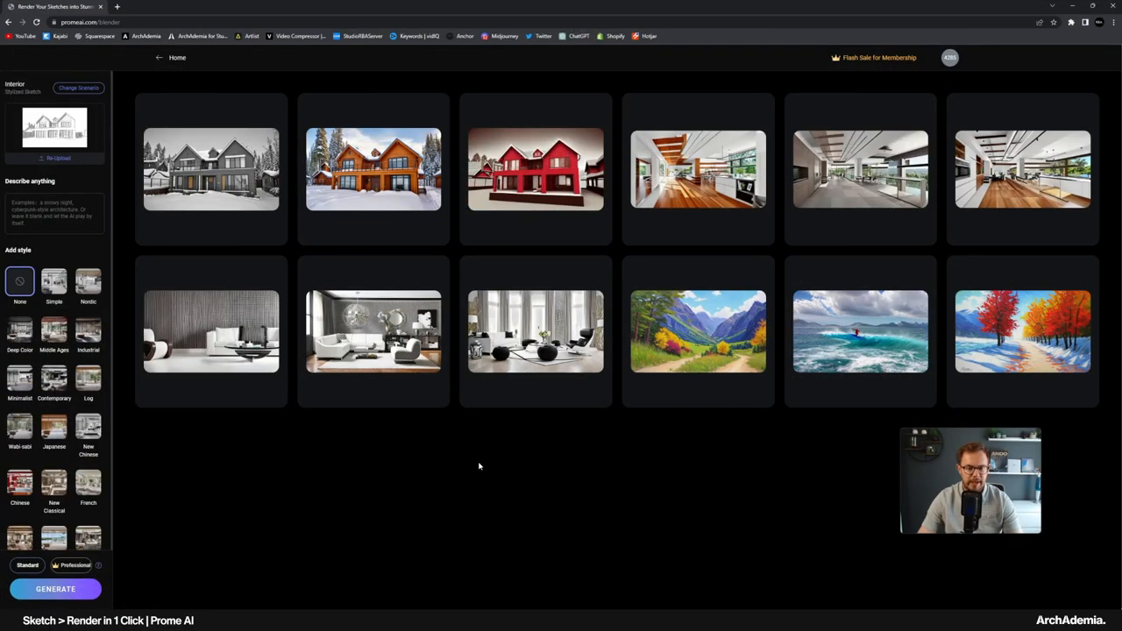
mouse_move(371, 332)
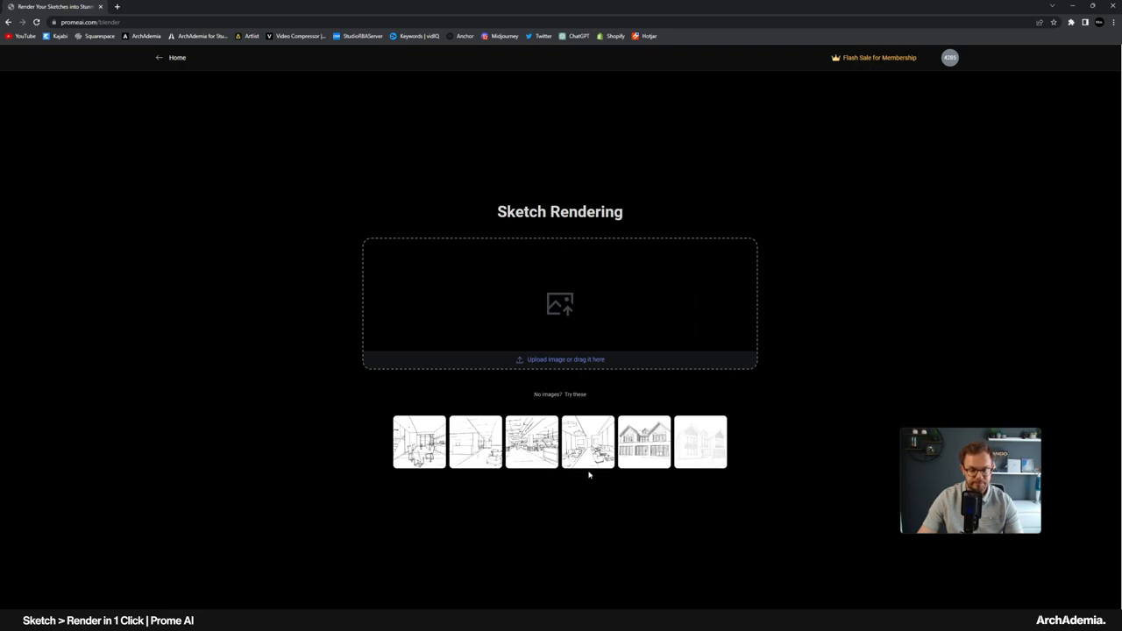
mouse_move(666, 599)
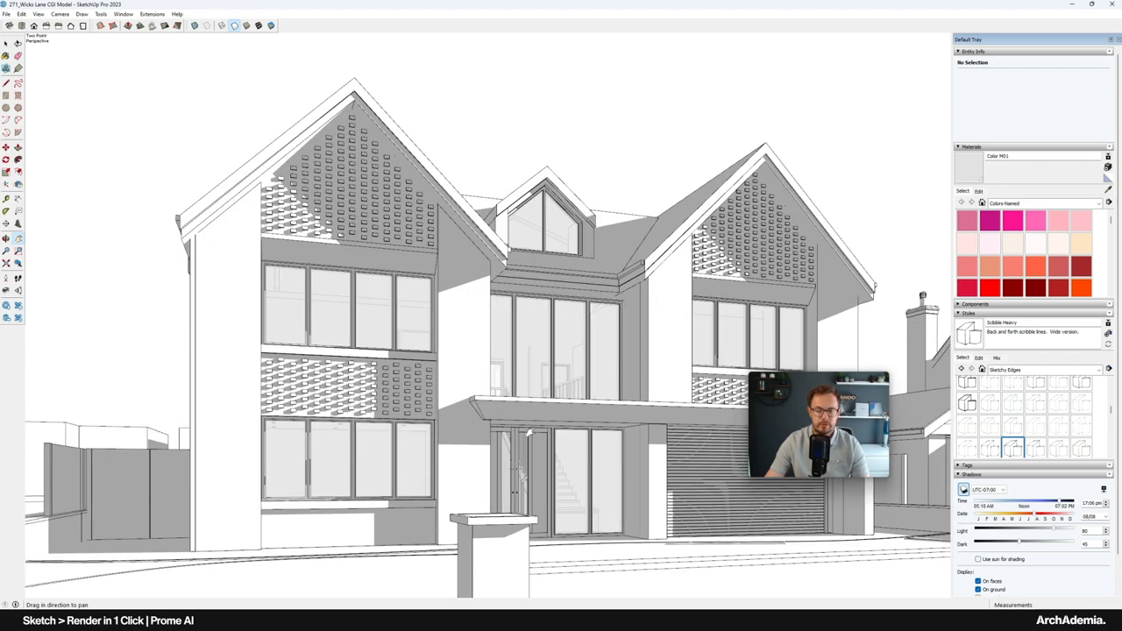
Apply a bolder Sketchy Edges style to the house and check its Edit settings.
click(978, 358)
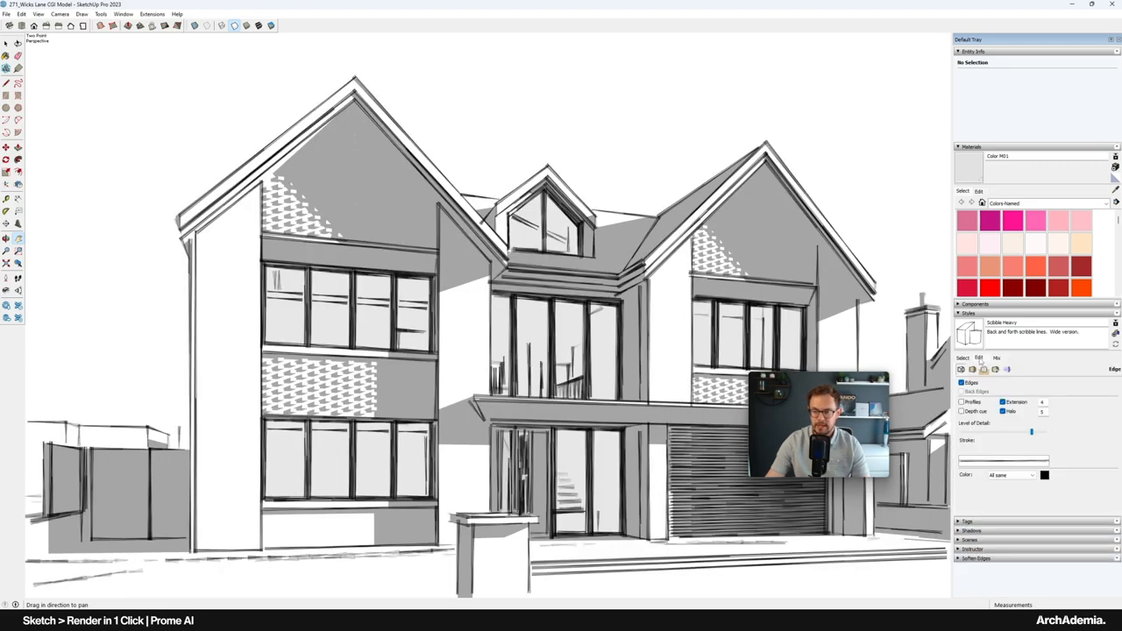
click(996, 357)
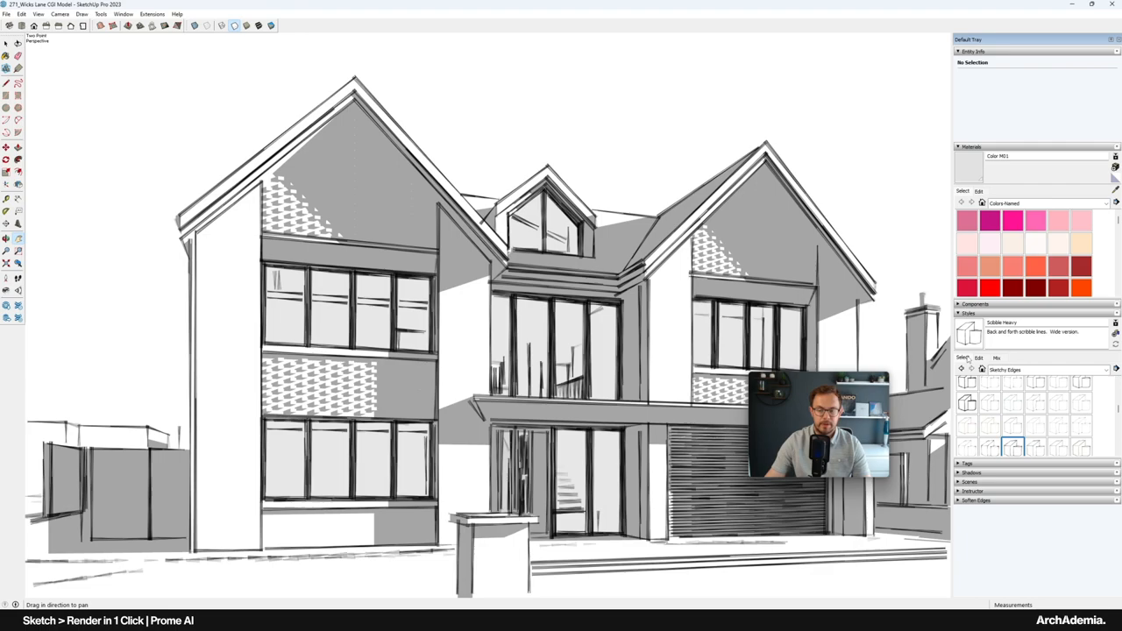
click(978, 358)
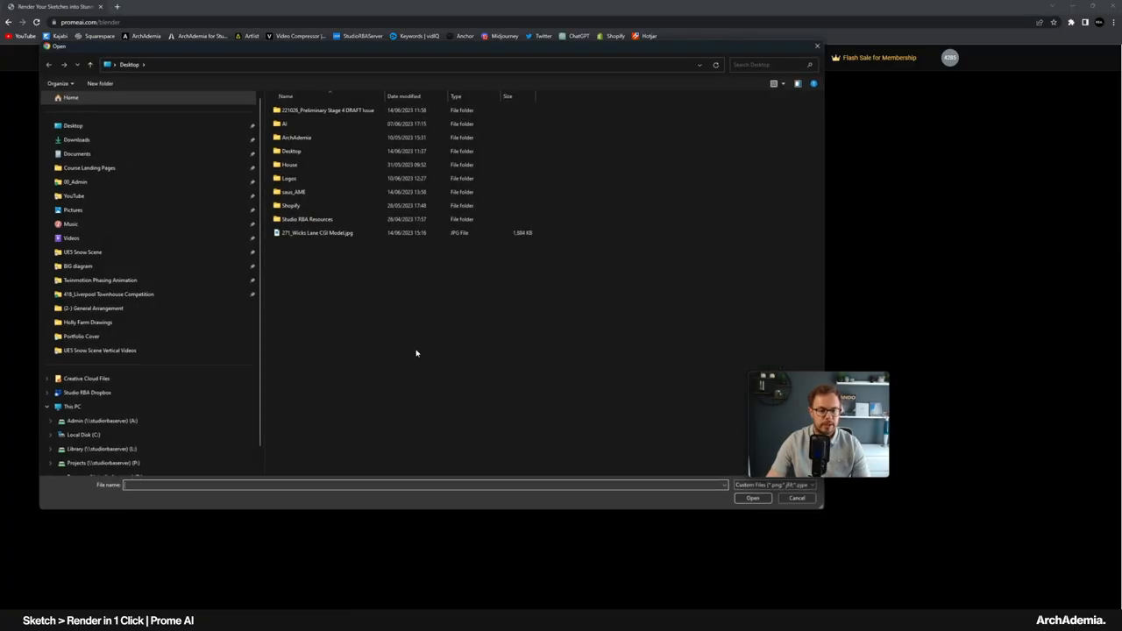
Select the exported house JPG in the Open dialog to upload it.
click(796, 498)
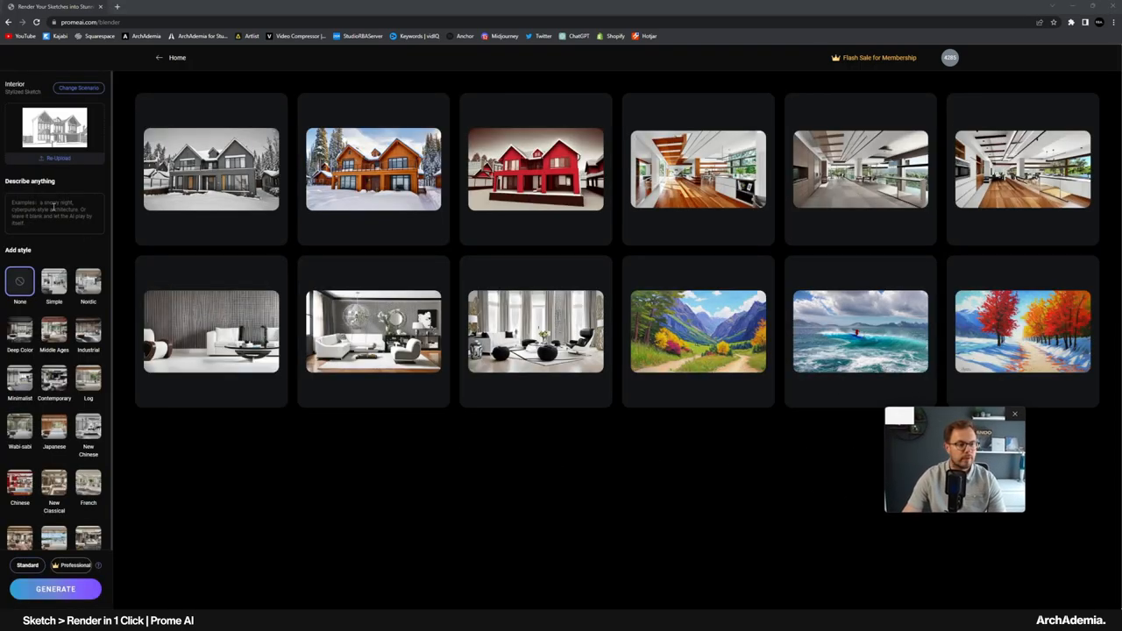
mouse_move(372, 168)
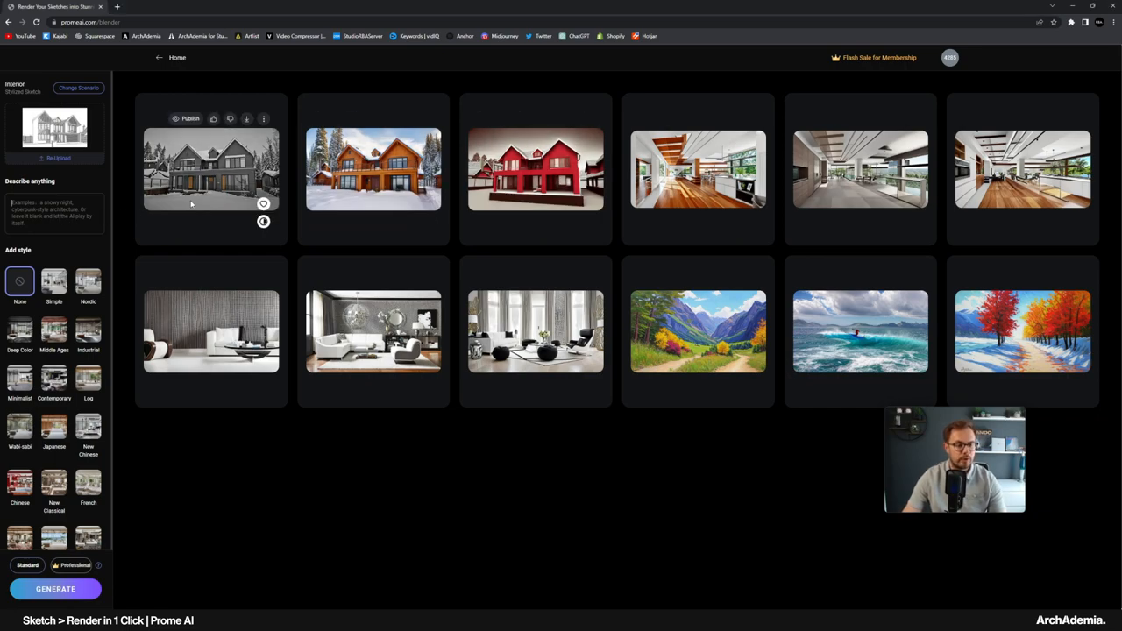
mouse_move(372, 168)
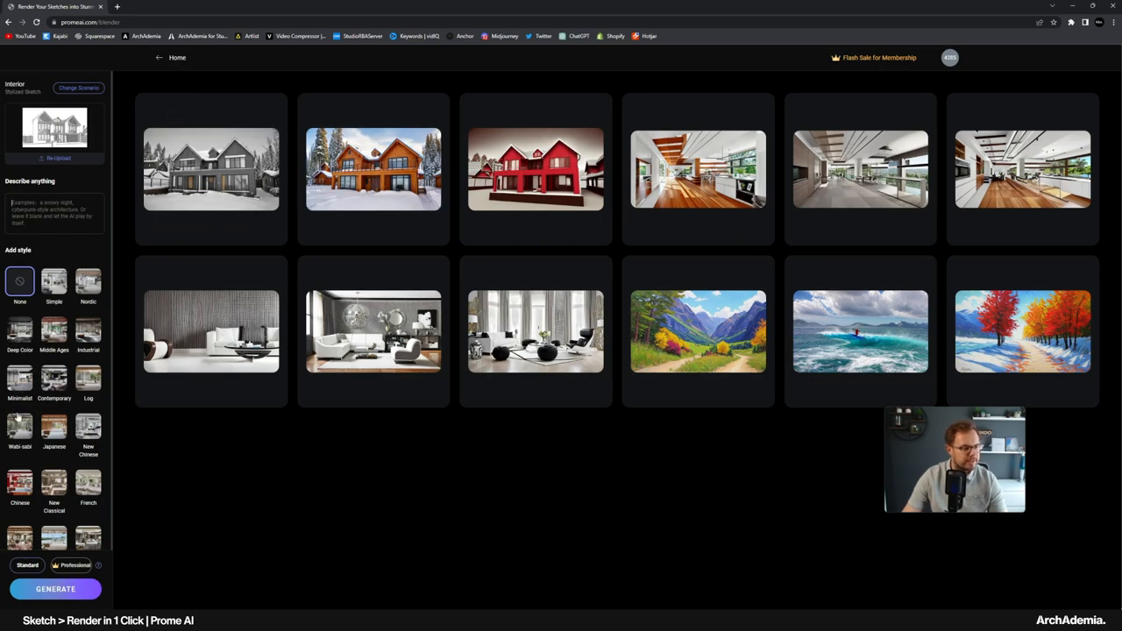
Generate renders with the Contemporary style and a sunny day cinematic DSLR prompt.
click(53, 377)
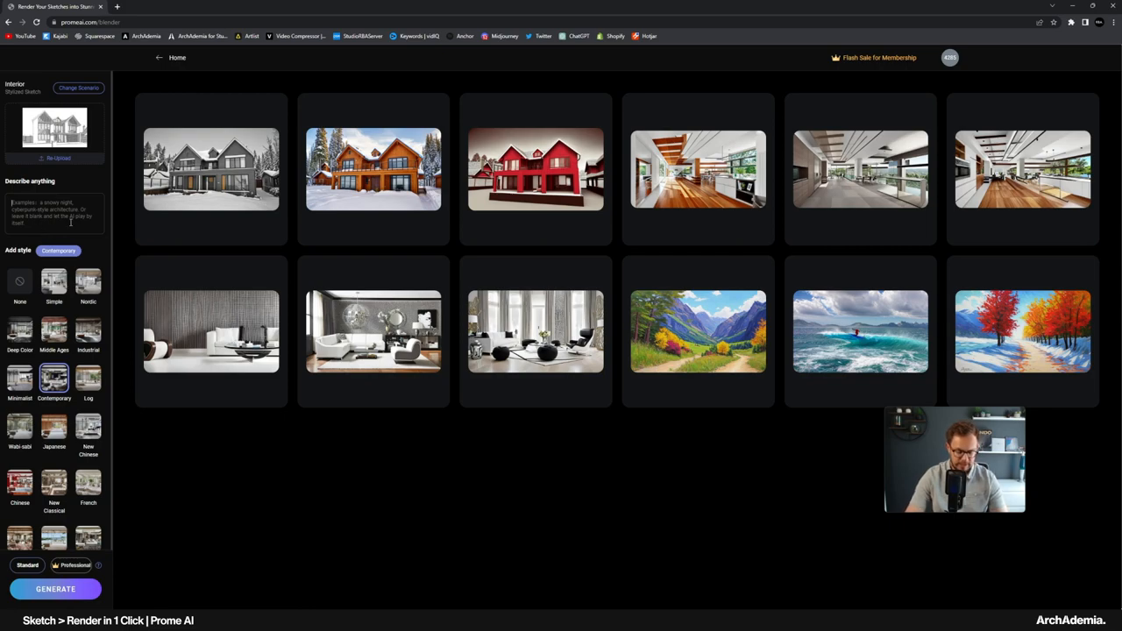
text(Sunny day,)
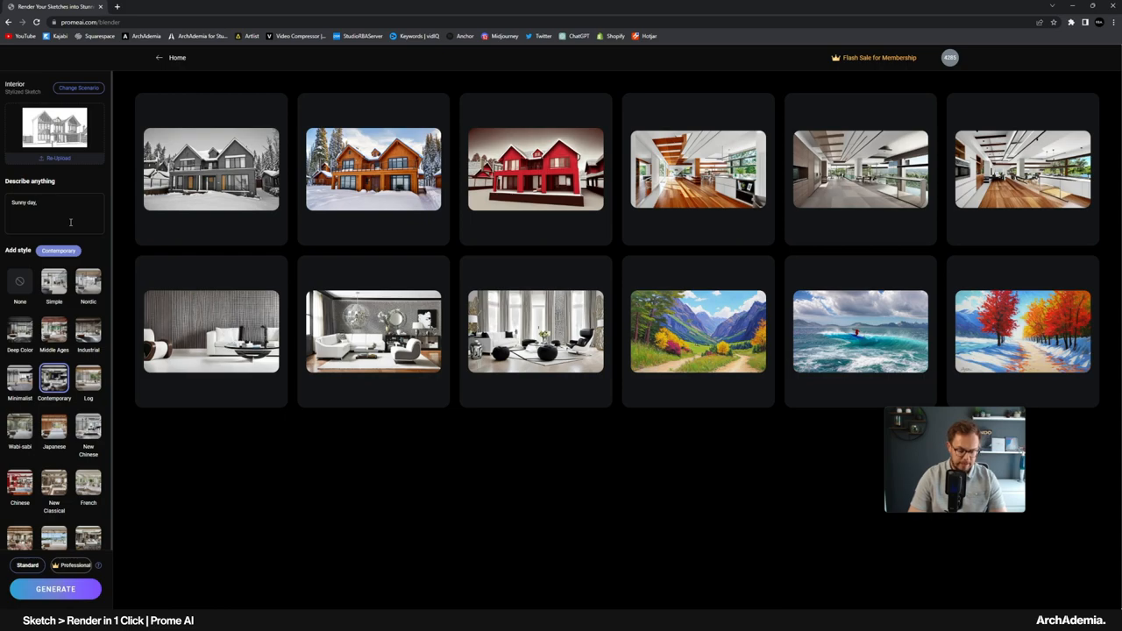
text(cinematic look, shot on a DSLR camera)
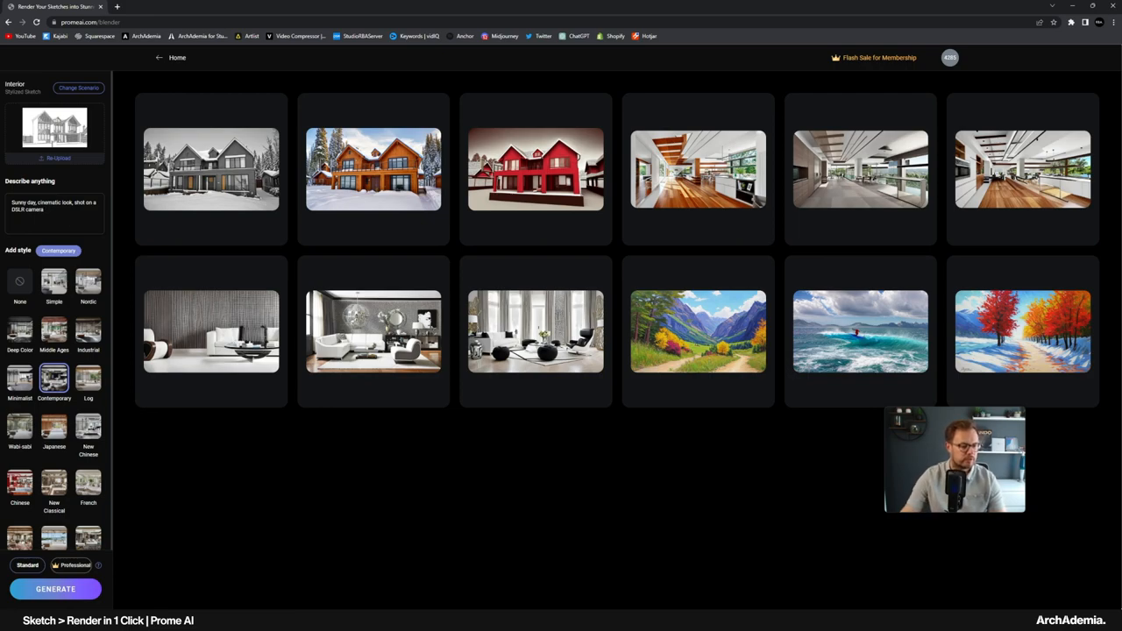
click(54, 589)
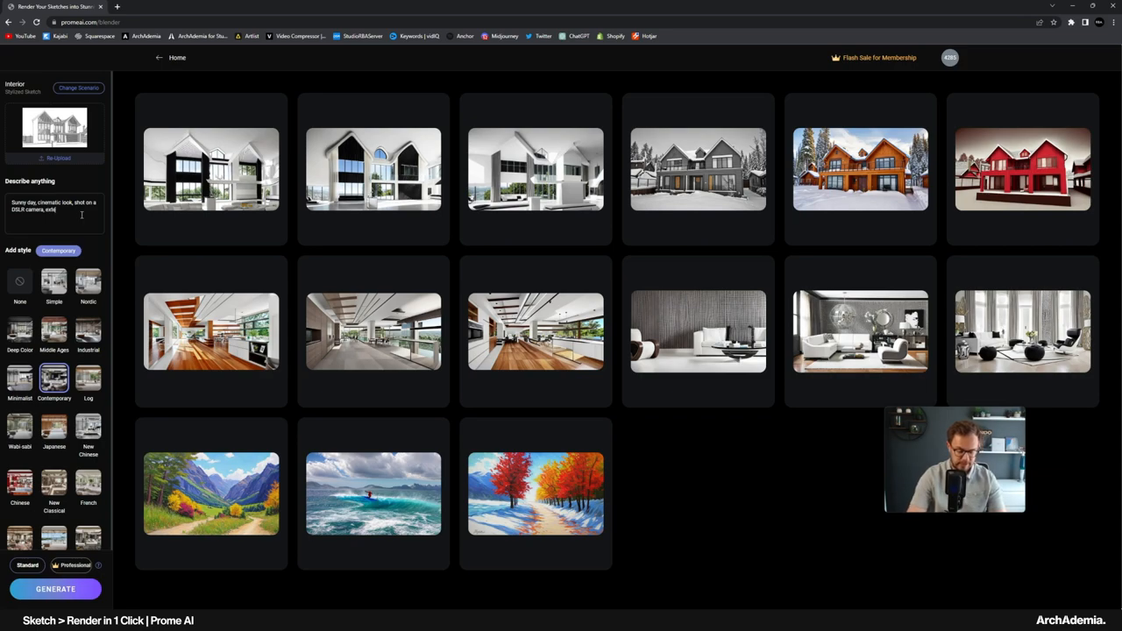
Append 'exterior visual, brick building' to the prompt, set style to None, and generate again.
text(exterior visual,)
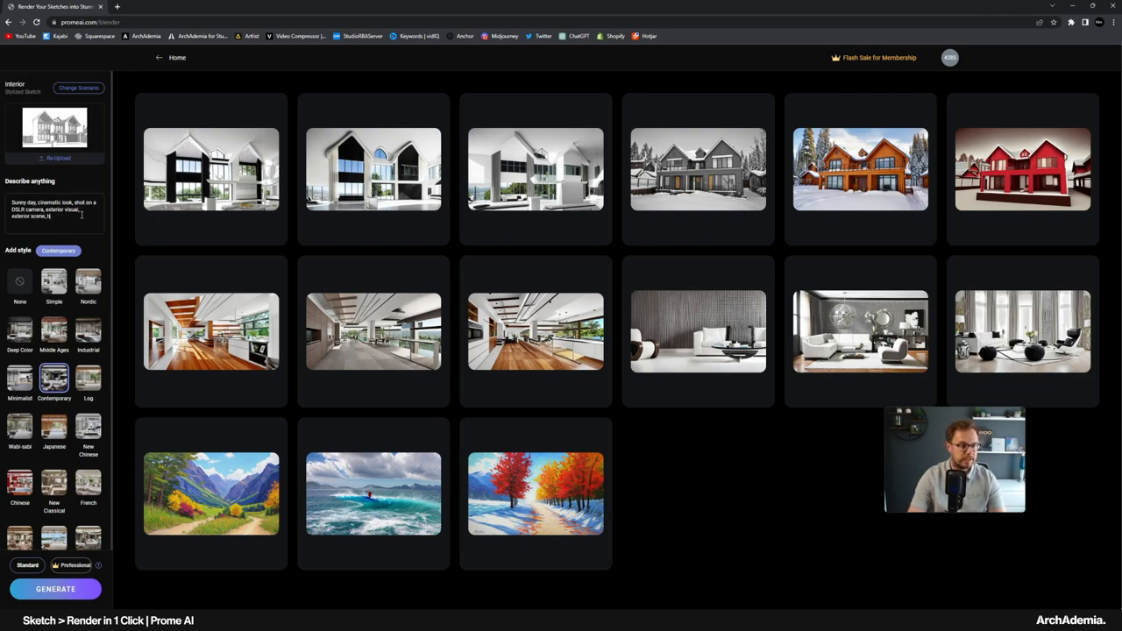
text(brick building)
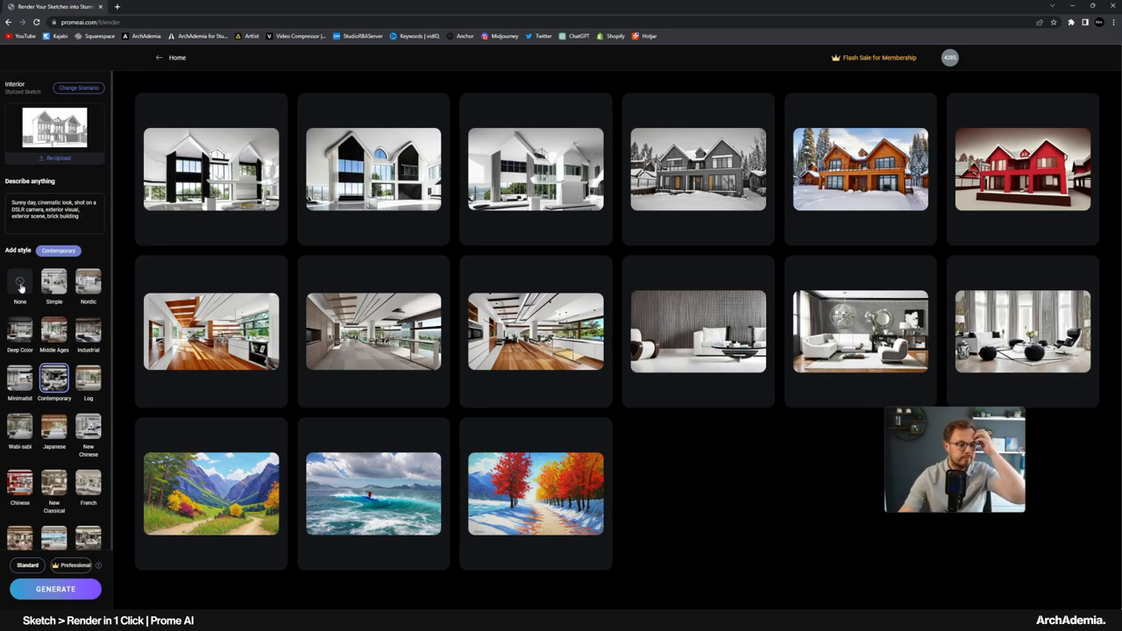
click(19, 281)
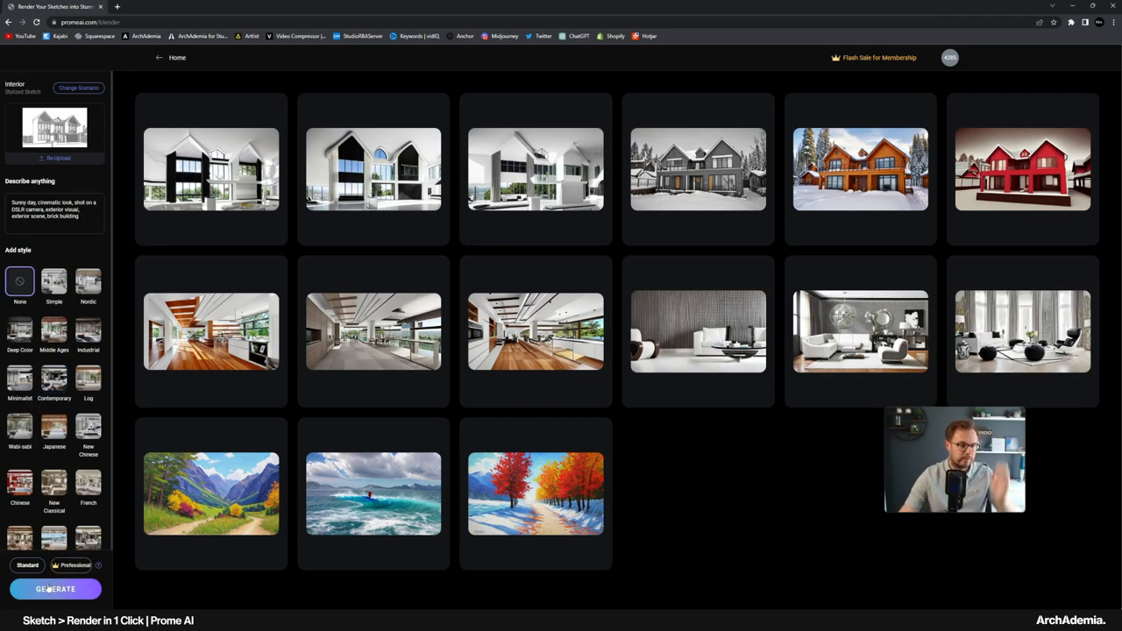
click(54, 589)
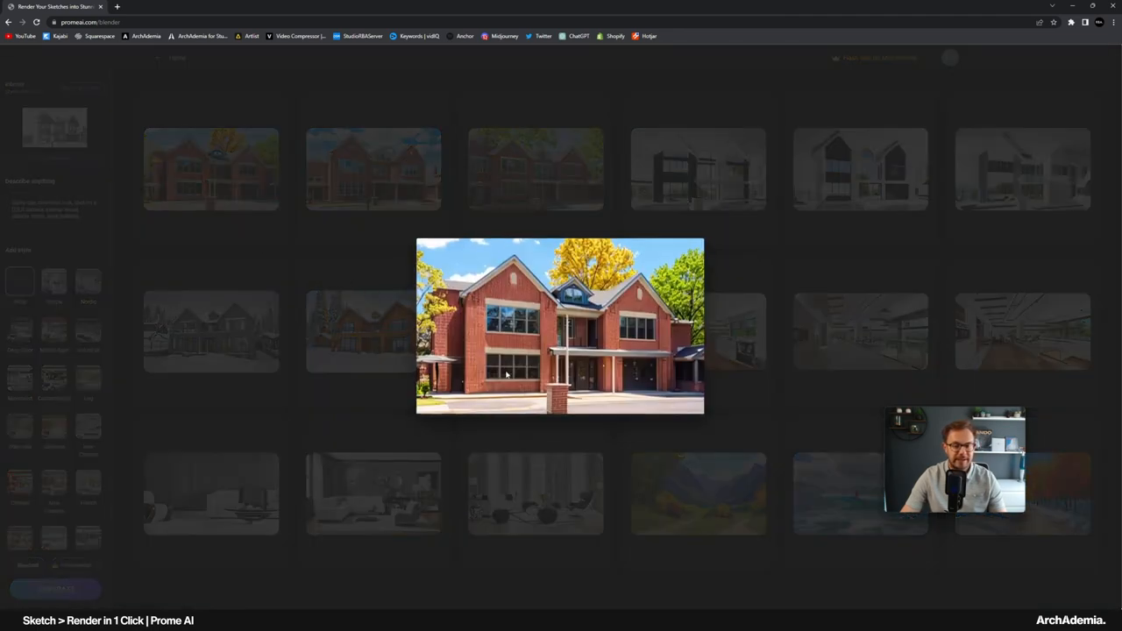
mouse_move(613, 489)
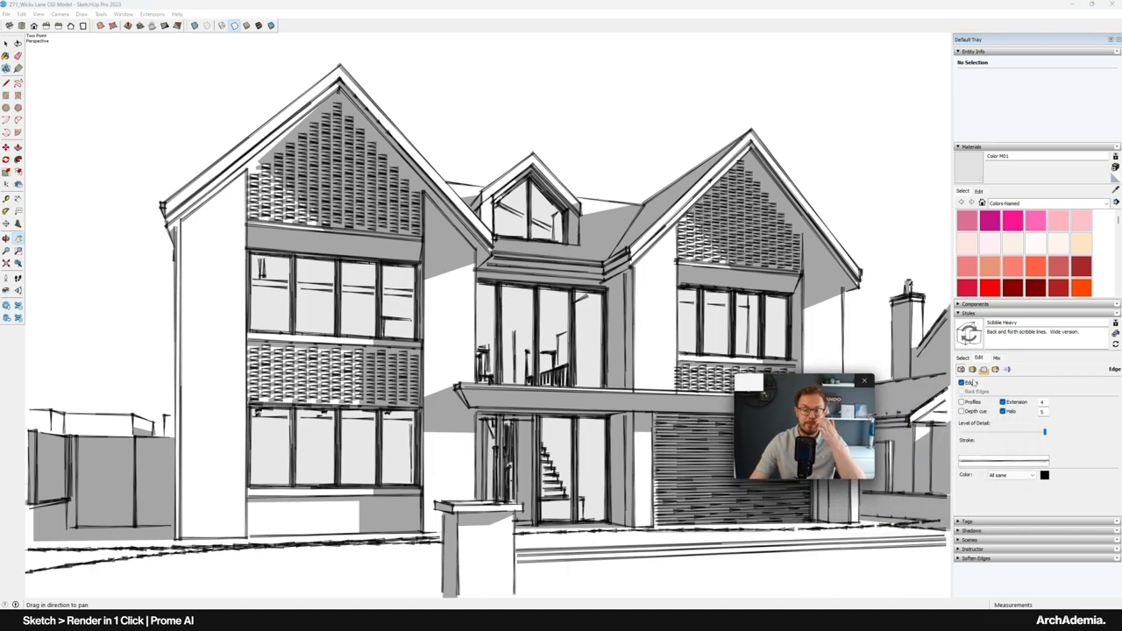
Try several Sketchy Edges styles, then apply a fine Straight Lines style with hatched brick.
click(1013, 426)
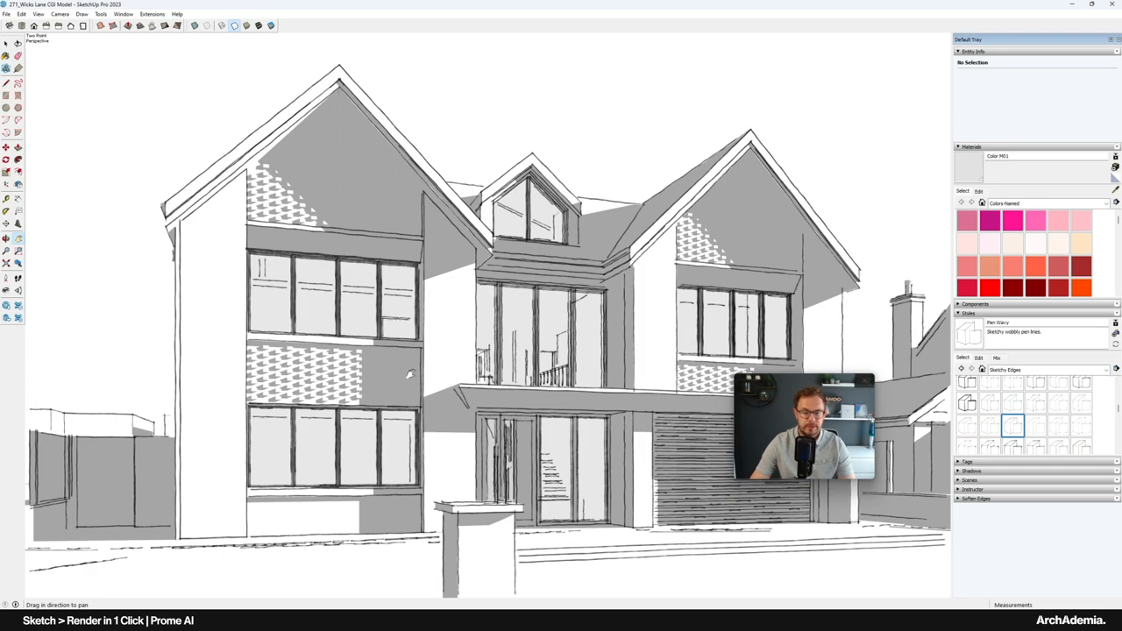
click(978, 357)
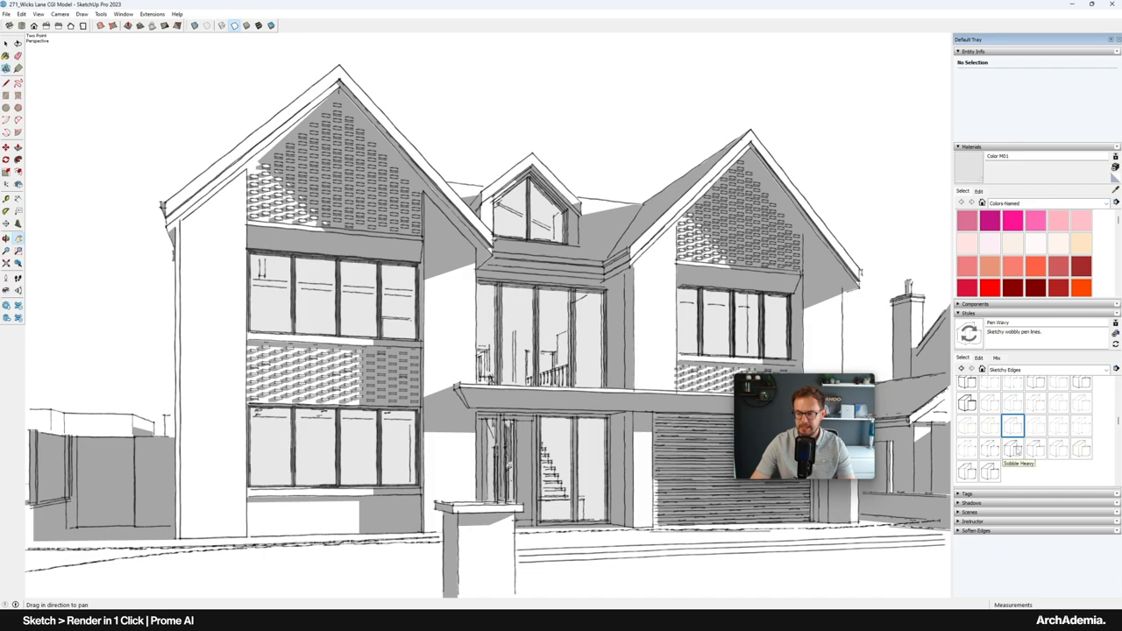
click(988, 448)
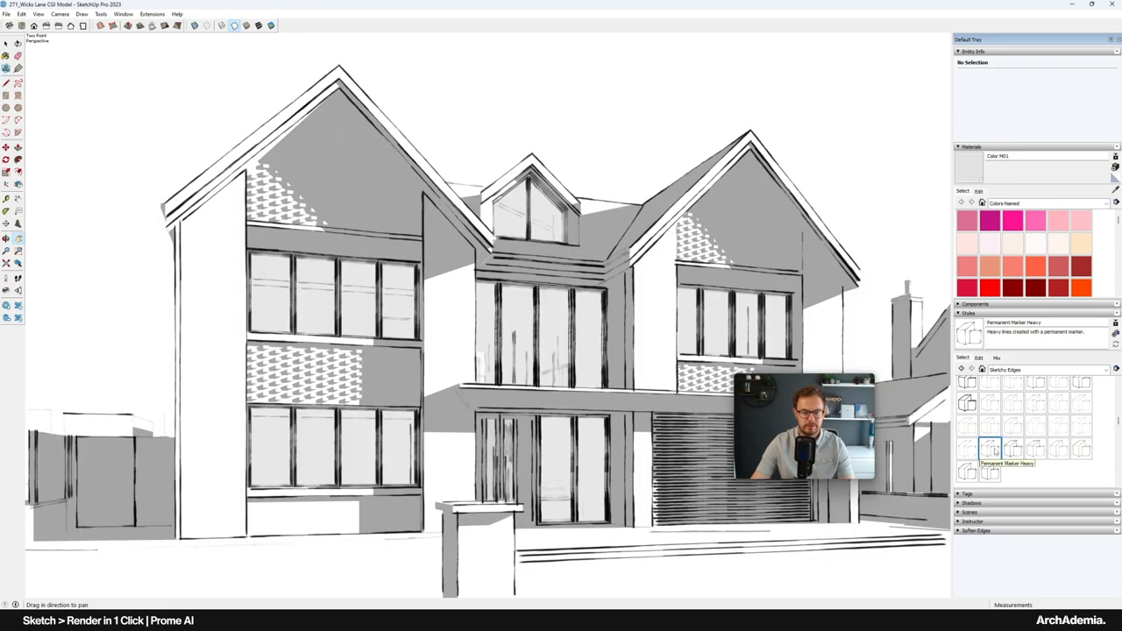
click(1059, 426)
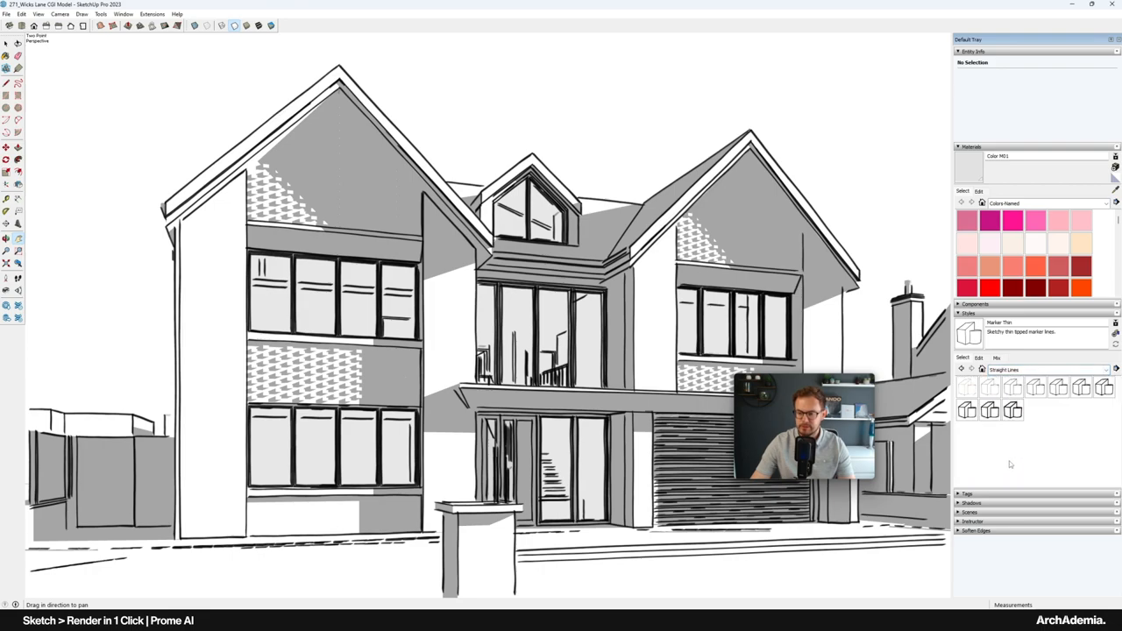
click(1058, 388)
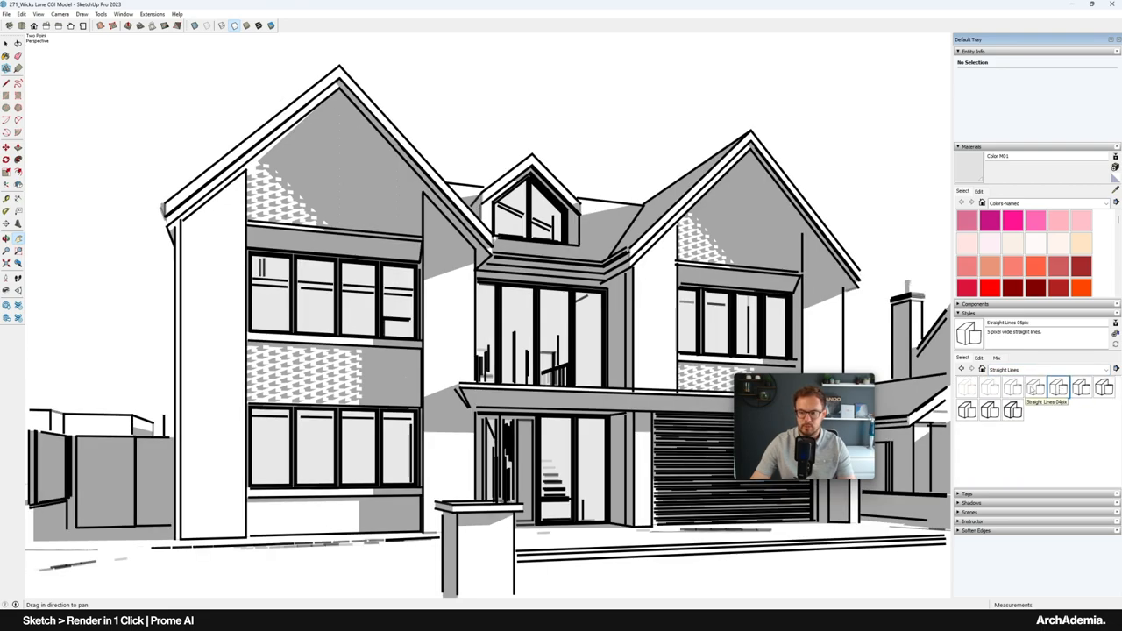
click(1013, 388)
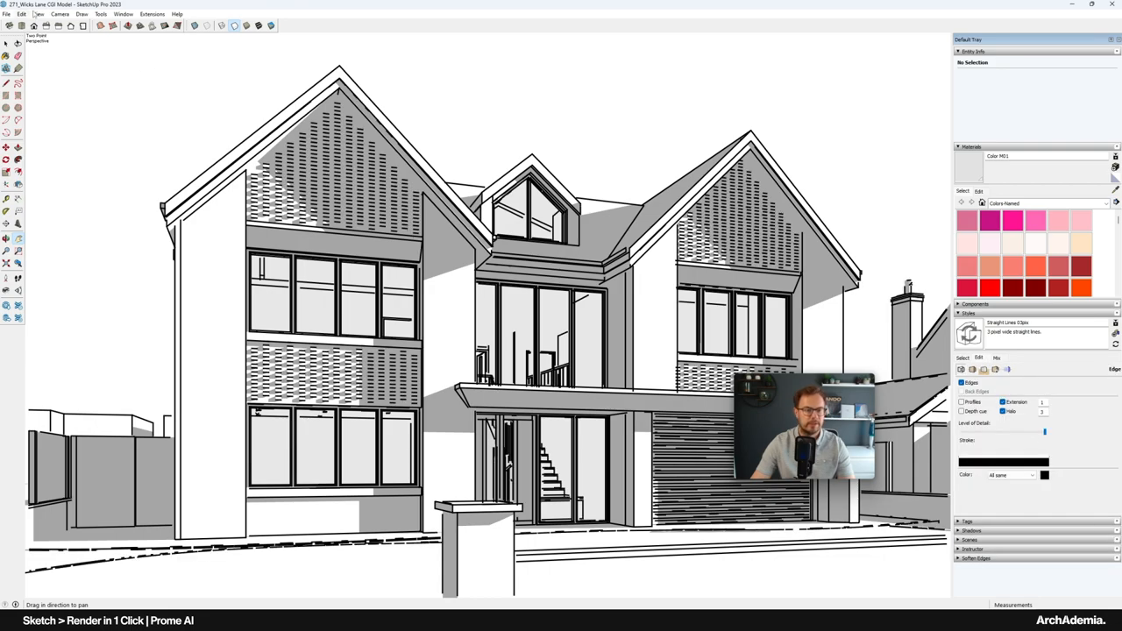
Re-export the view as a 2D Graphic JPG, replacing the previously exported file.
click(7, 14)
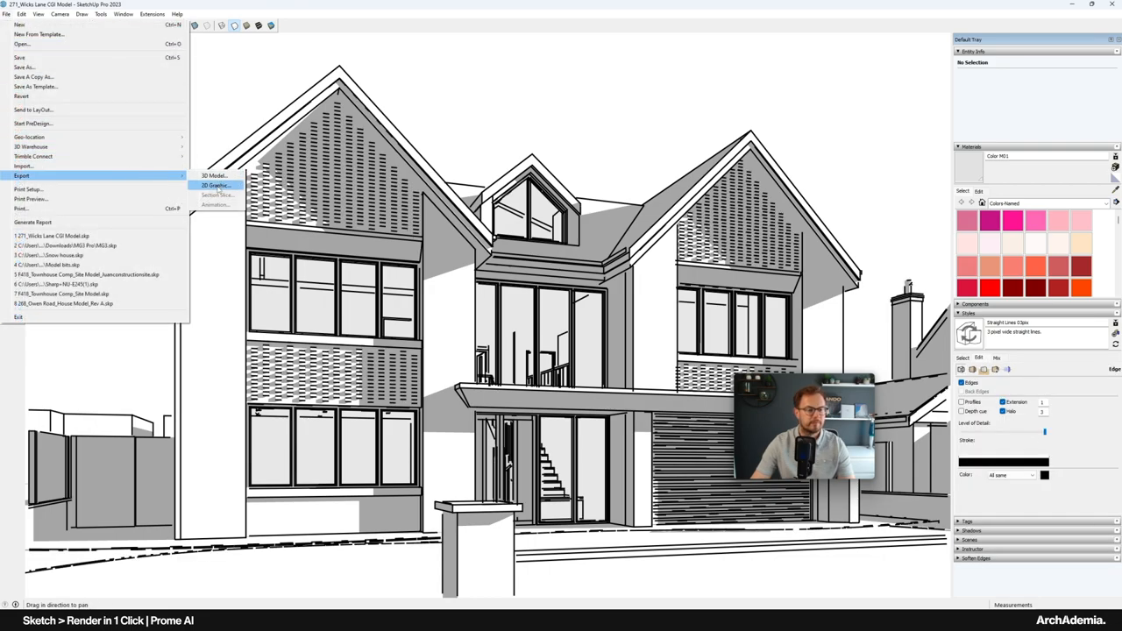
click(214, 186)
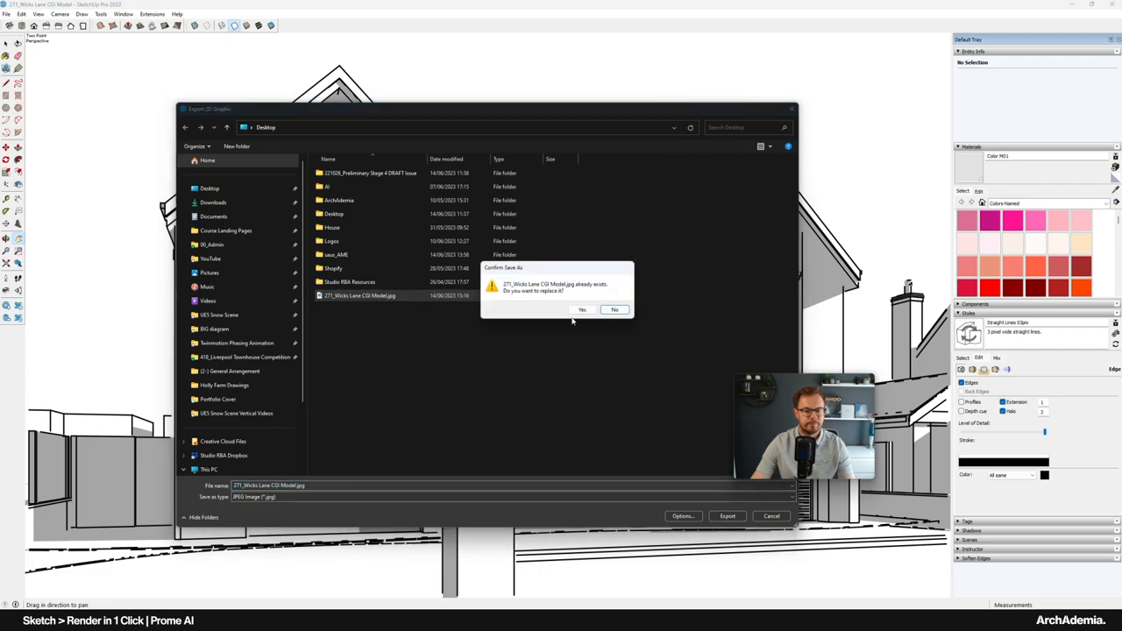
click(582, 309)
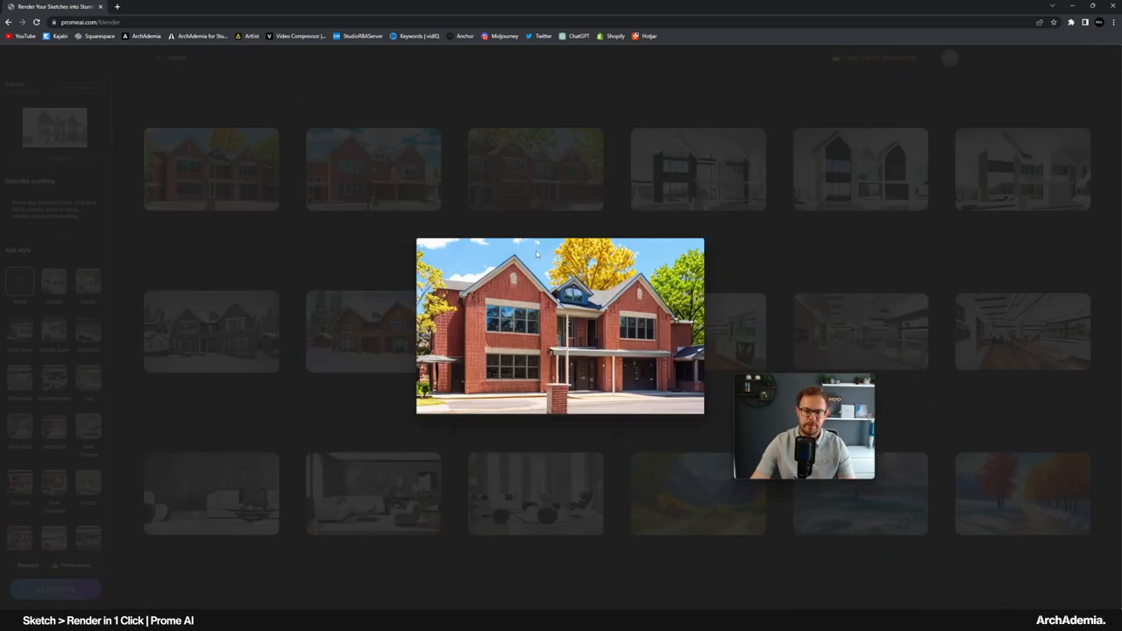
mouse_move(333, 336)
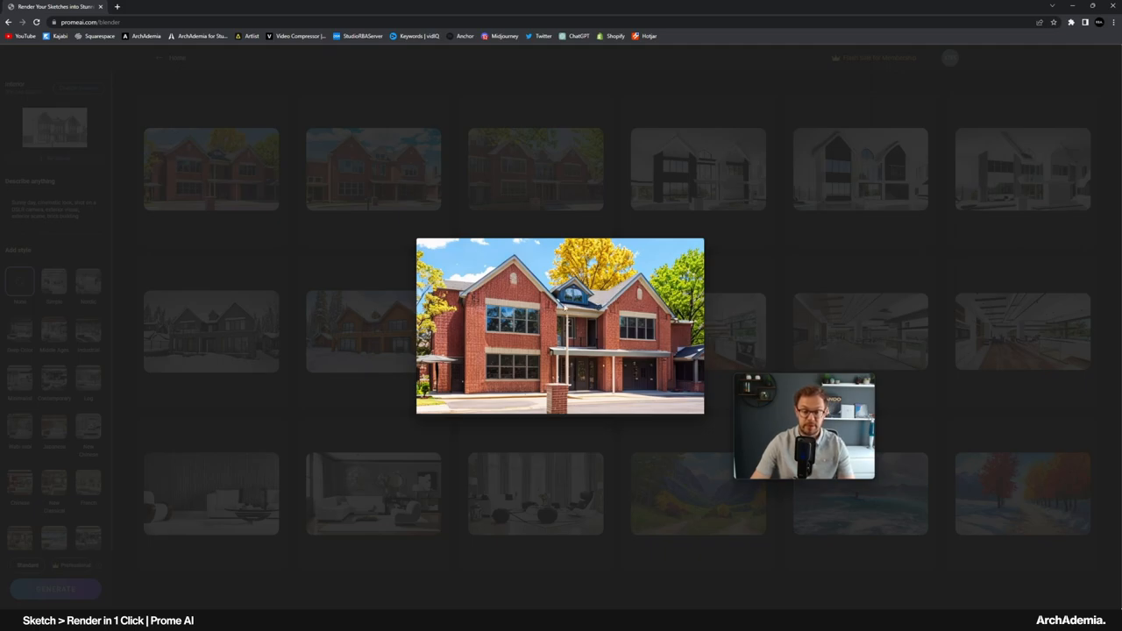
mouse_move(512, 354)
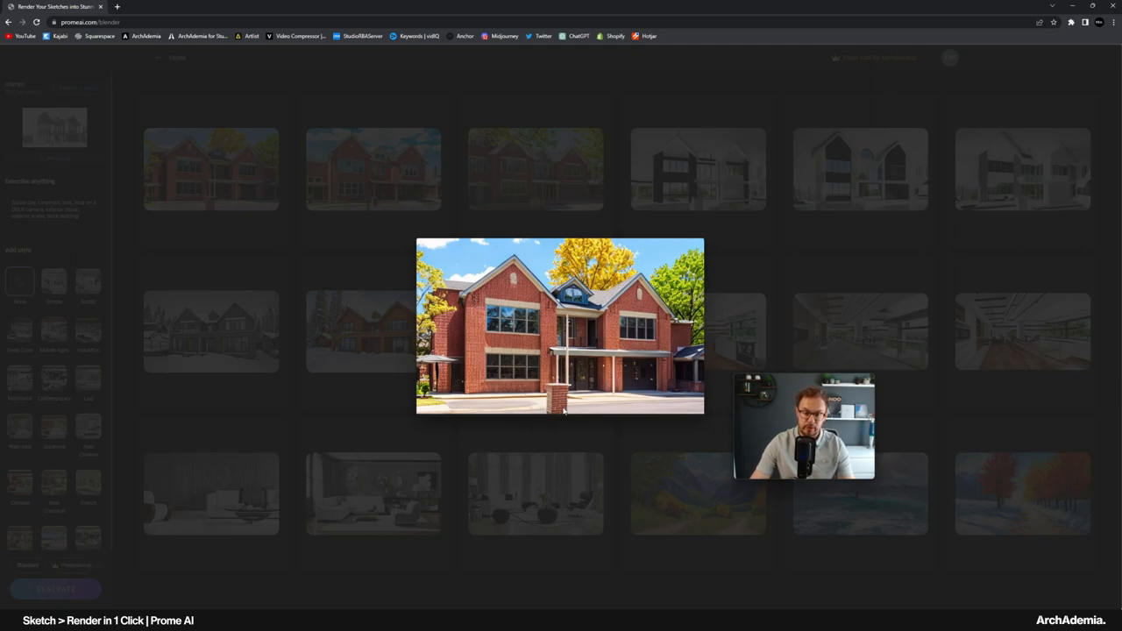
mouse_move(361, 361)
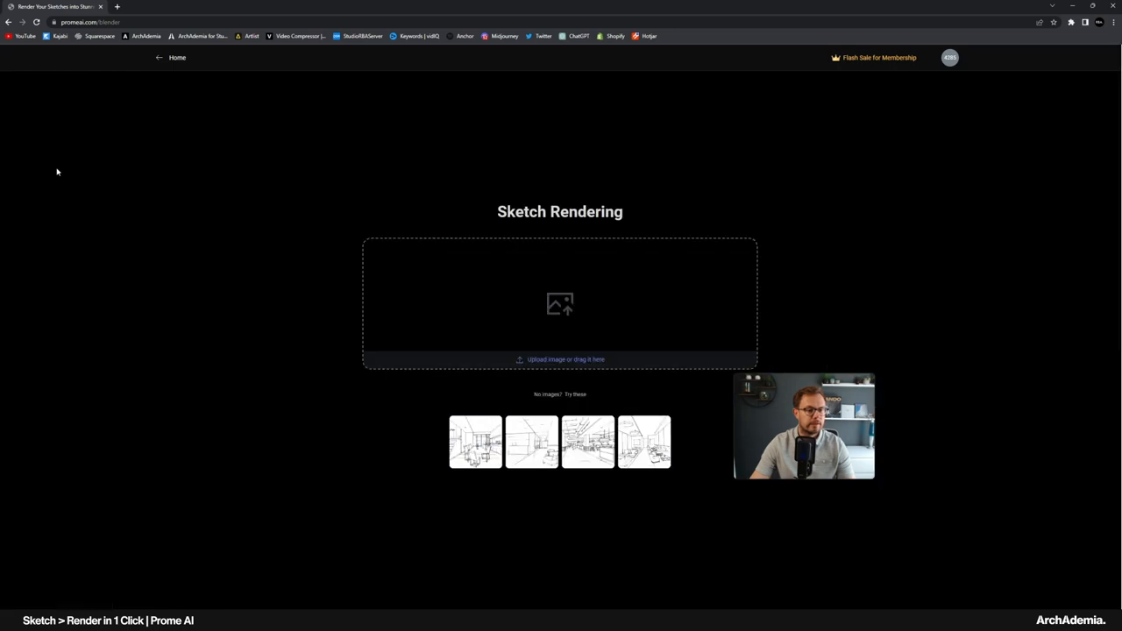
Reopen the Sketch Rendering project and add 'car out front' and 'timber cladding' to the prompt.
click(559, 305)
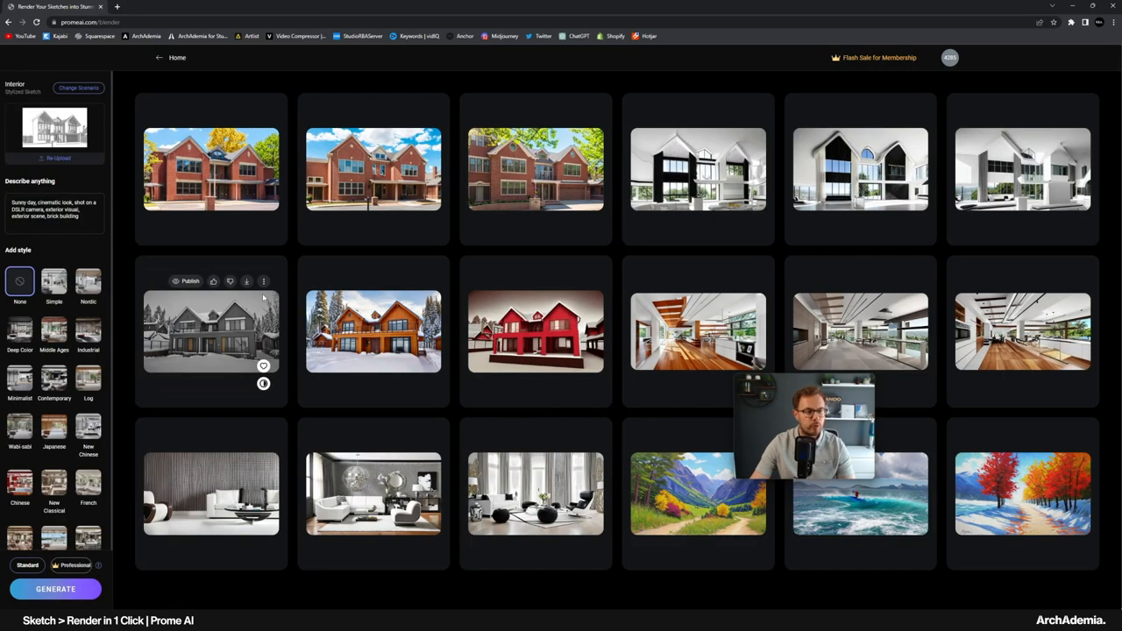
mouse_move(372, 331)
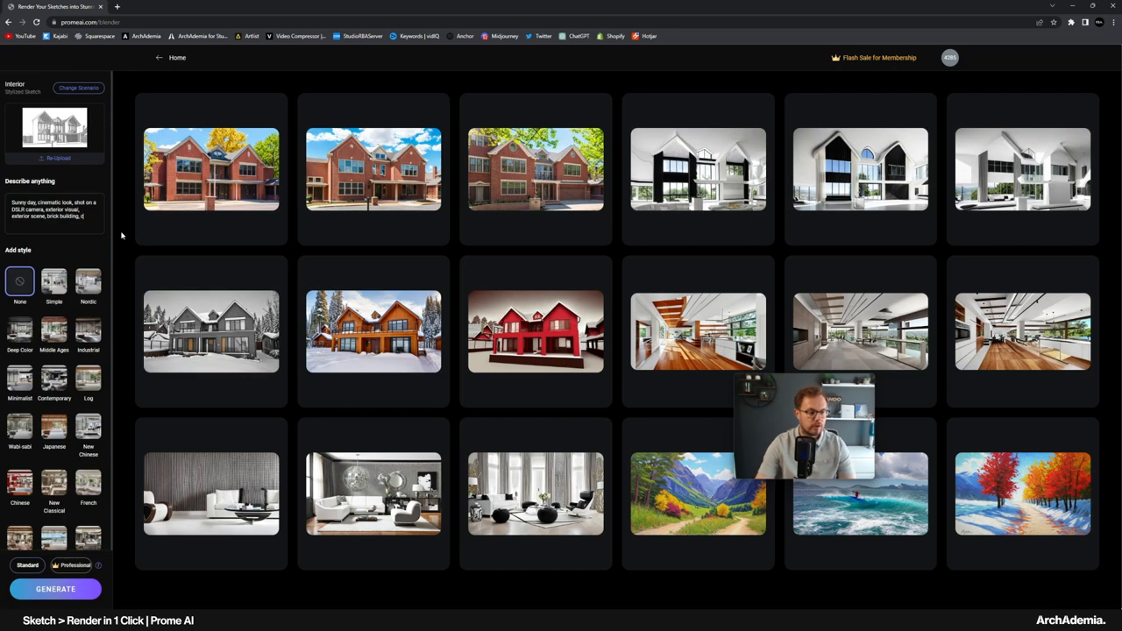
text(car out front)
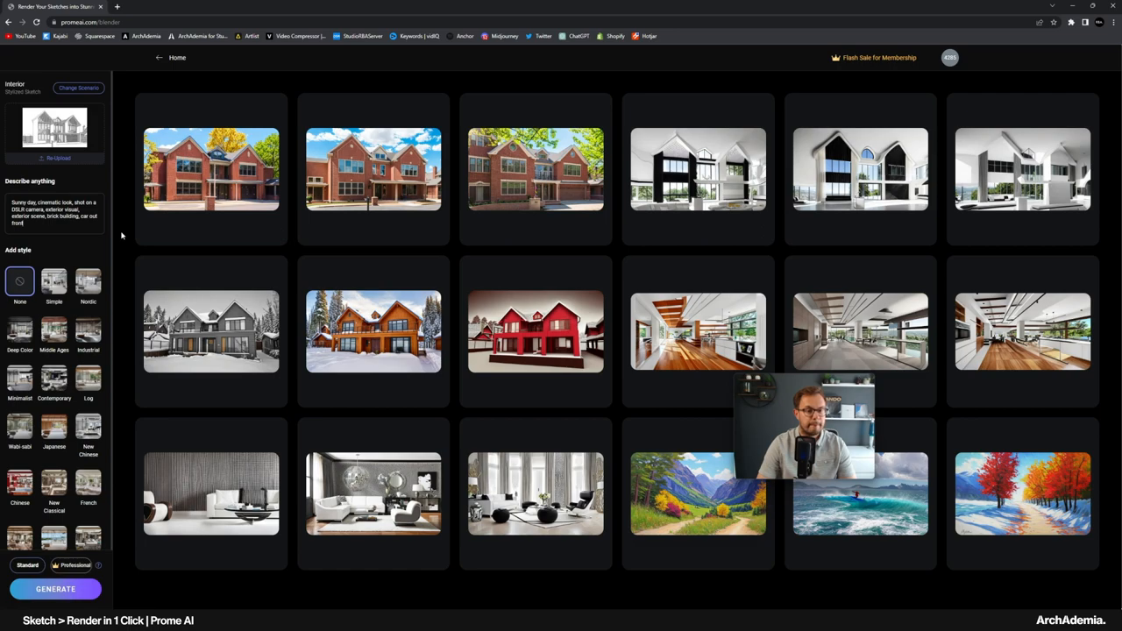
mouse_move(95, 561)
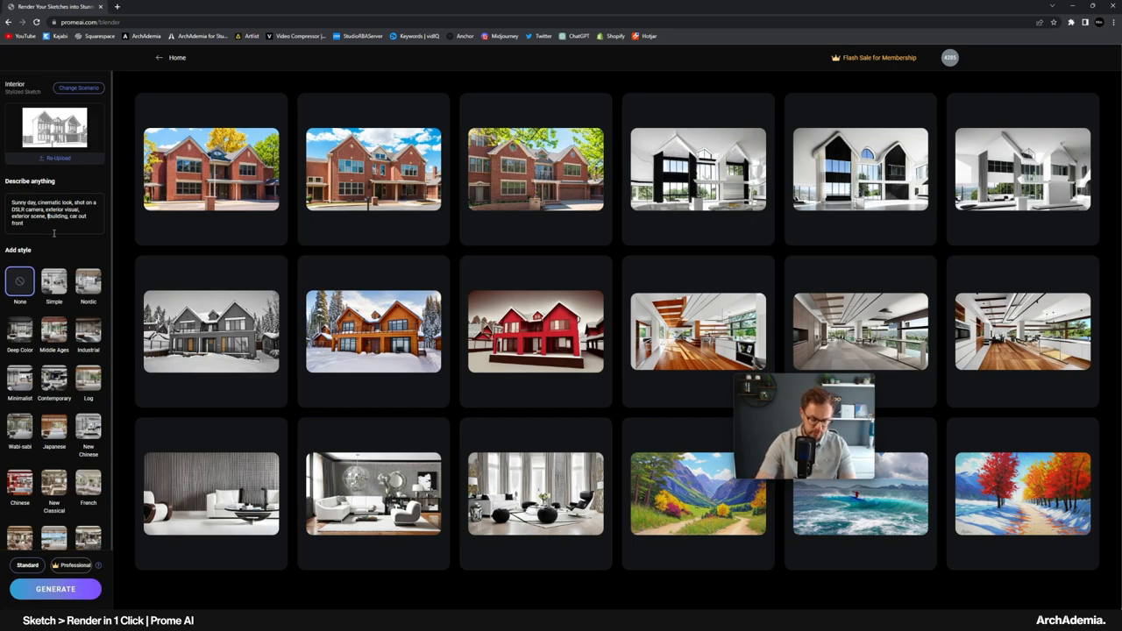
text(timber cladding)
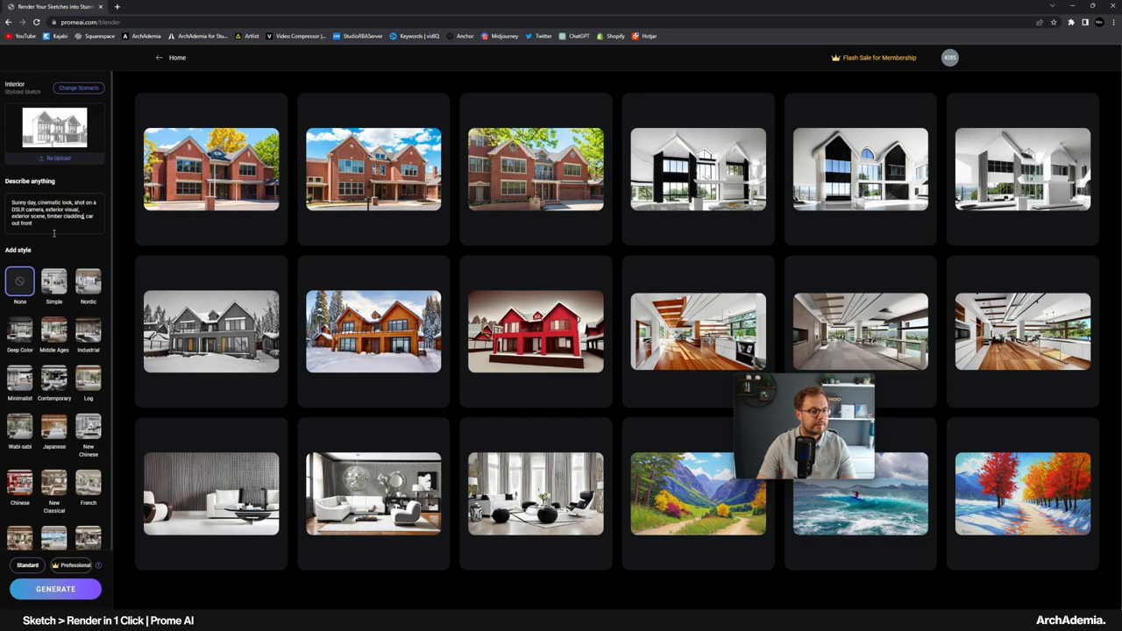
Generate three timber-clad house renders and enlarge one two-storey render for a closer look.
click(56, 589)
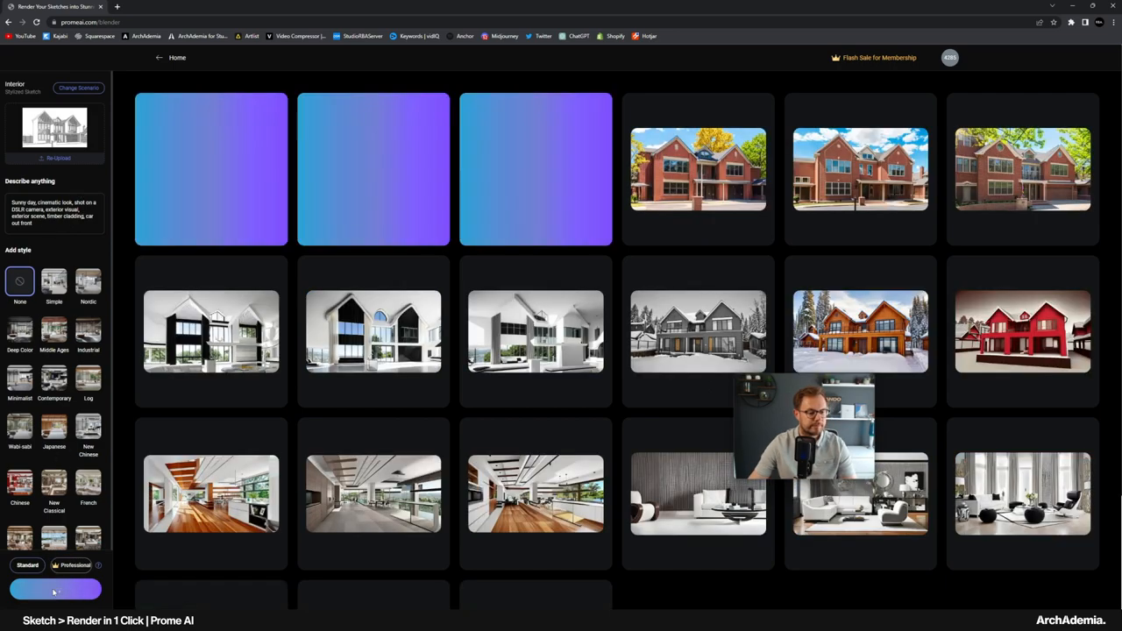
click(54, 588)
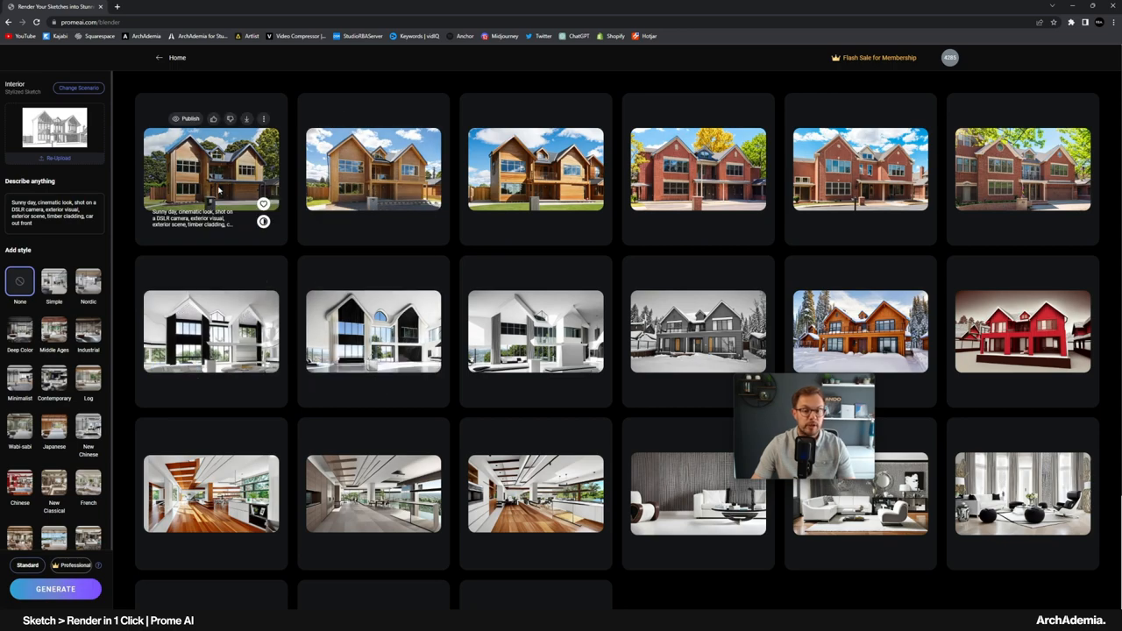
click(211, 168)
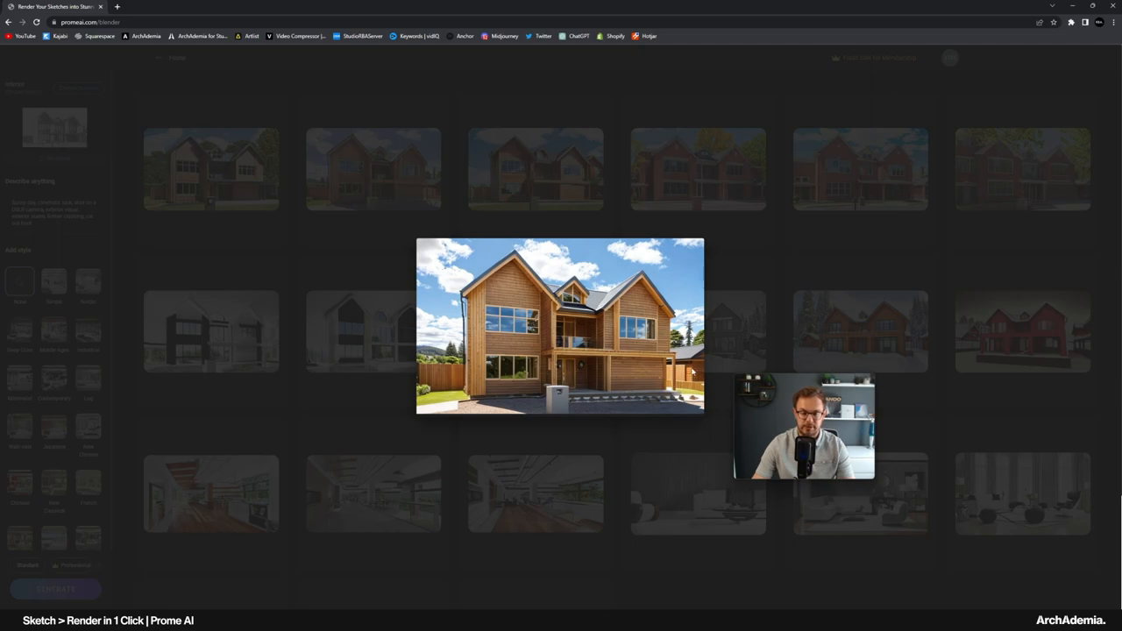
mouse_move(605, 385)
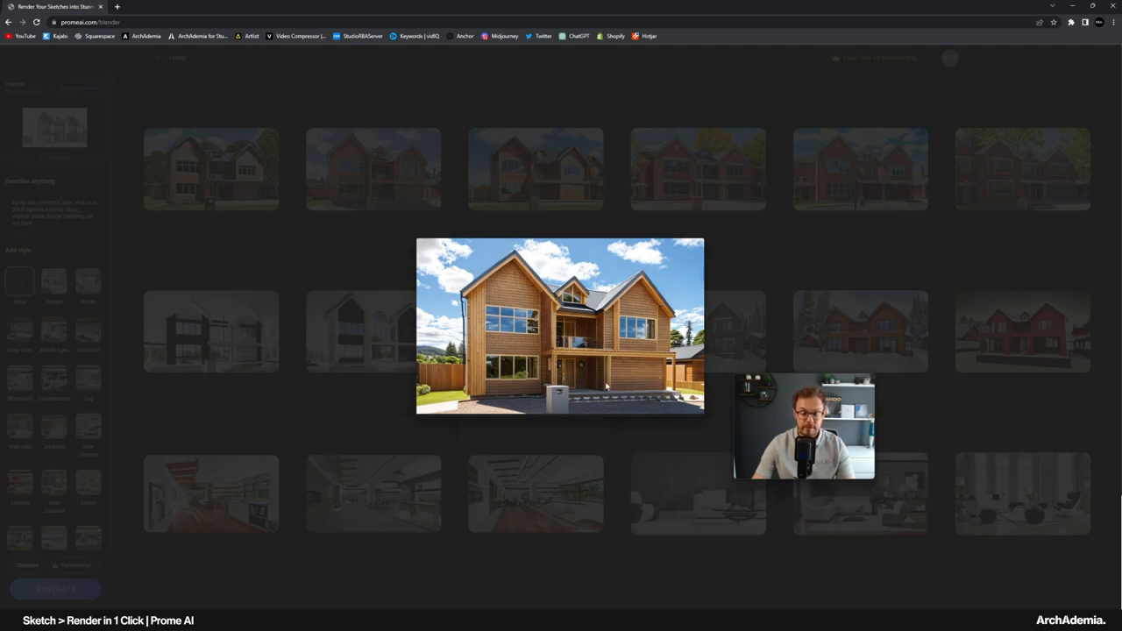
mouse_move(361, 357)
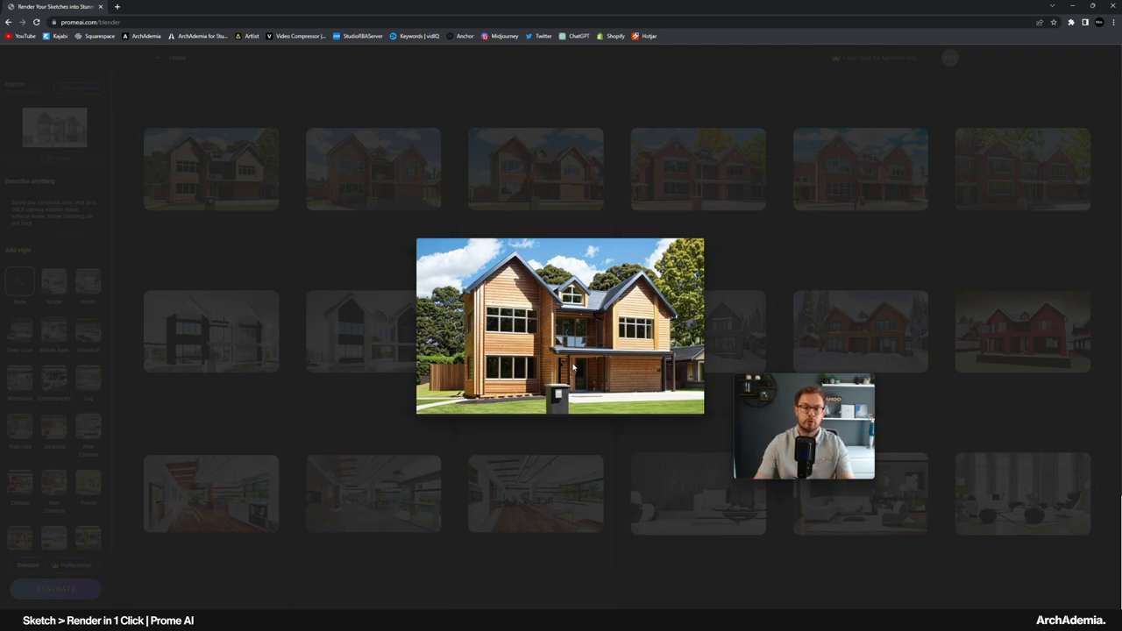
mouse_move(370, 351)
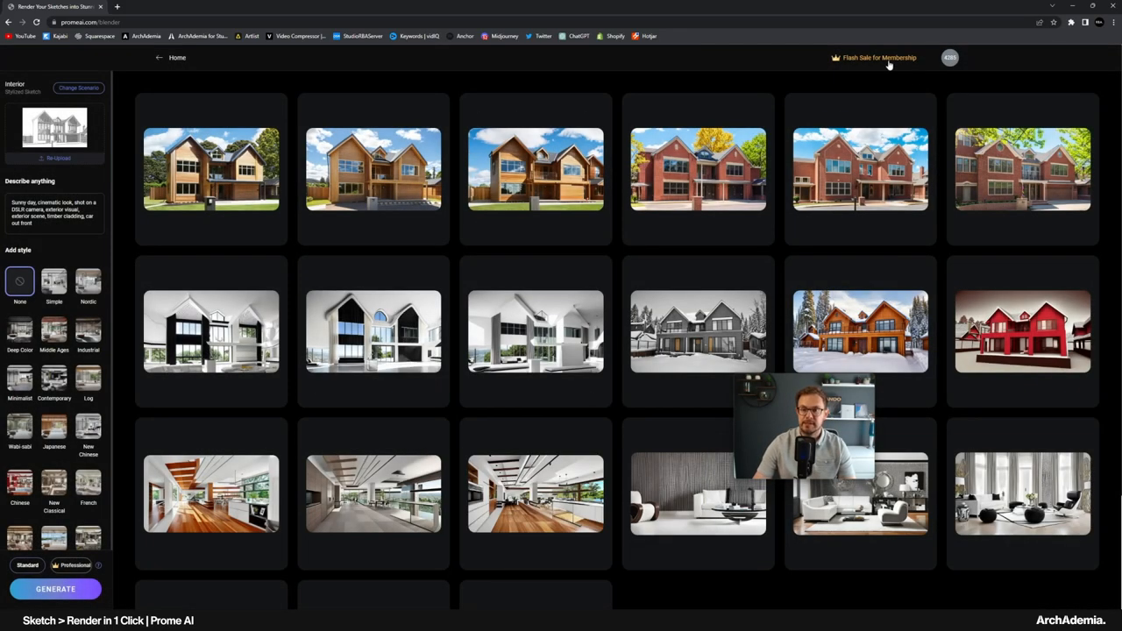
View the membership pricing page with Free, Monthly and Annual plans via the Flash Sale link.
click(879, 56)
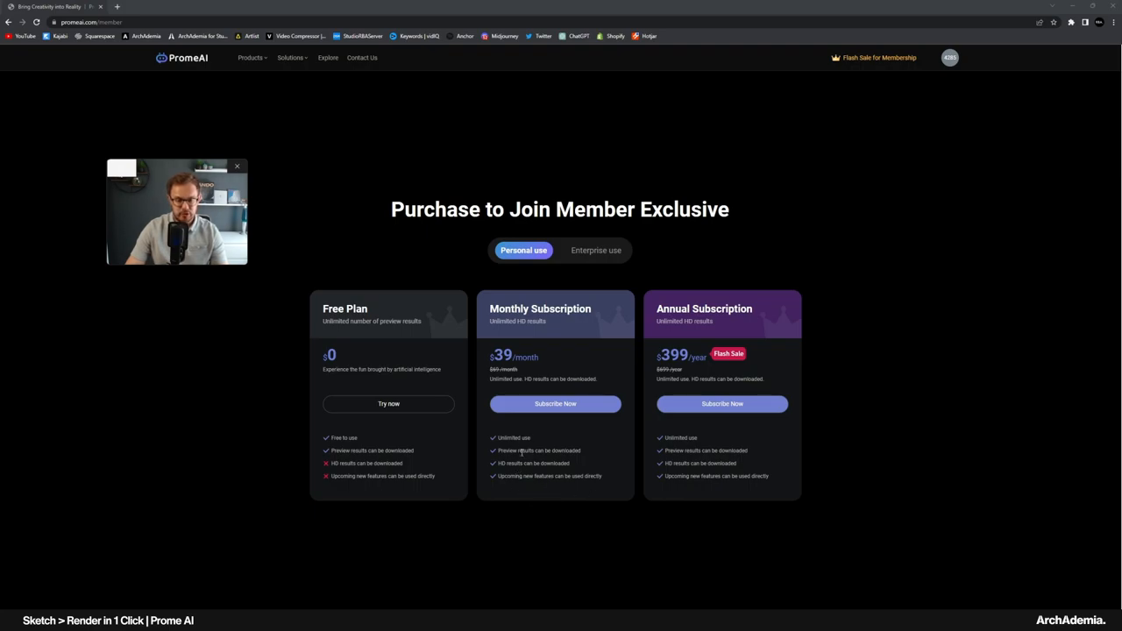
mouse_move(575, 443)
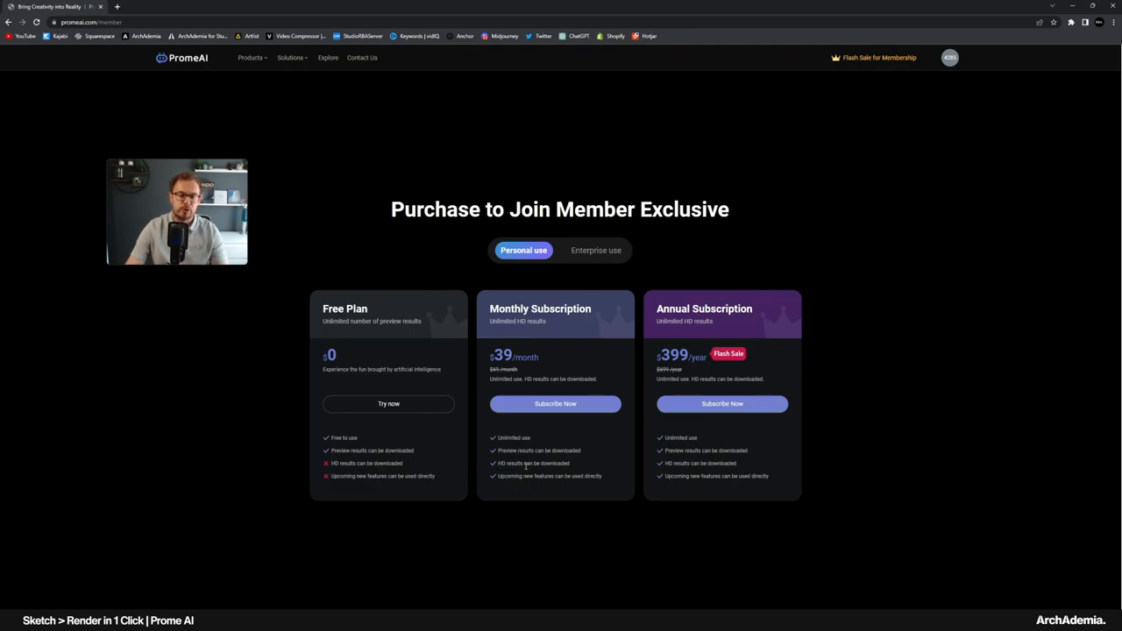
mouse_move(377, 470)
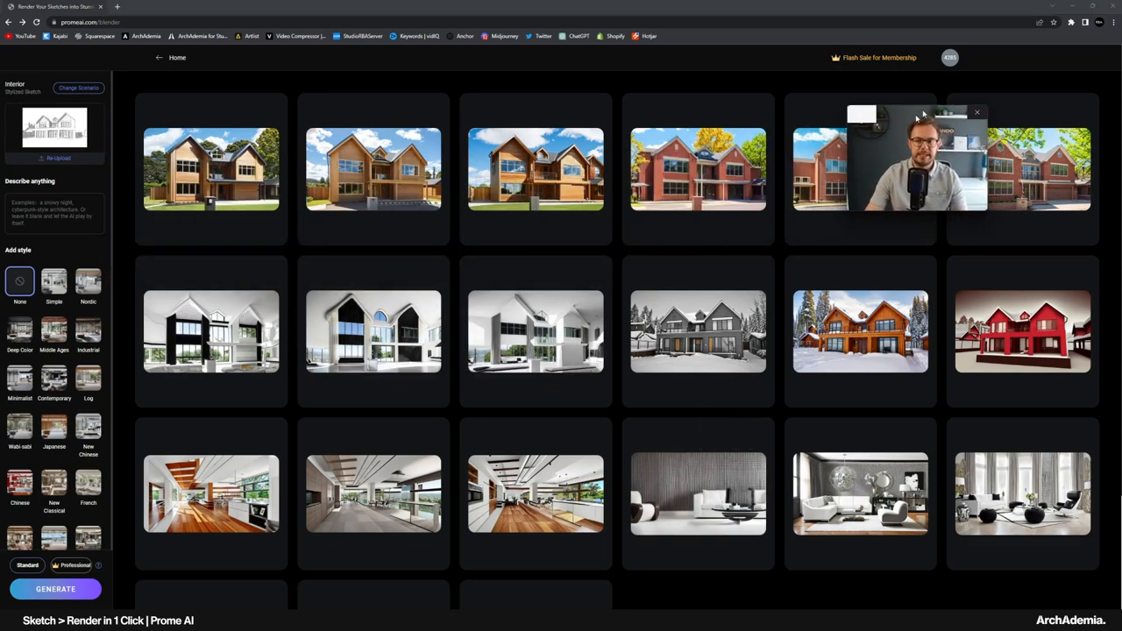
Generate night renders from a prompt with starry sky, fog, interior lighting and a mowed lawn.
scroll(down, 3)
text(Night shot,)
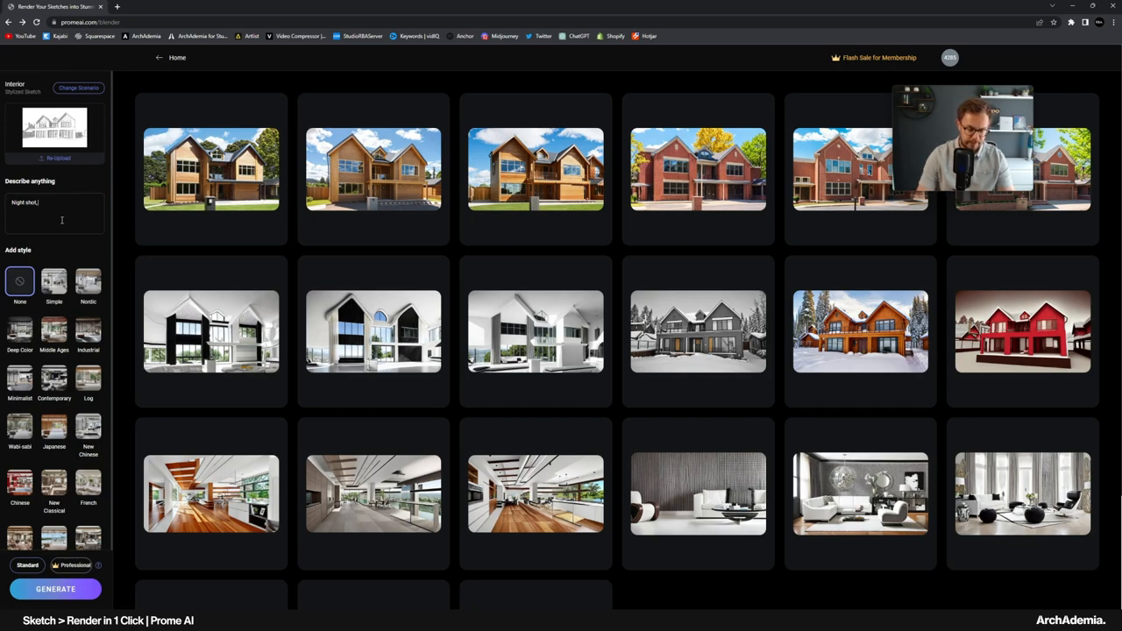
text(i)
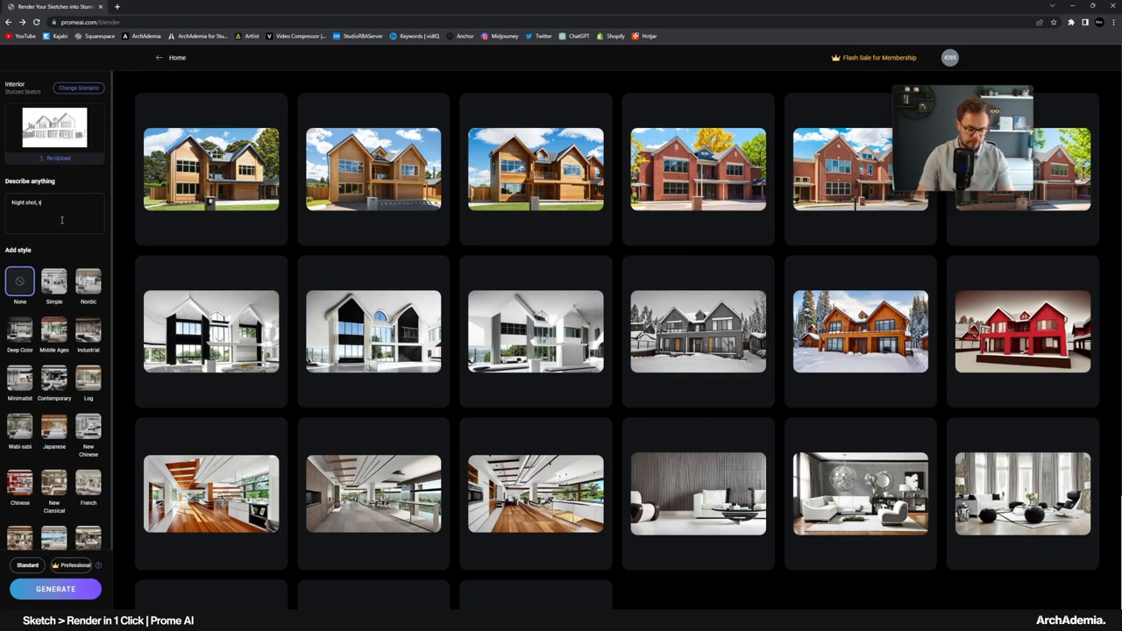
text(starry sky, light)
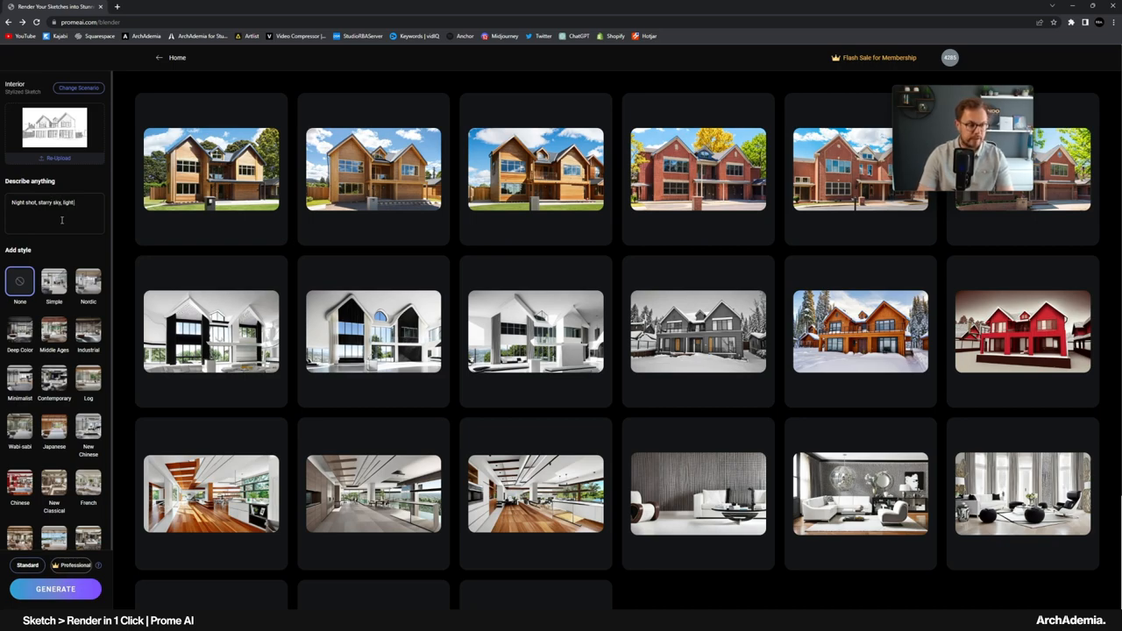
text(amount of fog,)
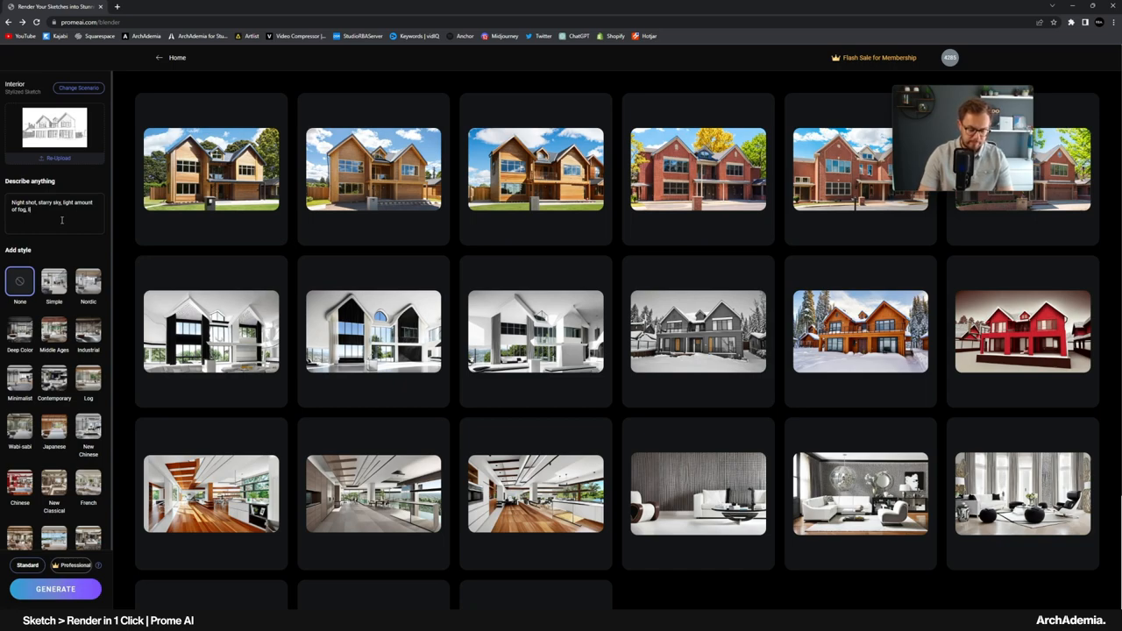
text(lighting in the)
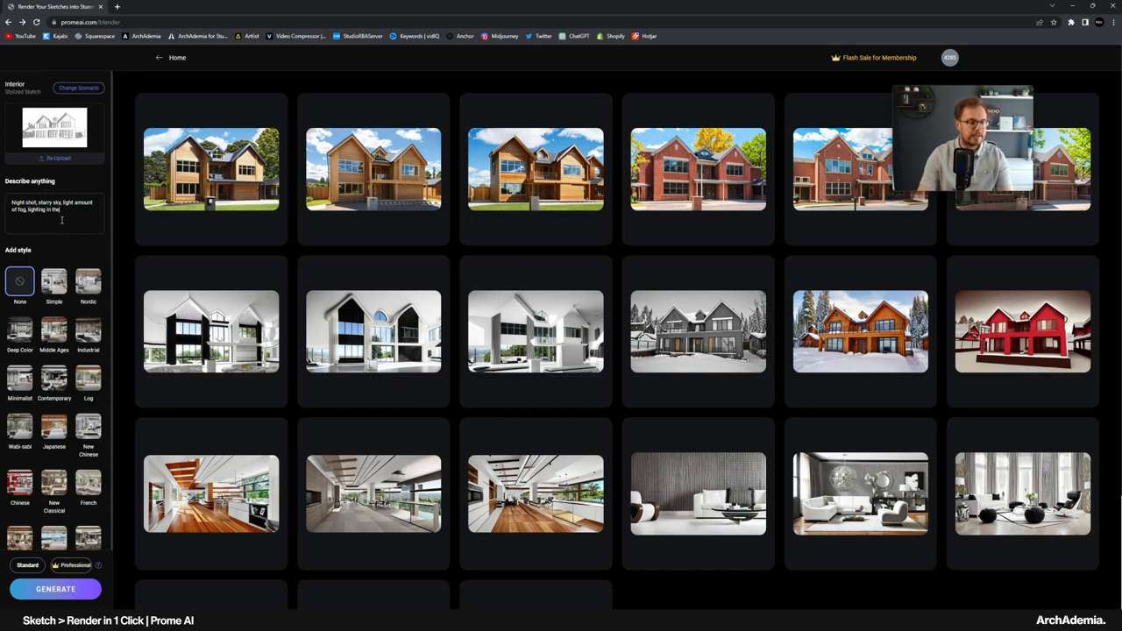
text(flooring)
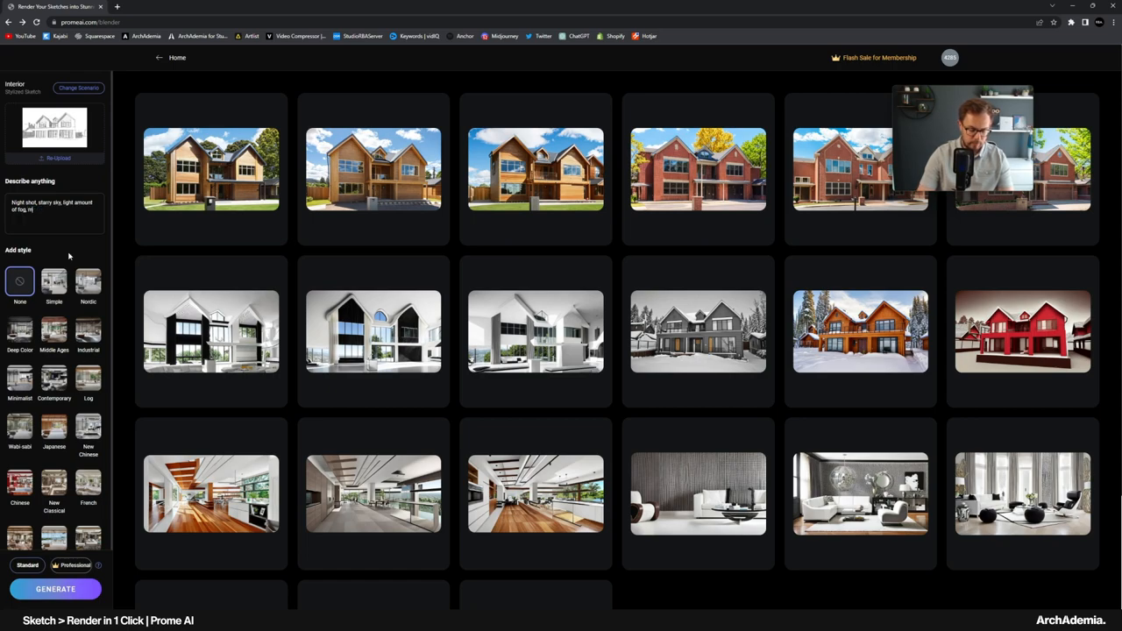
text(mowed lawn in the foreground, leaves lying on the ground)
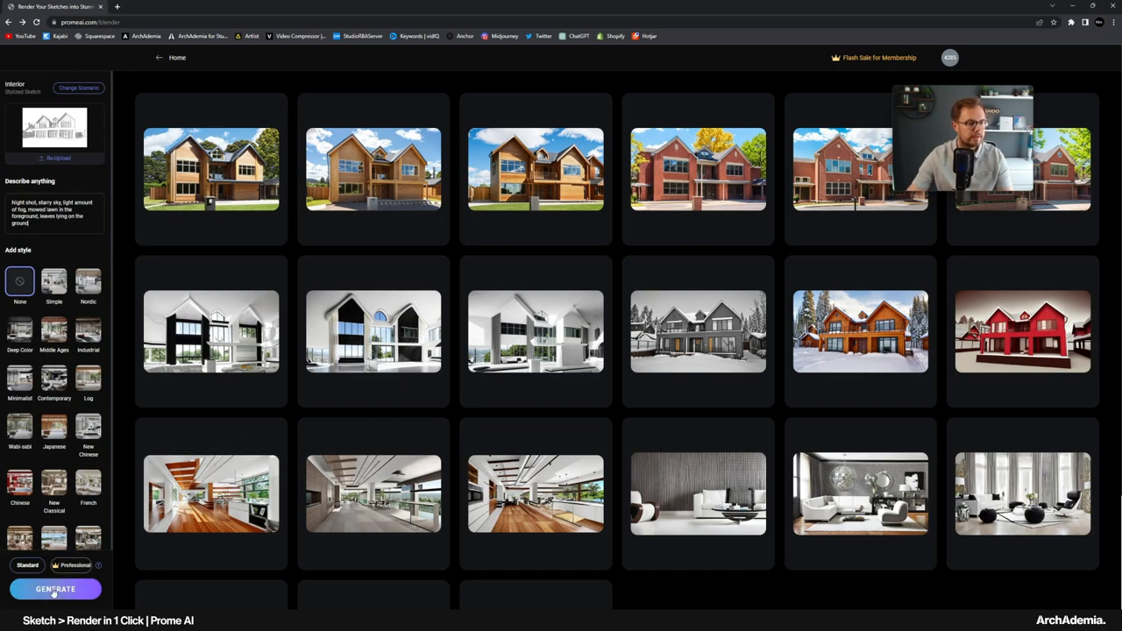
click(54, 589)
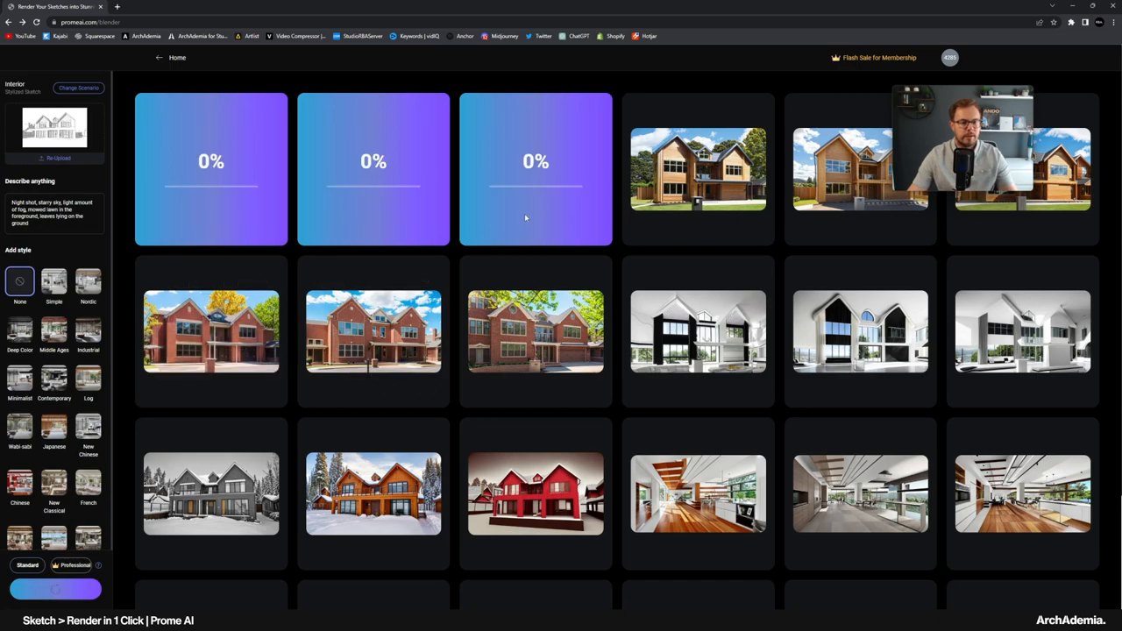
mouse_move(371, 196)
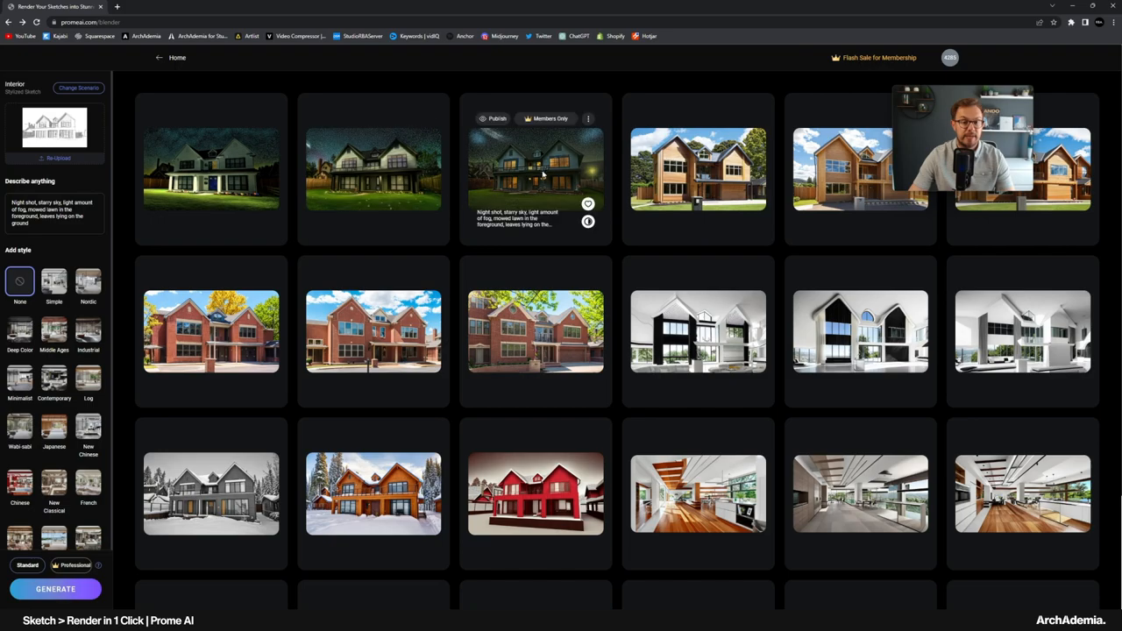
Extend the night prompt with 'brick building, large windows' and generate again.
click(534, 166)
text(,)
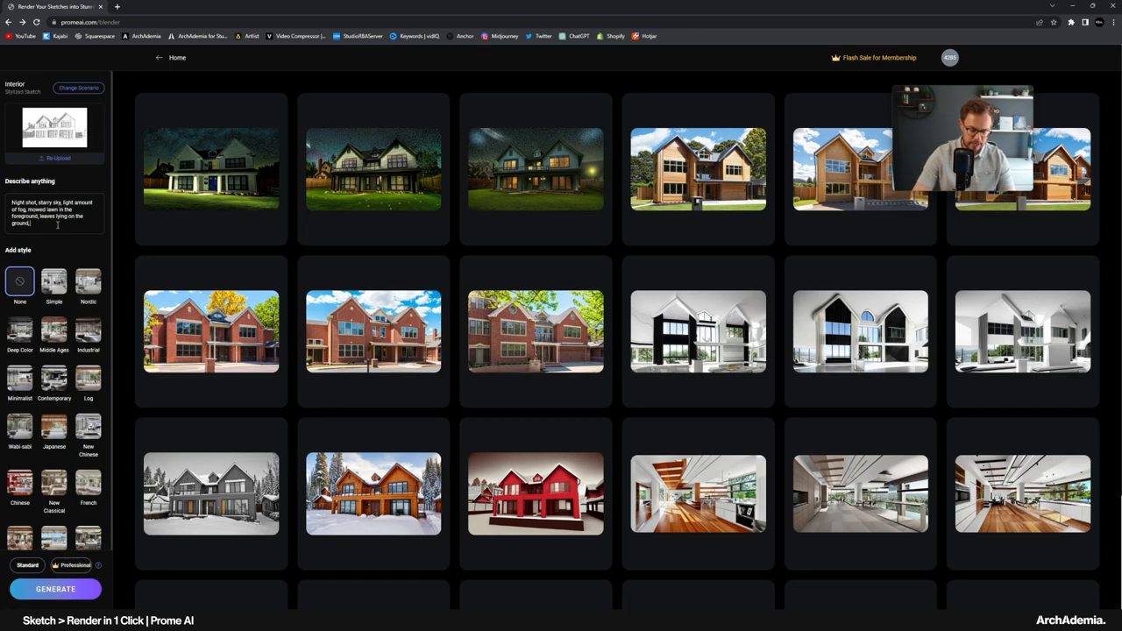
text(brick building, rear of the)
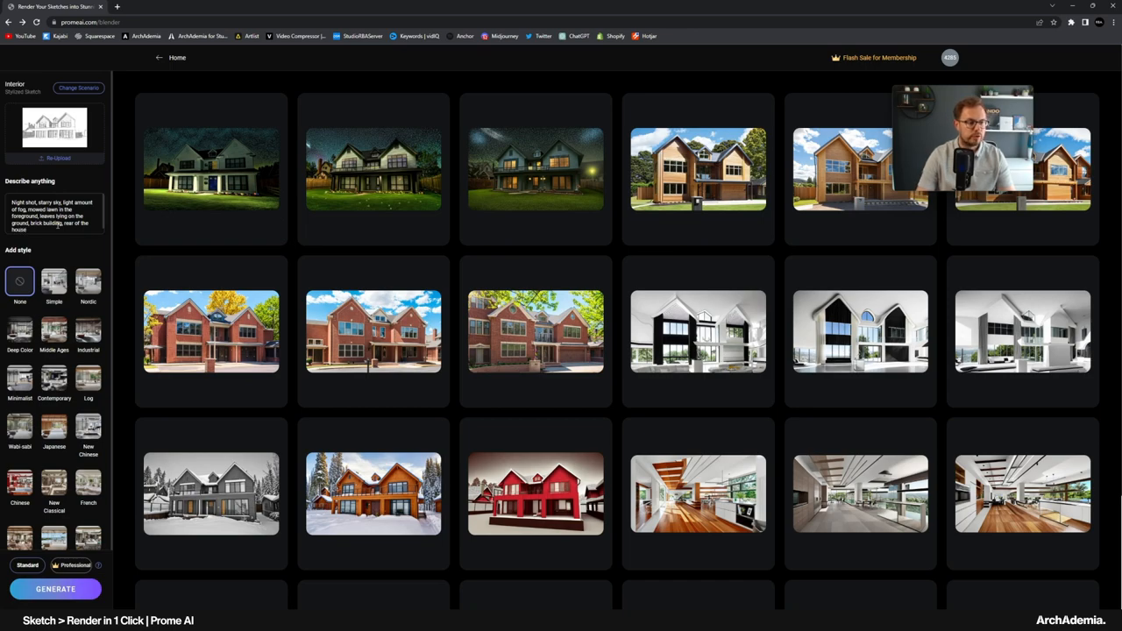
text(, large windows,)
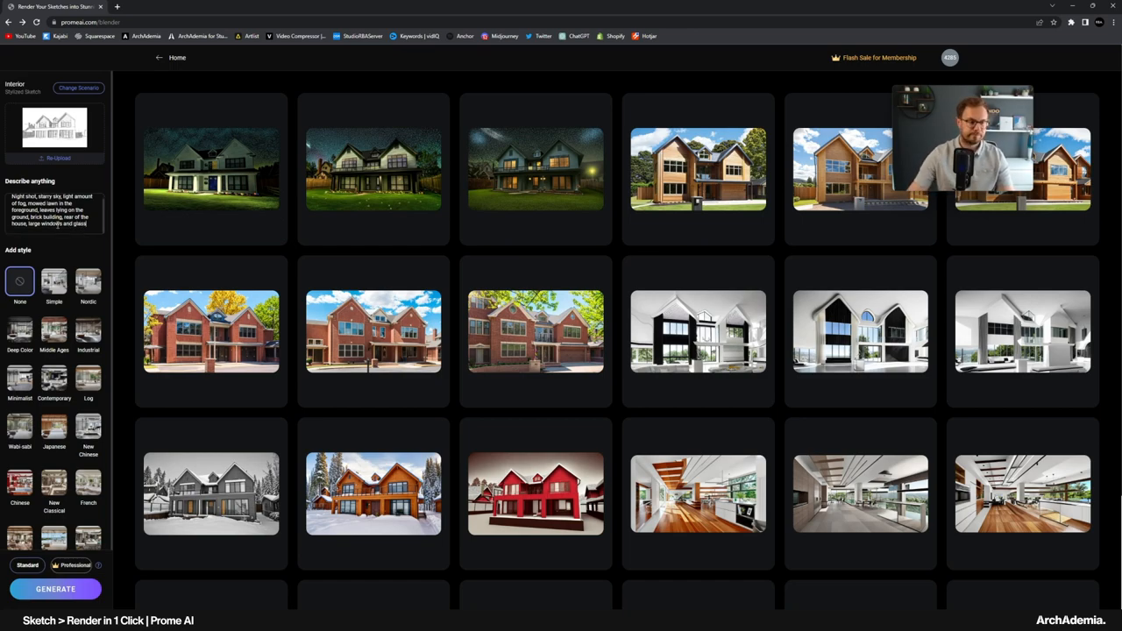
click(56, 589)
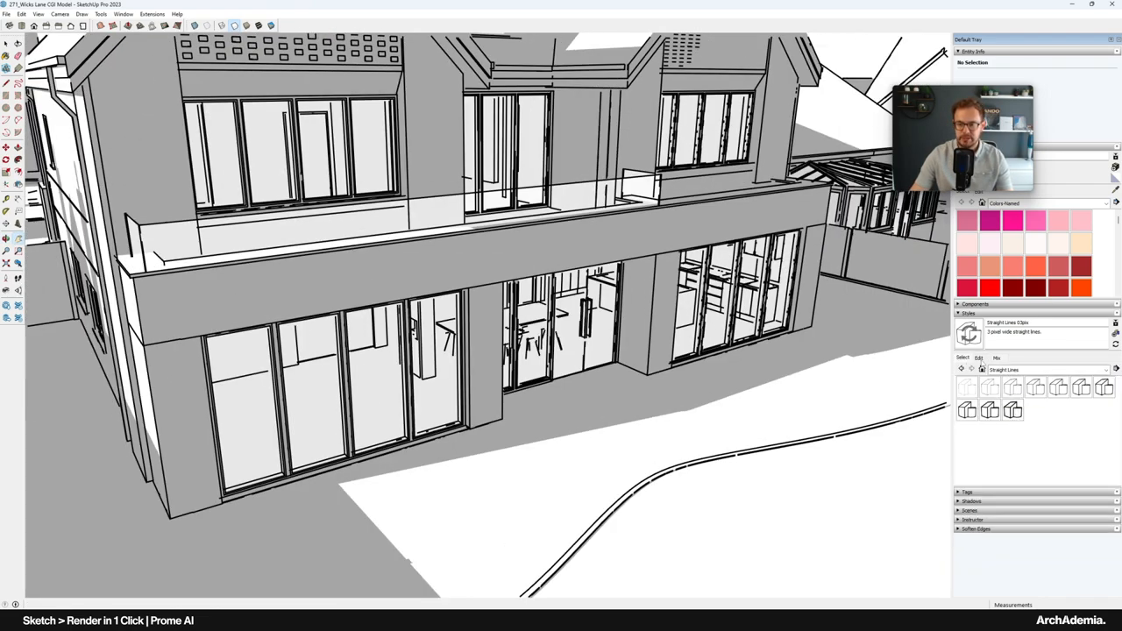
Move the camera inside the house to a view looking down the kitchen.
click(971, 501)
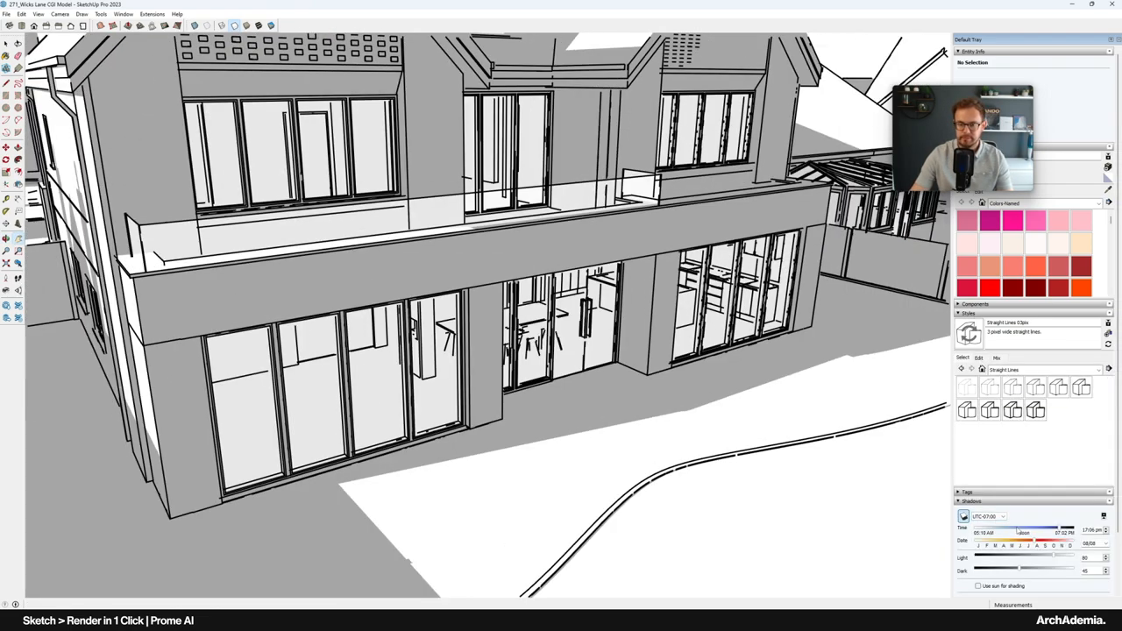
drag(1020, 533, 1041, 533)
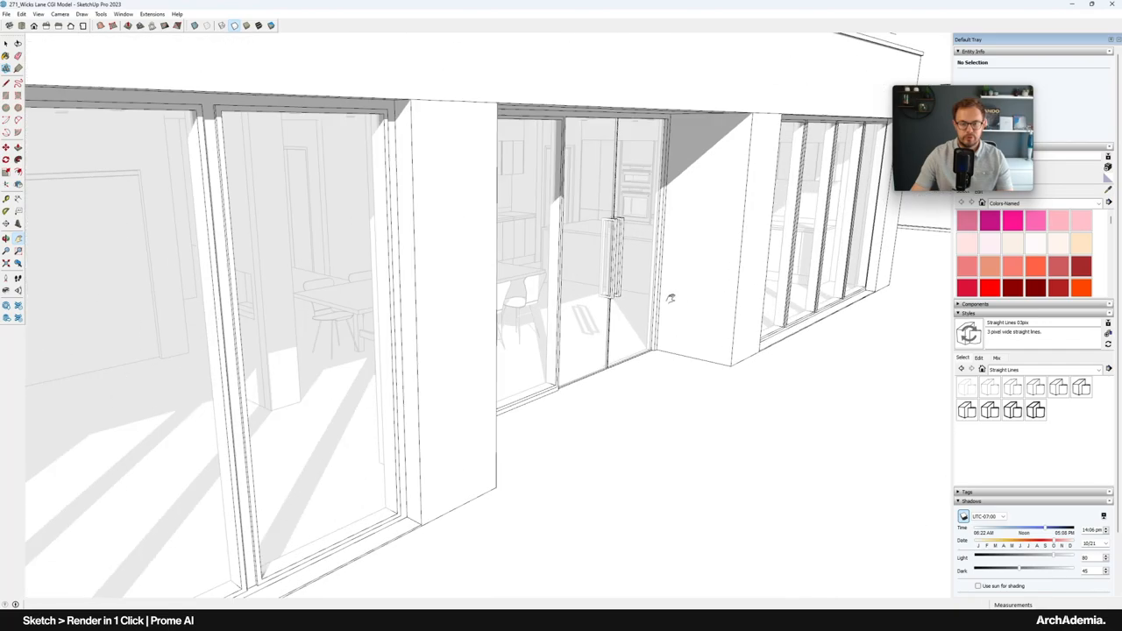
drag(669, 298, 697, 312)
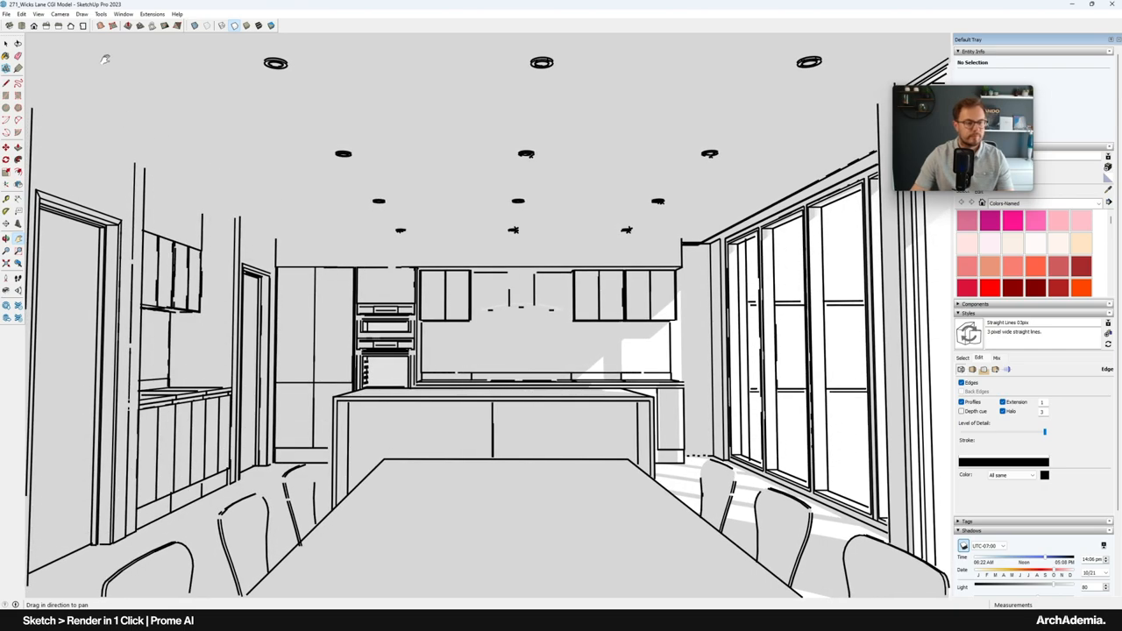
Export the kitchen interior view as a 2D graphic image.
click(7, 14)
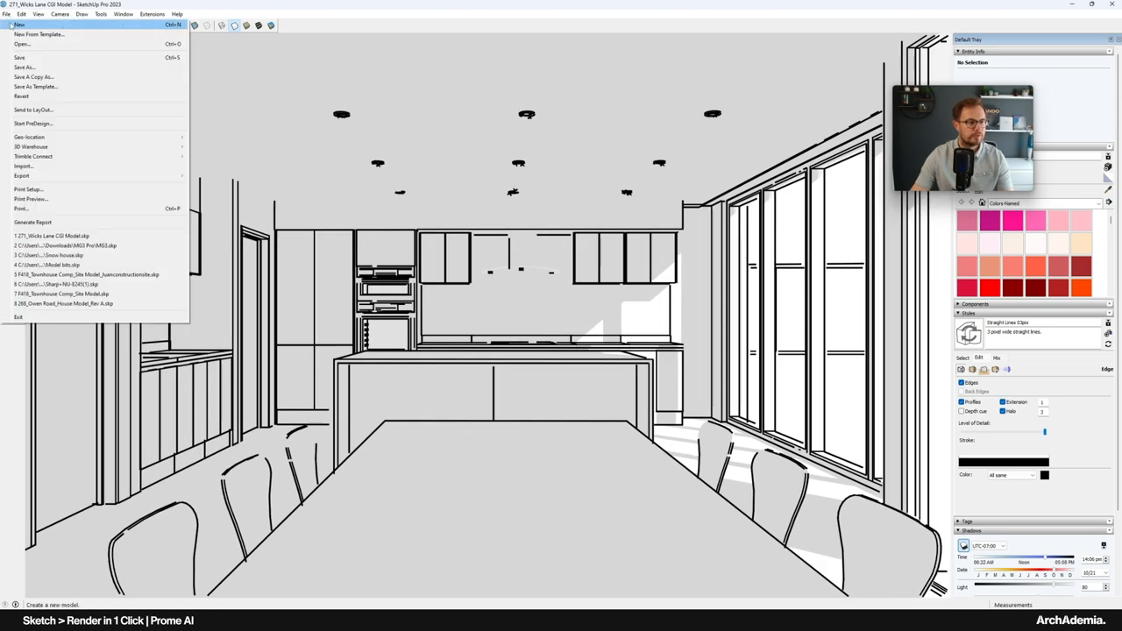
click(21, 175)
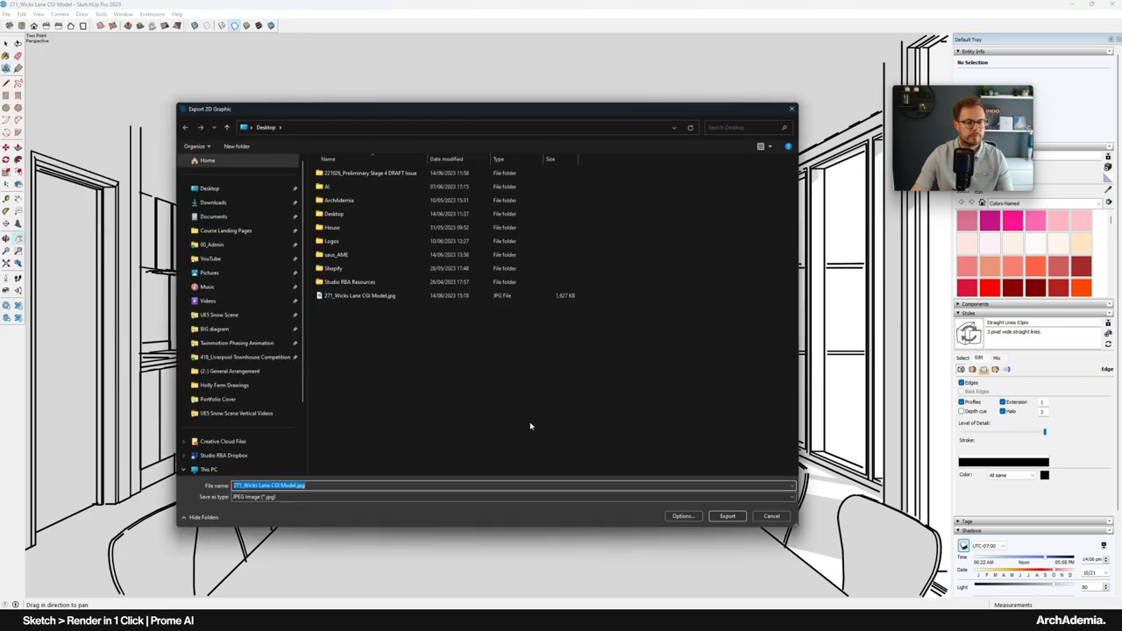
click(727, 516)
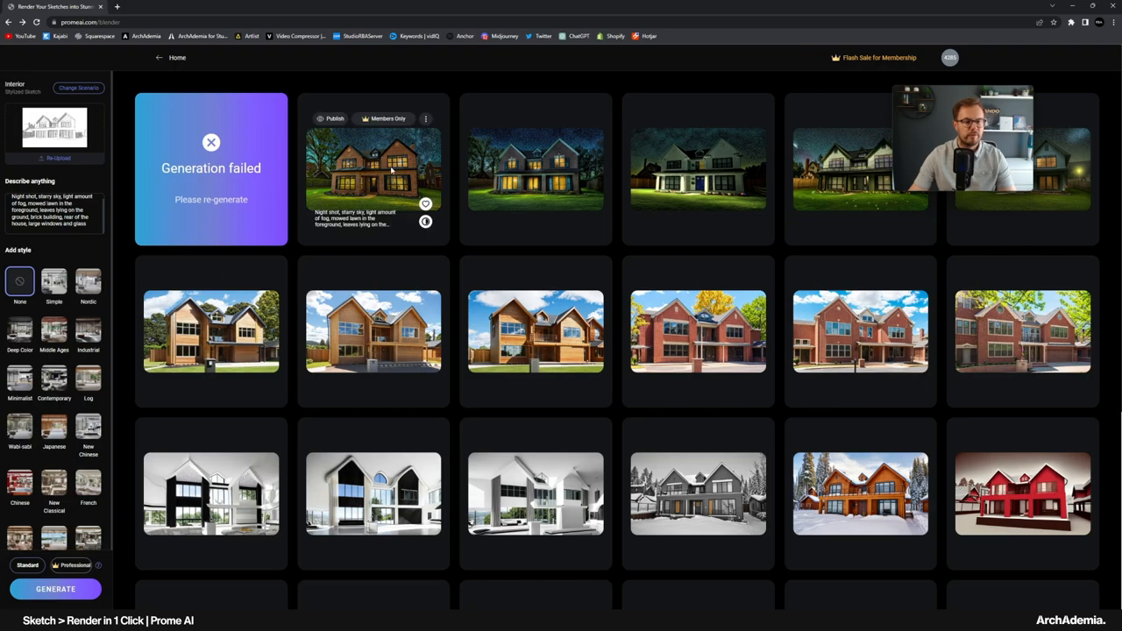
Upload the exported kitchen interior image as a new sketch in PromeAI.
click(371, 166)
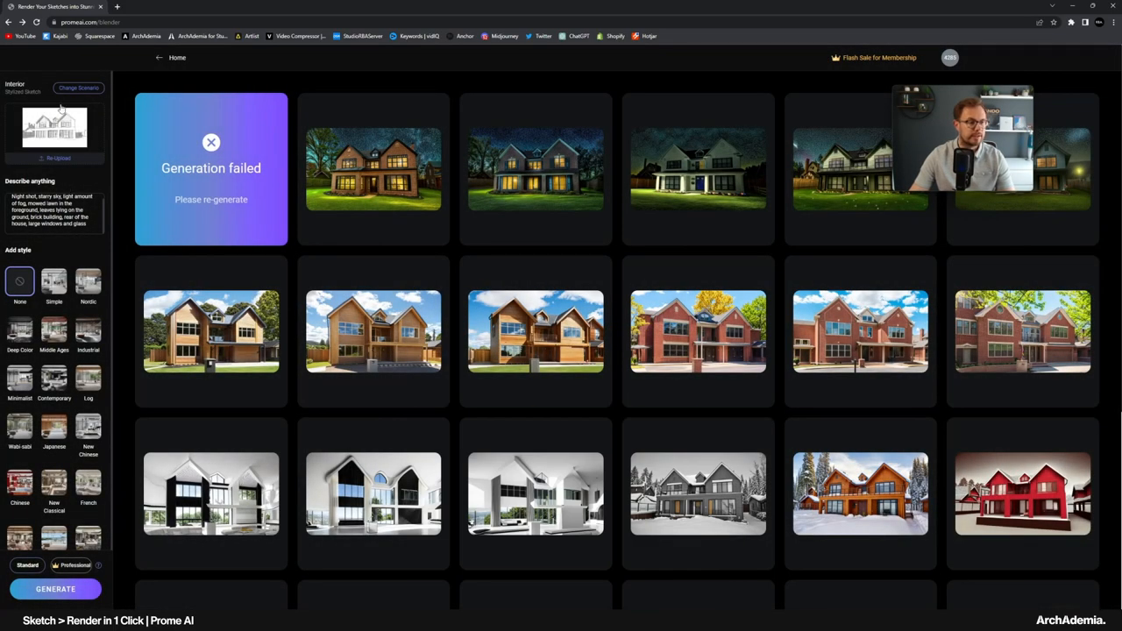
triple_click(53, 212)
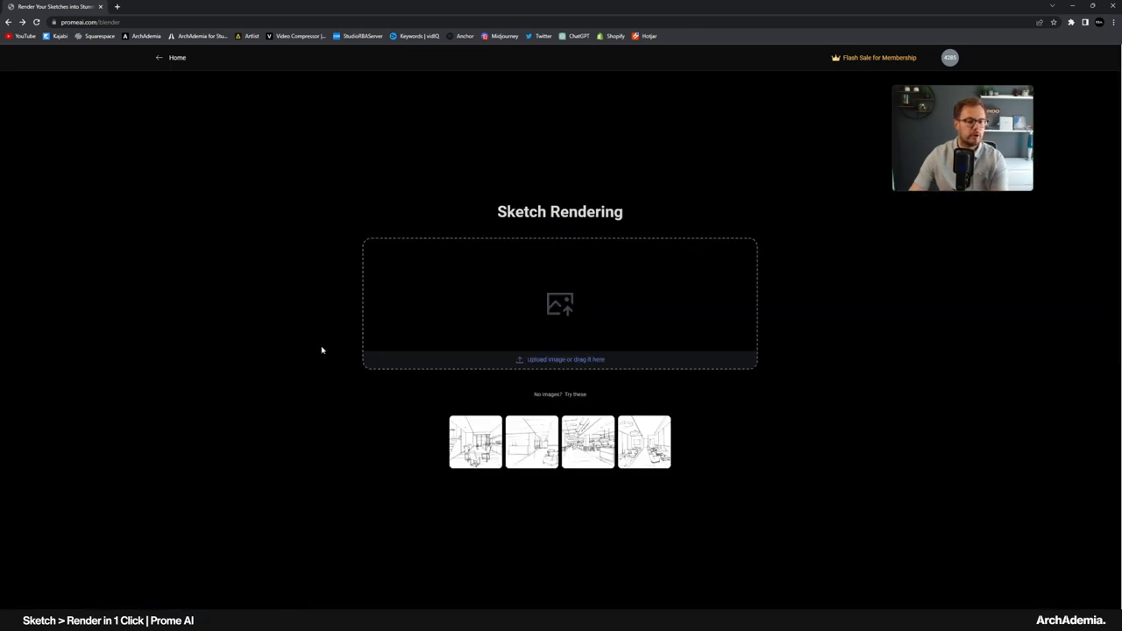
click(561, 305)
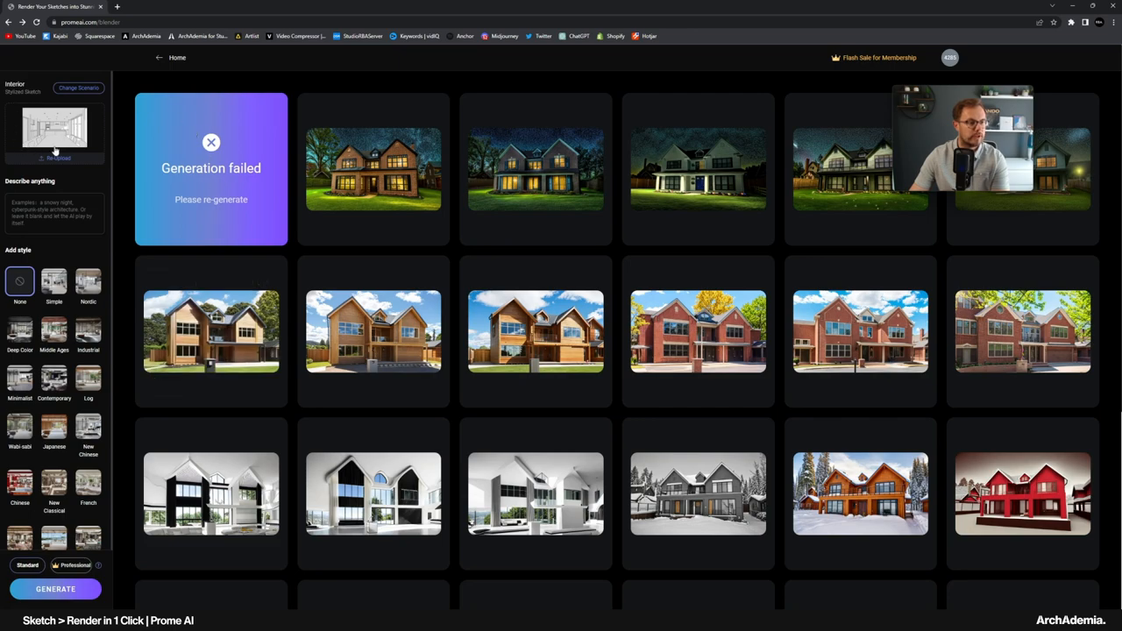
Describe a modern kitchen with polished concrete floor, sunny day and soft god rays.
text(modern kitchen, black counter tops, pd)
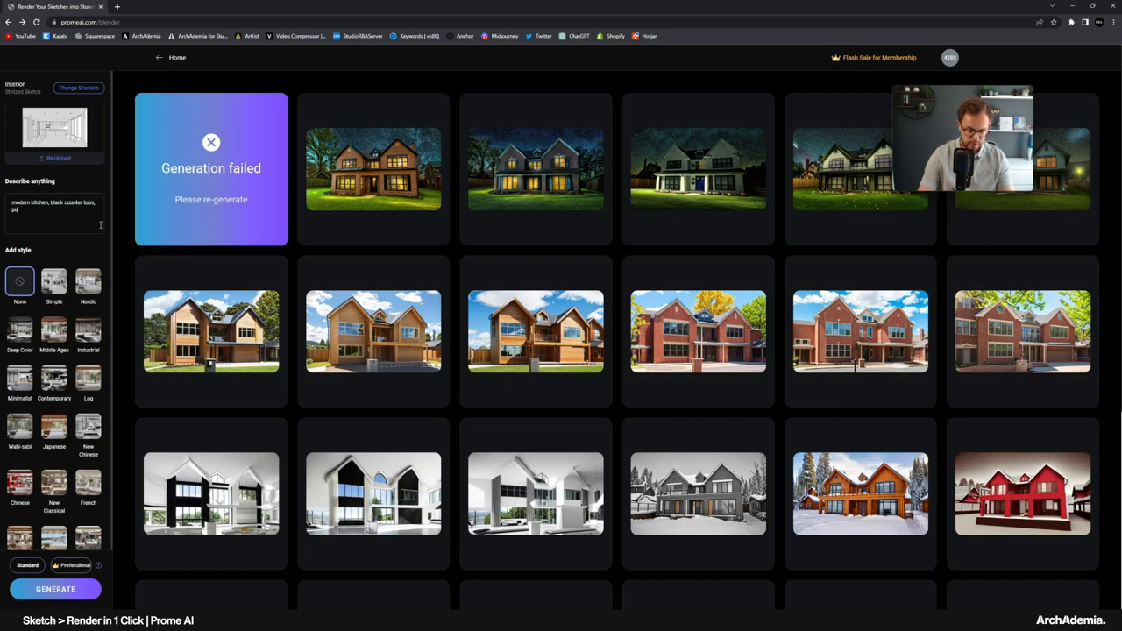
text(polished concrete)
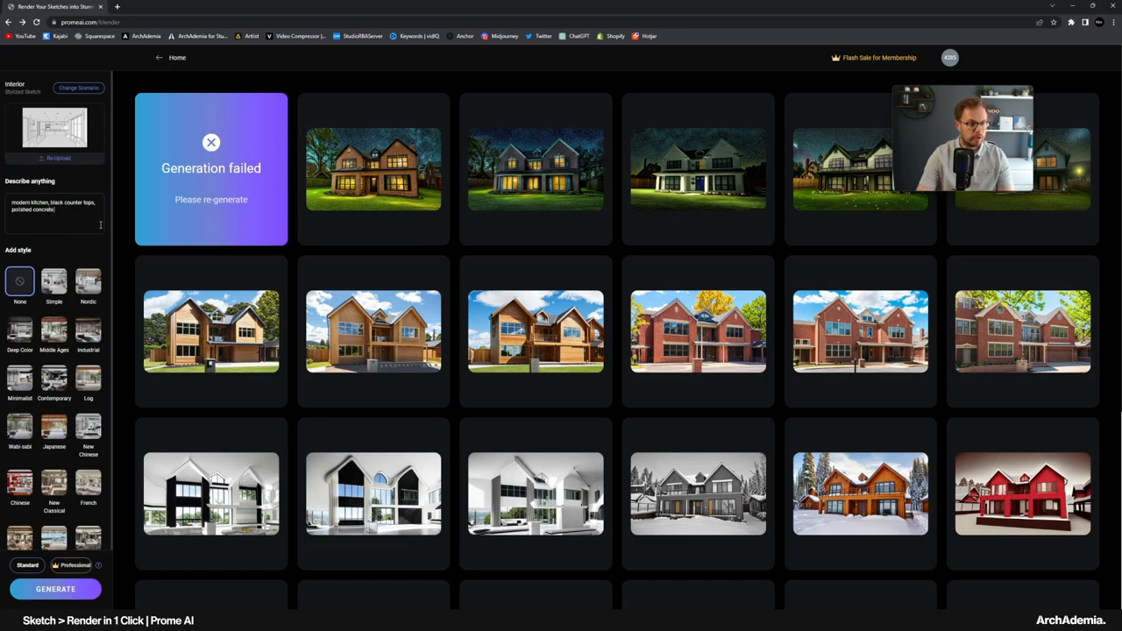
text(floor, sunny day)
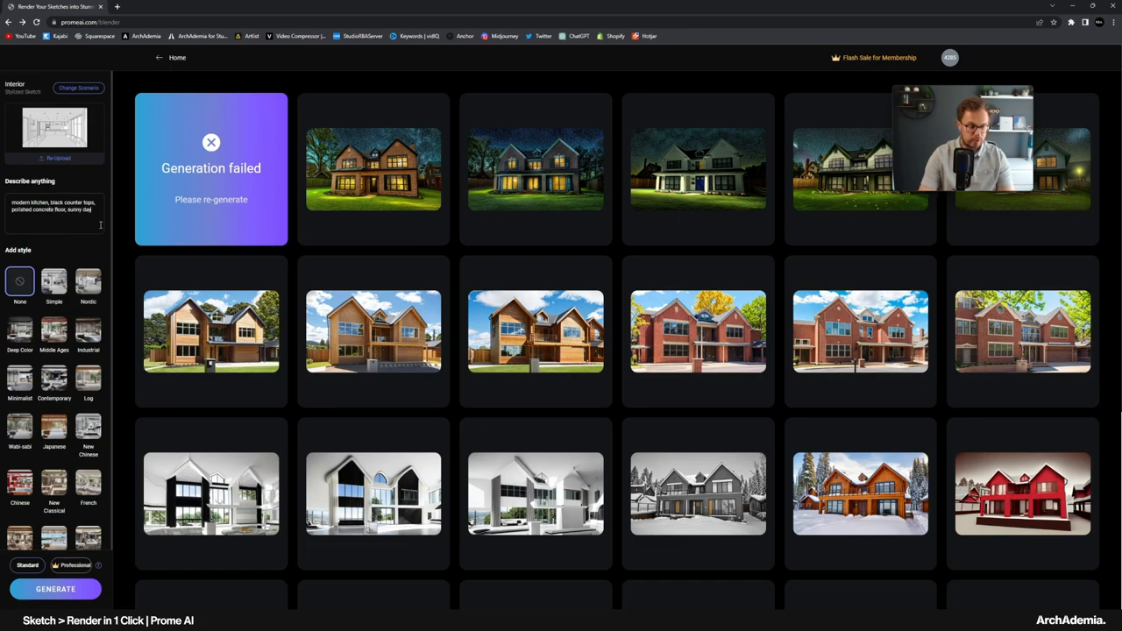
text(long,)
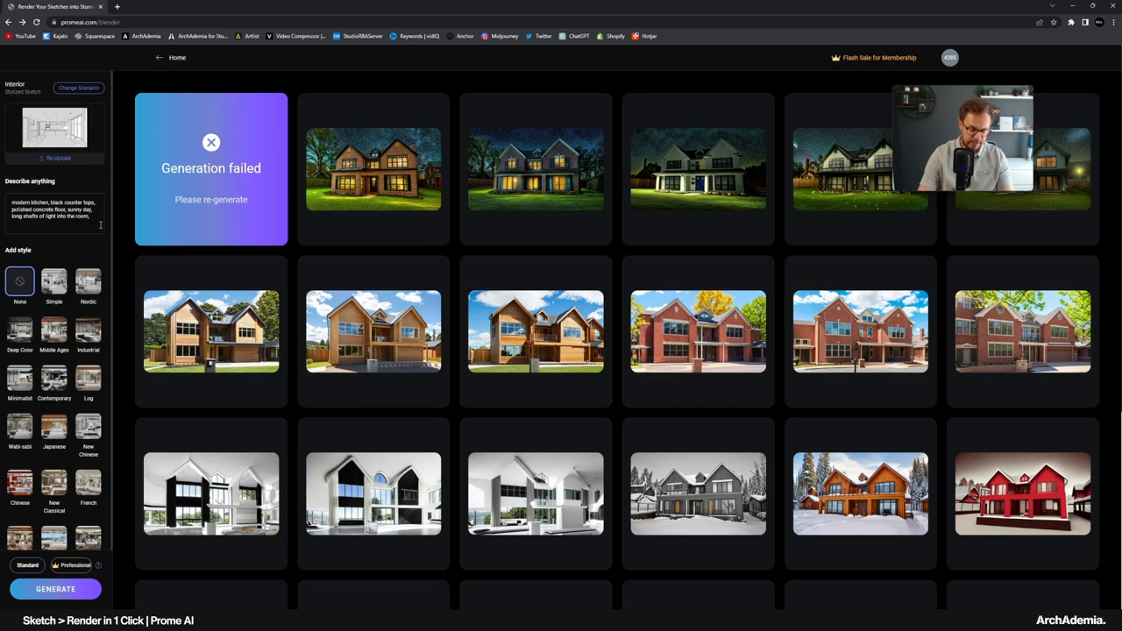
text(soft god rai)
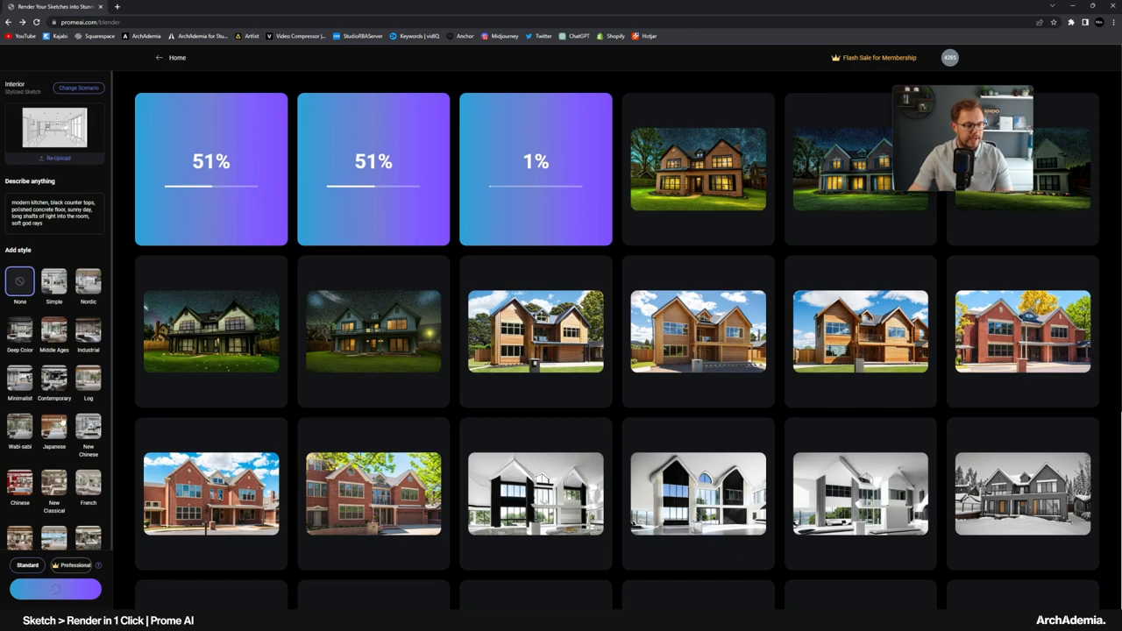
mouse_move(698, 493)
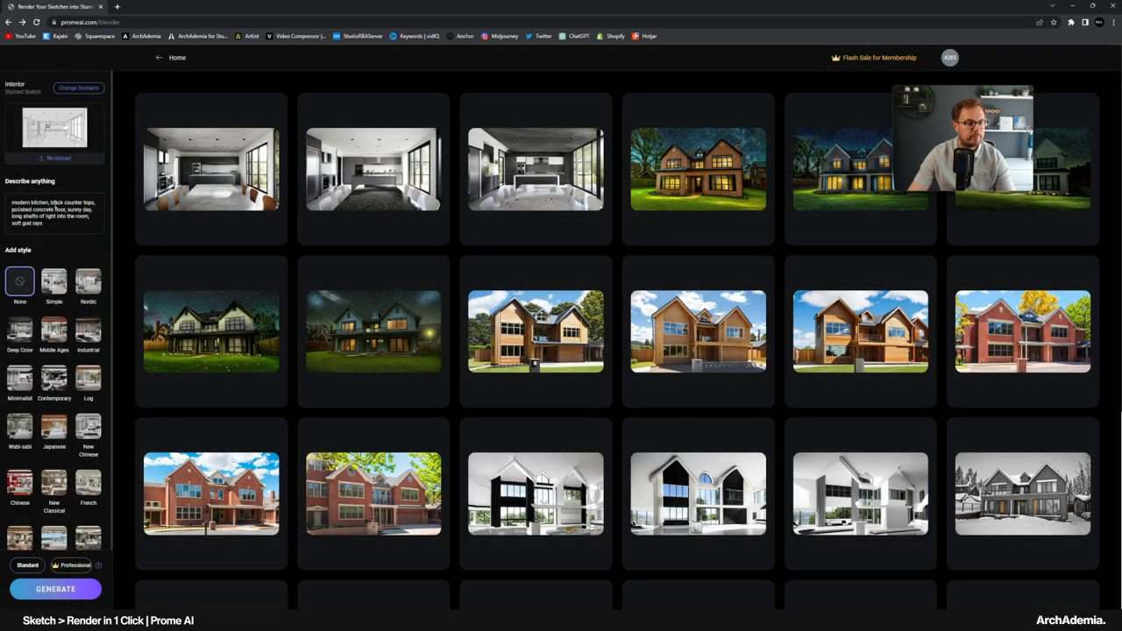
Replace 'black' with 'timber' in the kitchen prompt and generate a new render batch.
double_click(56, 201)
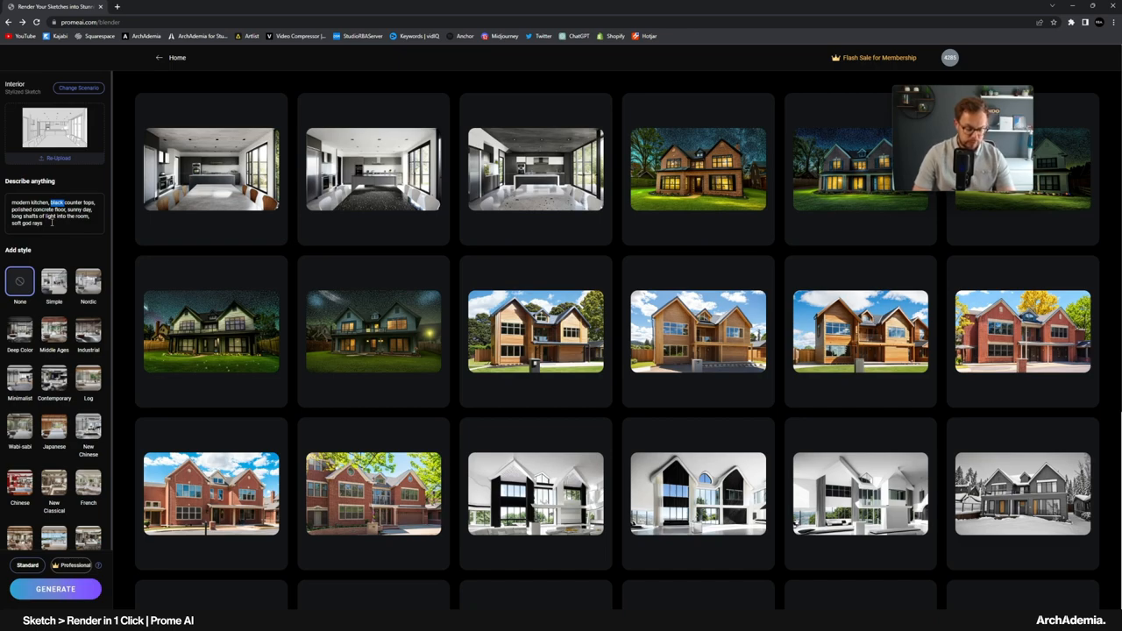
text(timber)
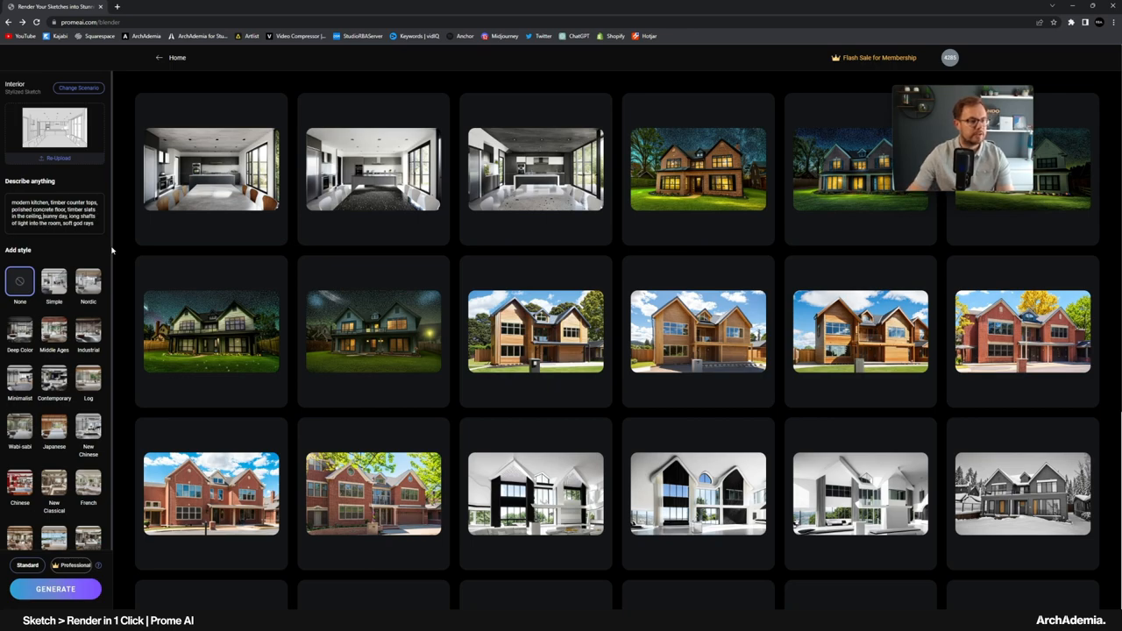
click(56, 589)
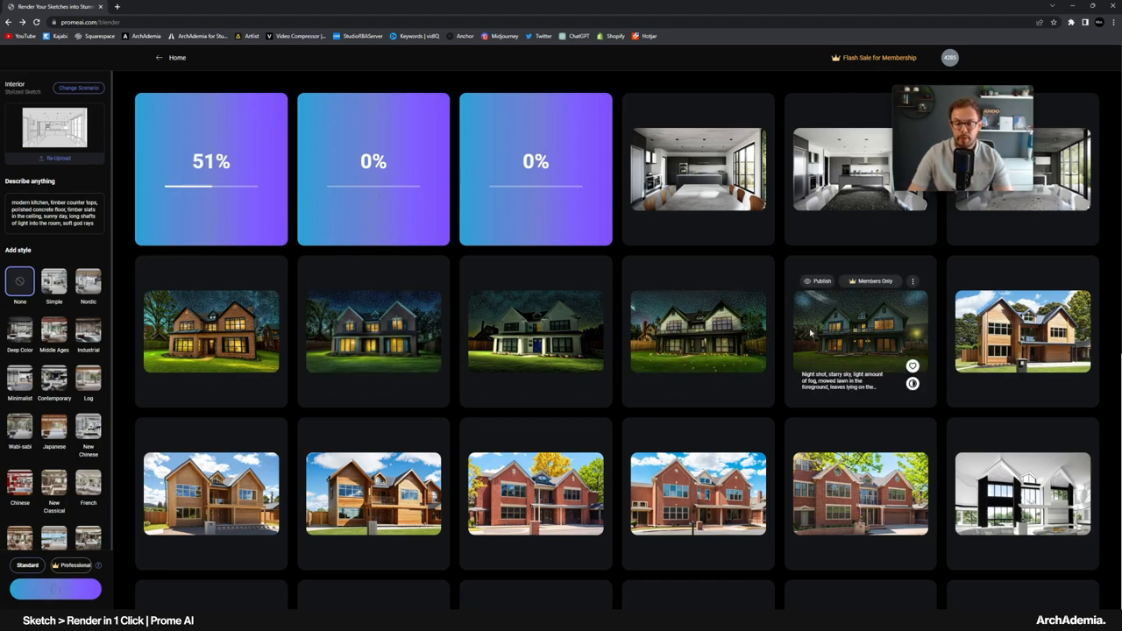
Scroll the results grid past the timber kitchen renders down to the earlier house exteriors.
scroll(down, 3)
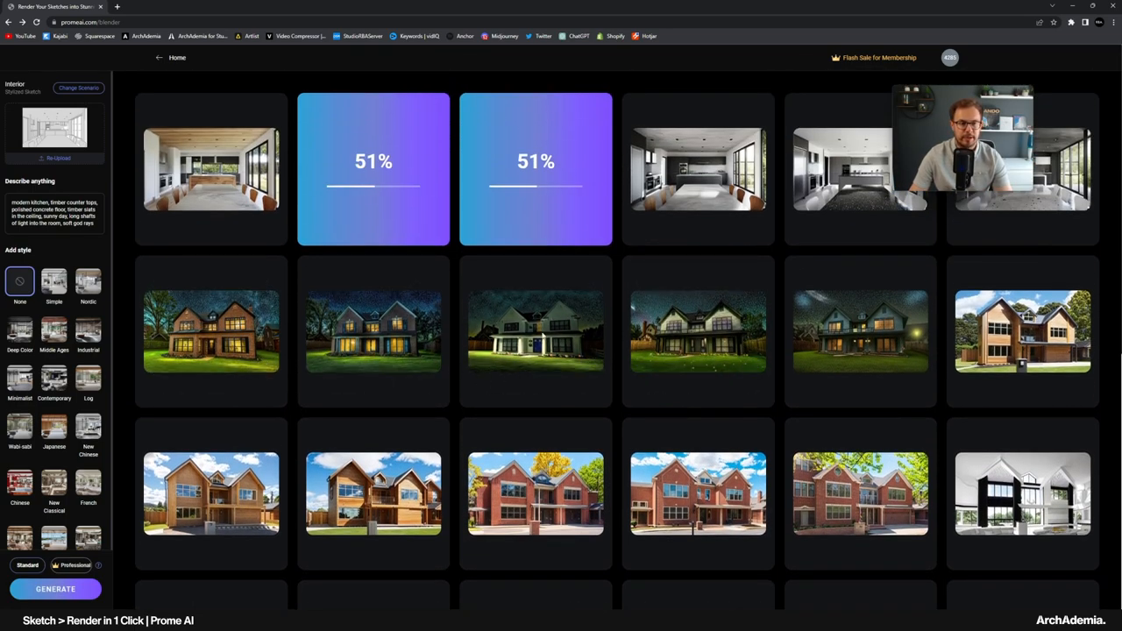
scroll(down, 3)
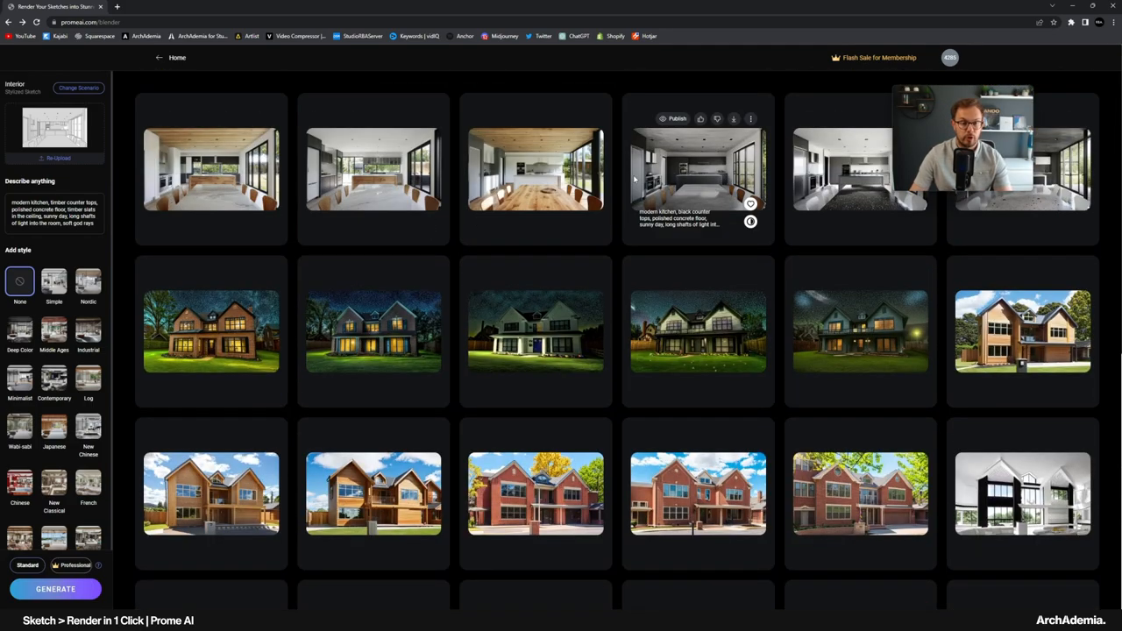
mouse_move(612, 308)
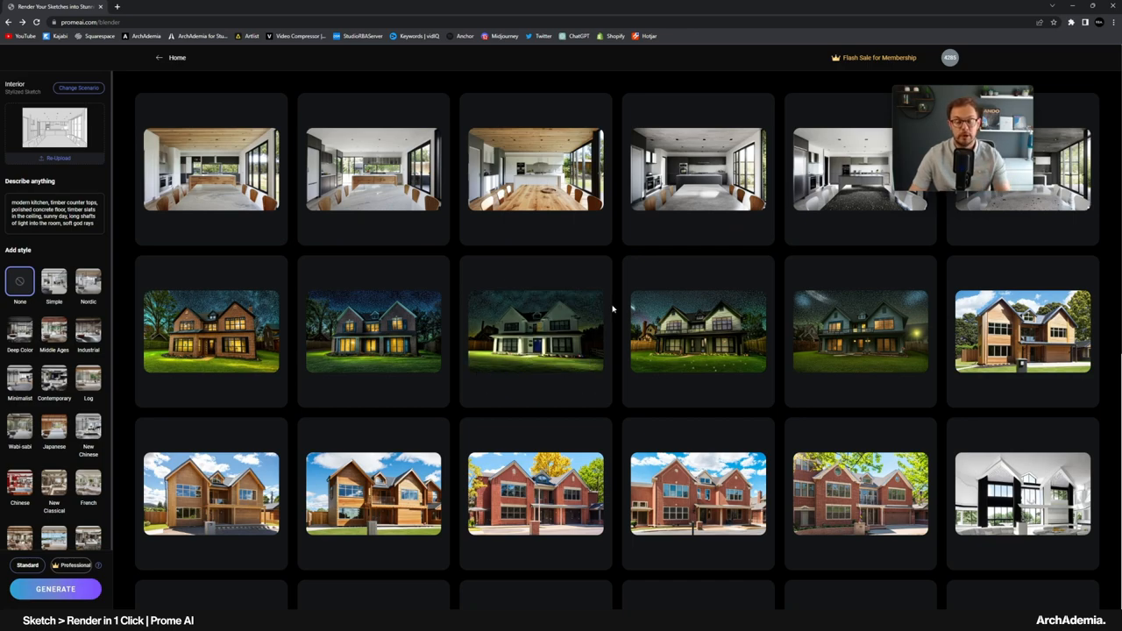
mouse_move(512, 347)
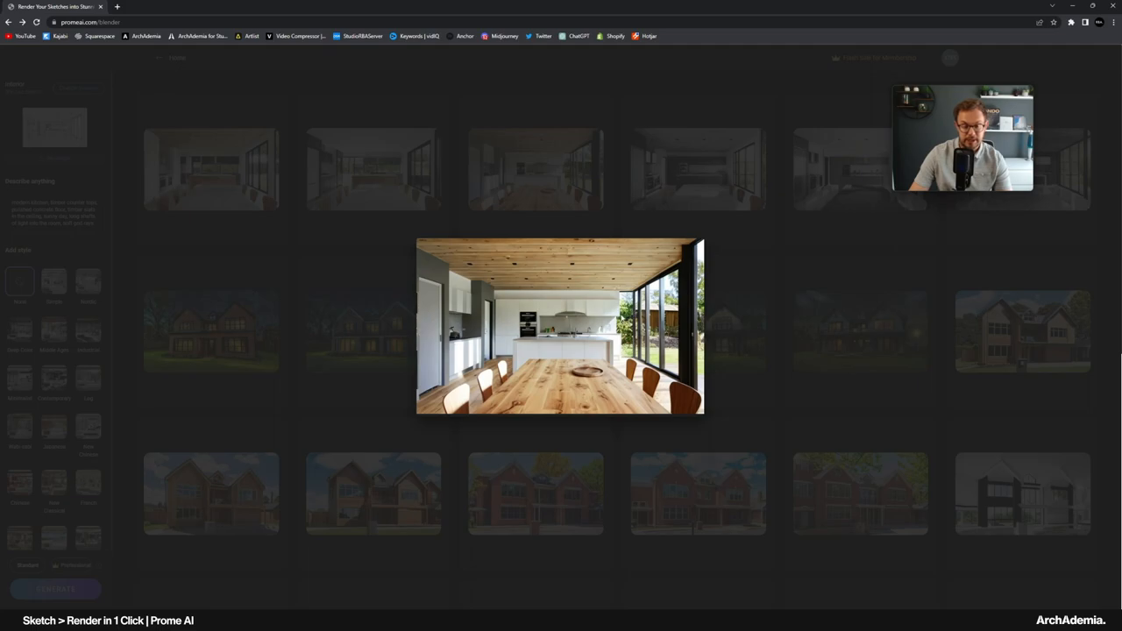
mouse_move(494, 390)
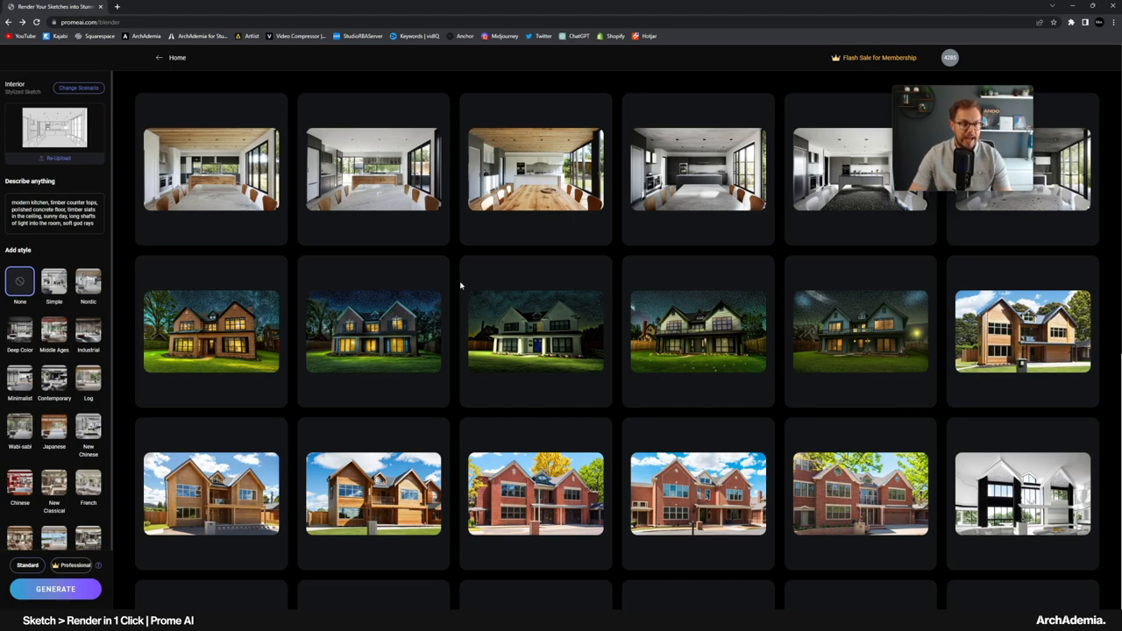
mouse_move(210, 332)
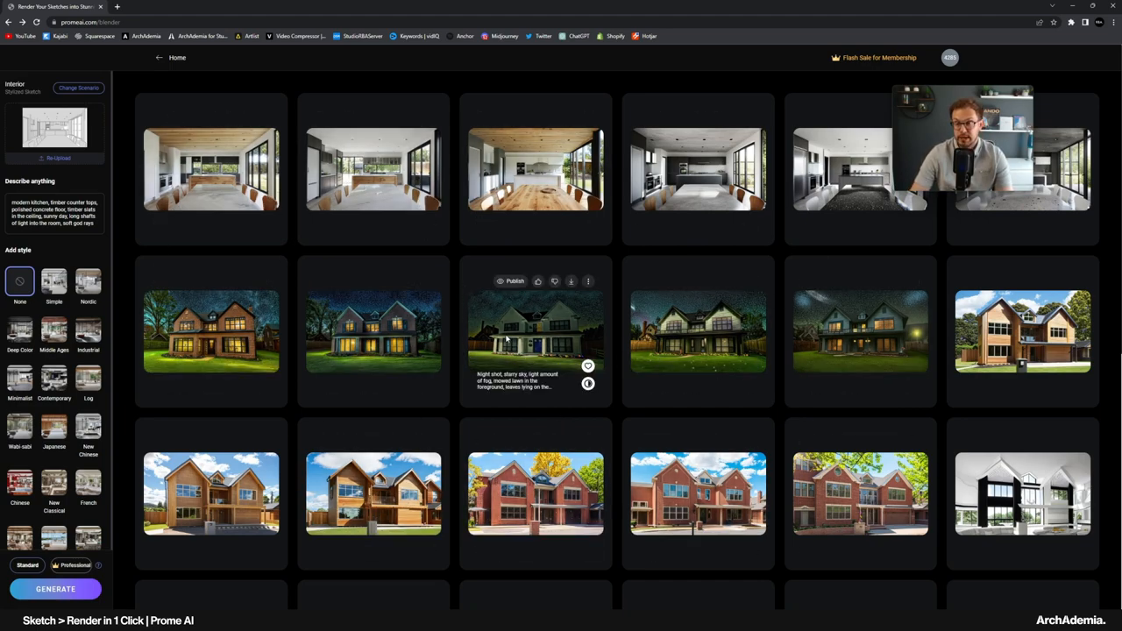
scroll(down, 3)
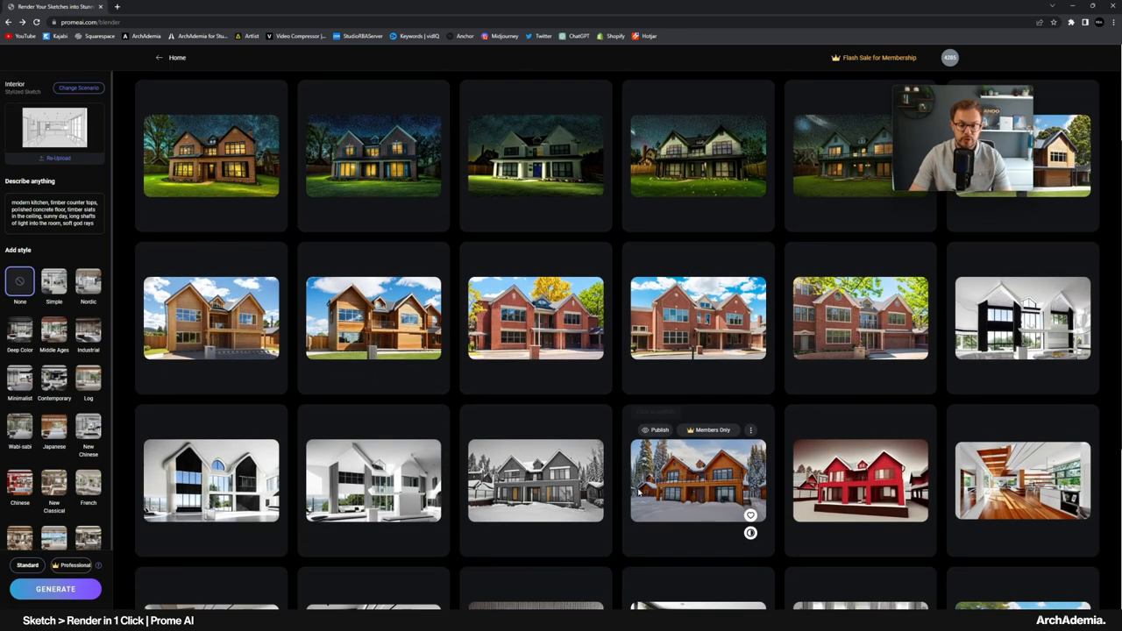